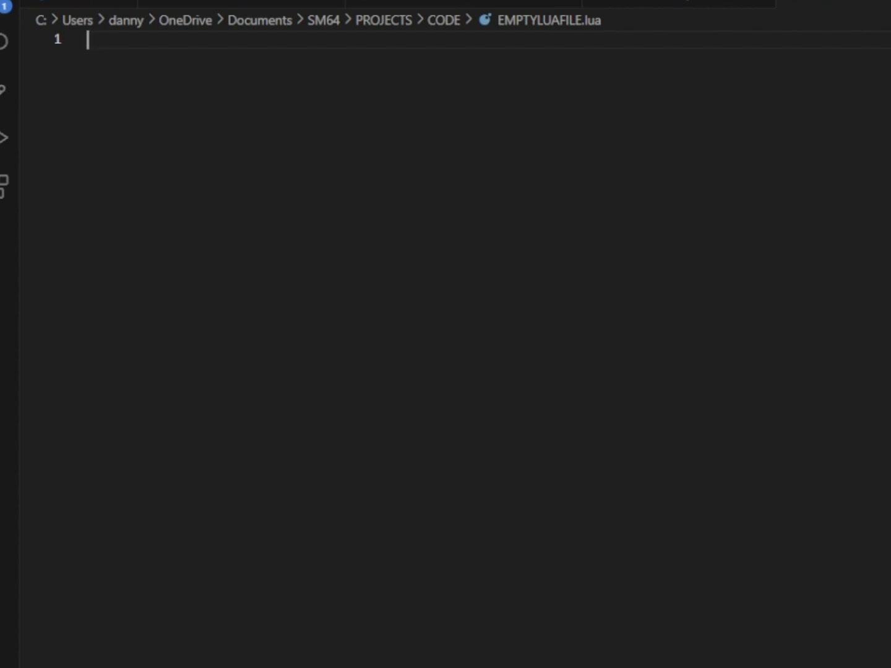
Type 'function mario_update(m)' with a blank line and a closing 'end' below it.
type("function")
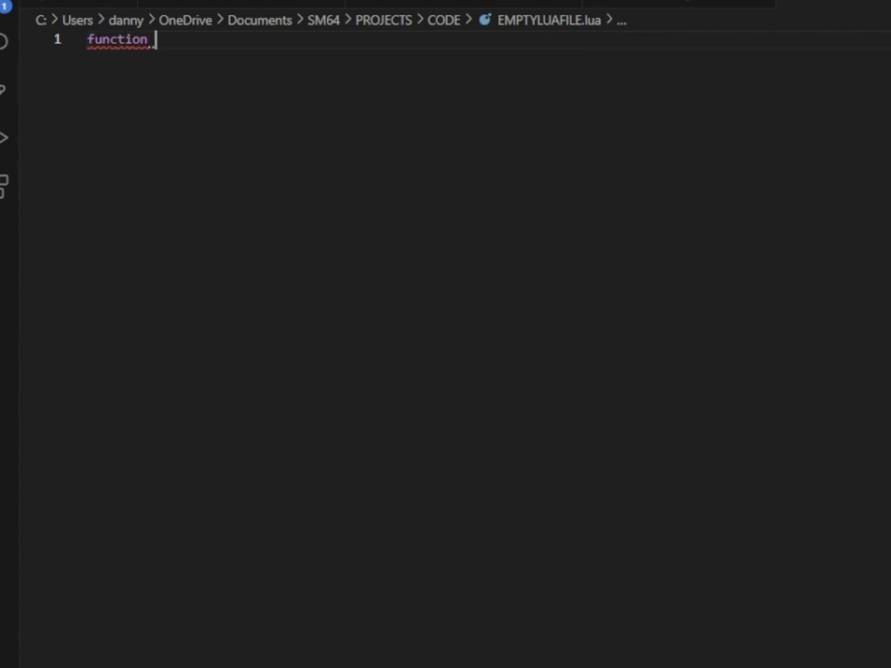
mouse_move(283, 97)
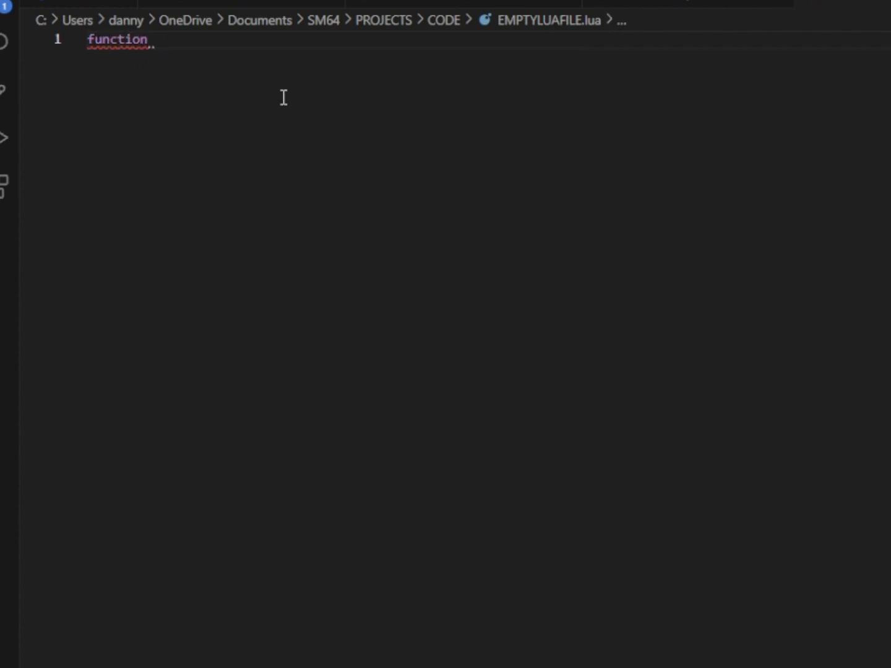
type("mario_update")
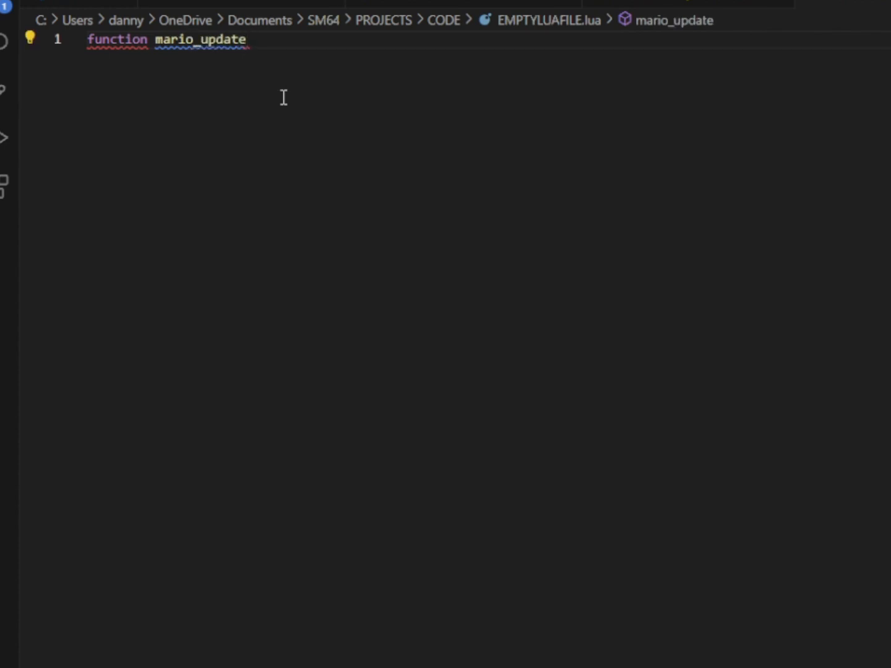
type("()")
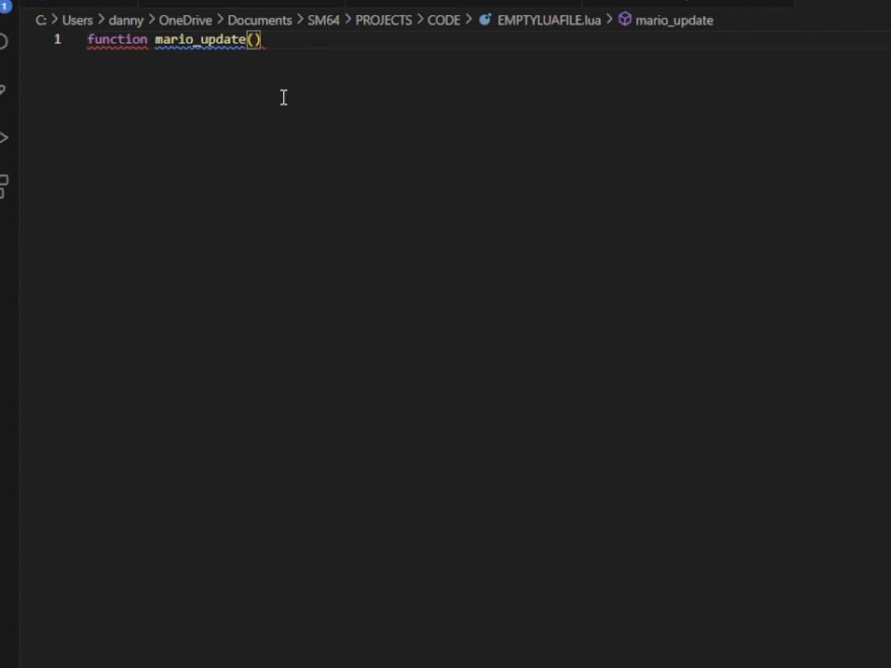
type("m")
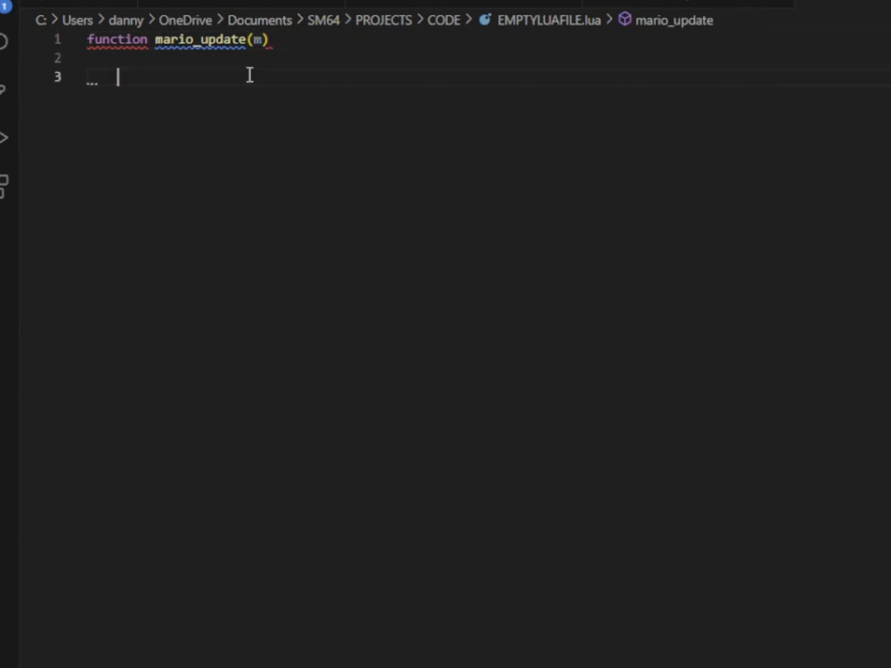
type("end")
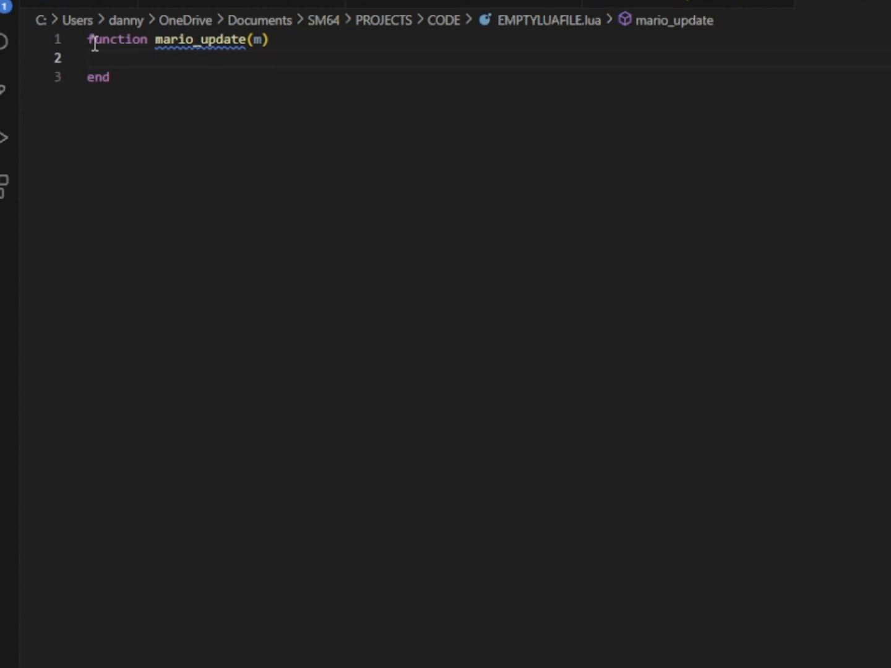
left_click(76, 40)
type("--")
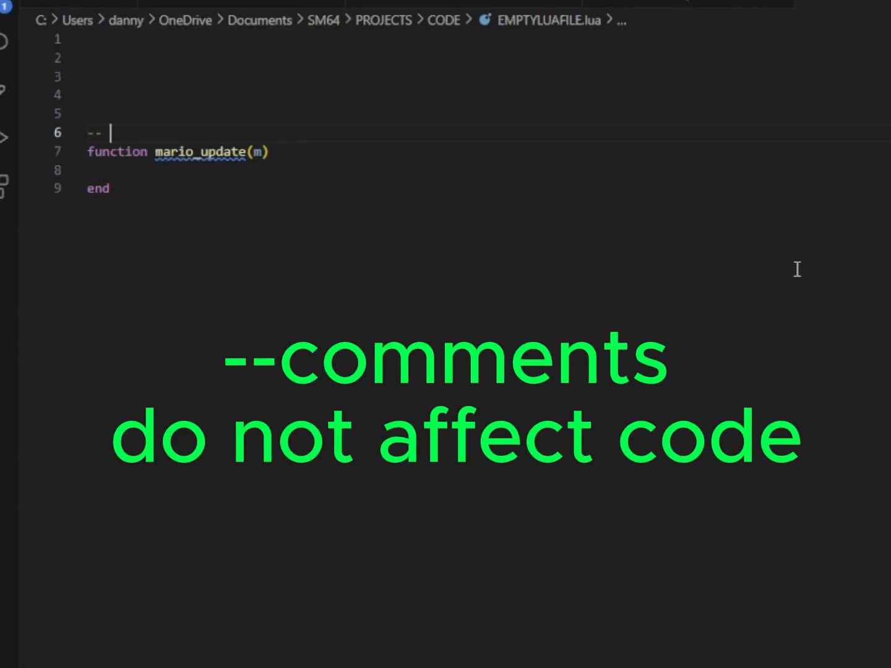
Write the comment 'When the … is called, whatever inside will happen' above mario_update.
type("When the functio")
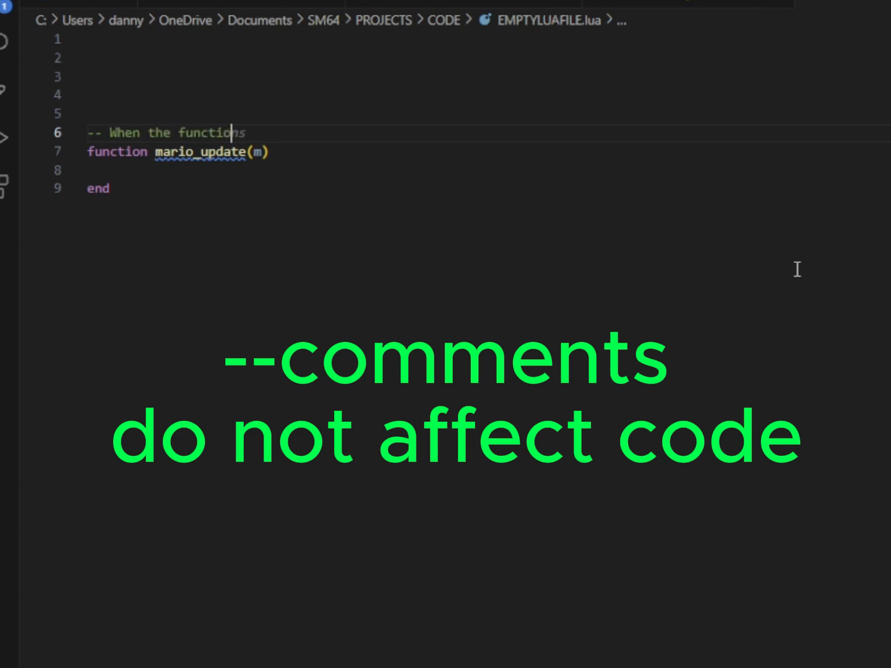
type("is c")
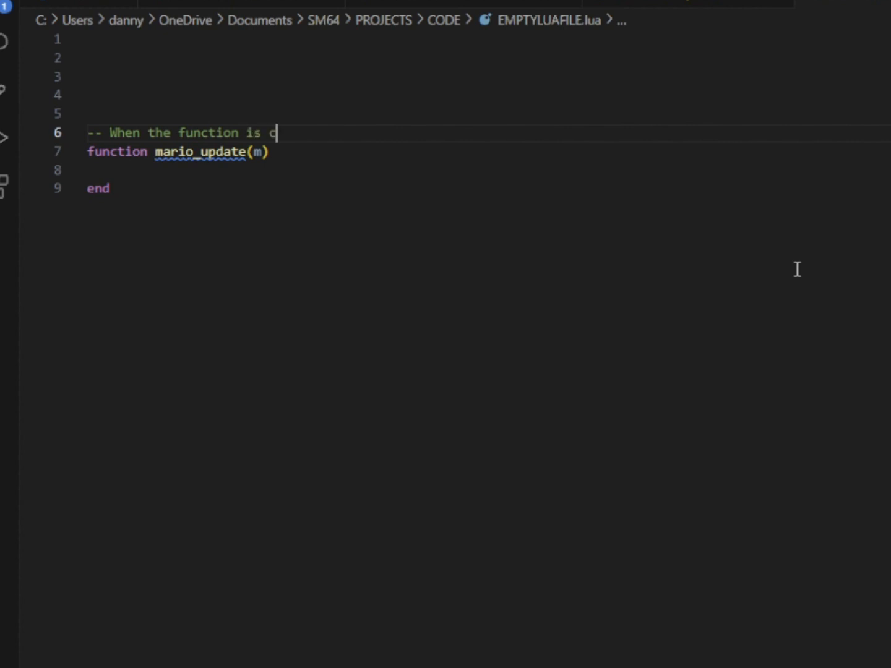
type("alled,")
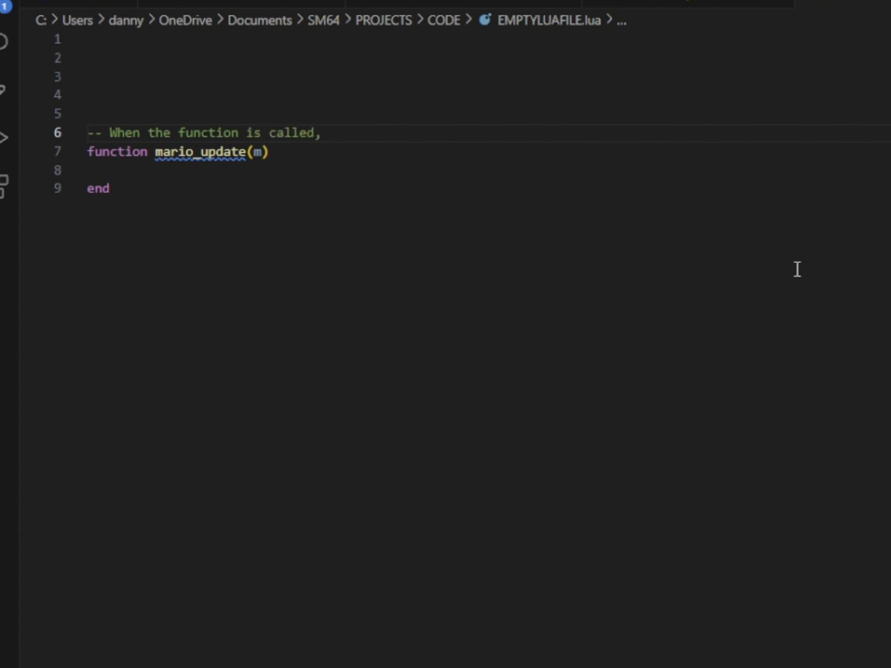
type("whetever code is")
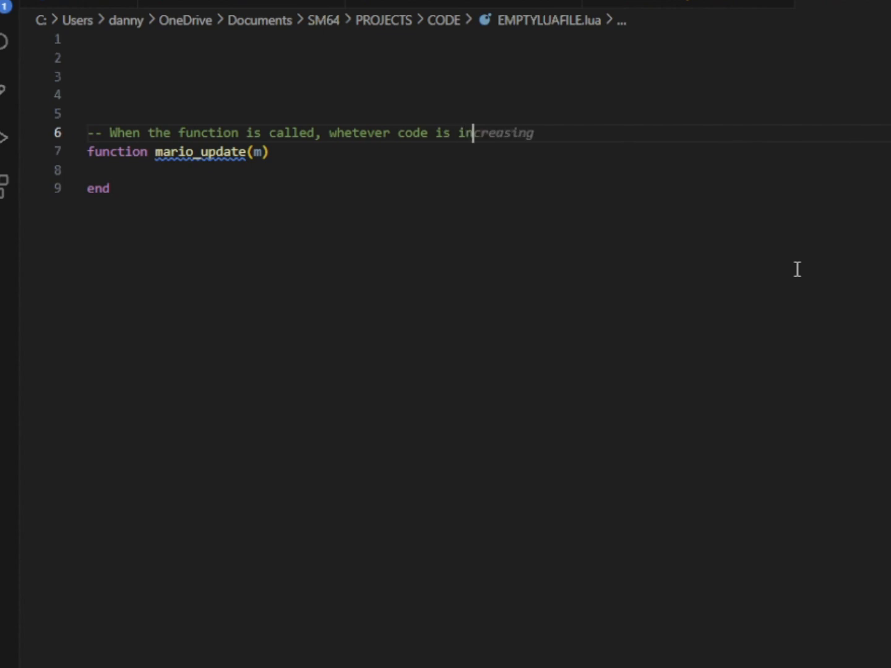
type("inside")
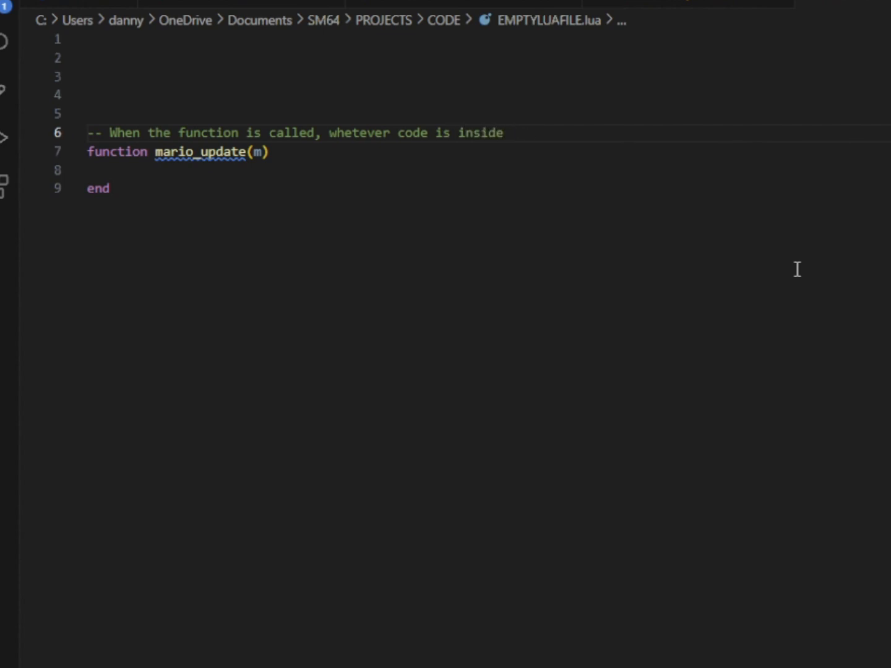
type("will happe")
left_click(480, 113)
type("Amountofsomething =")
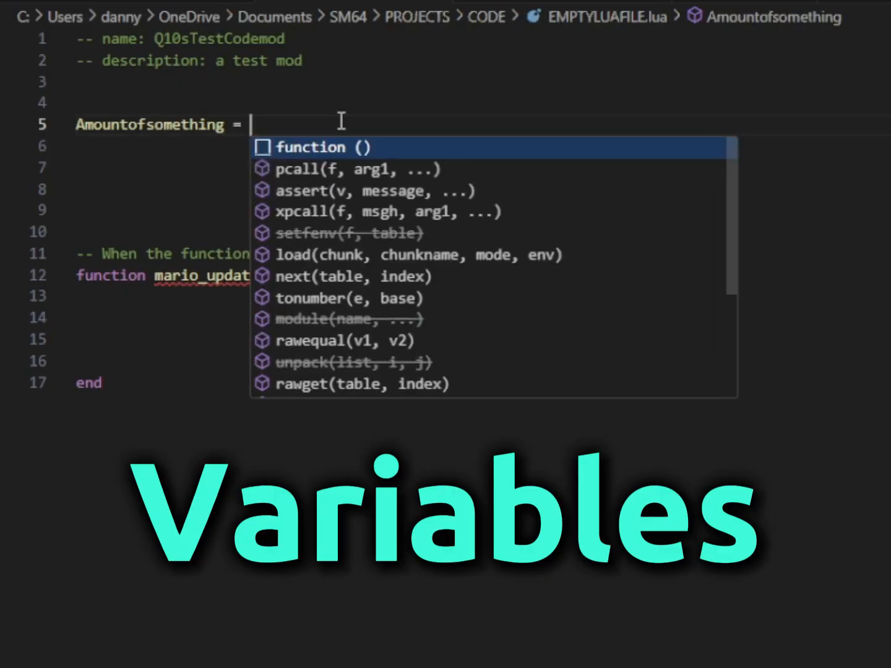
Set Amountofsomething to 4 with a '--Global' comment.
type("4 --")
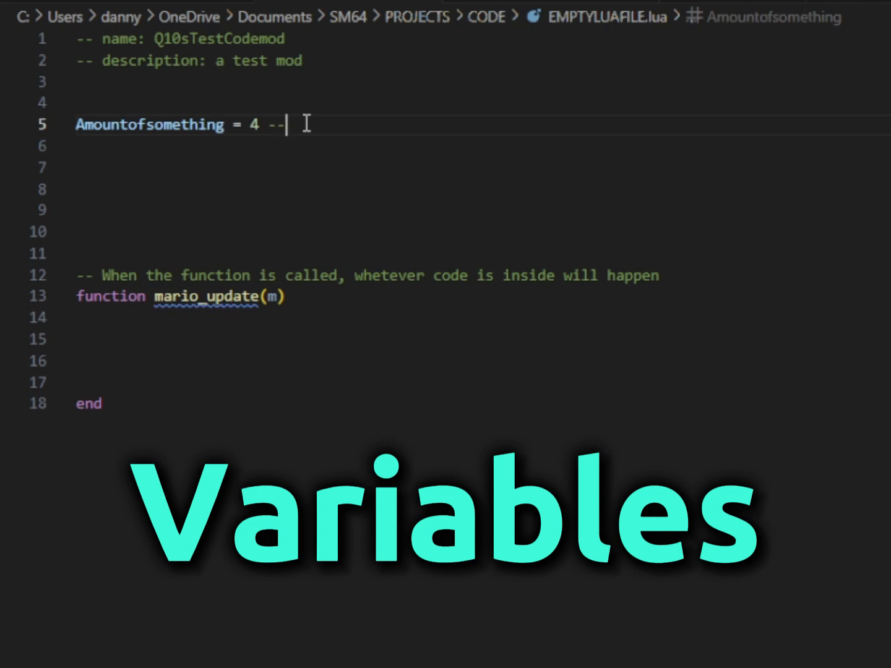
type("Global")
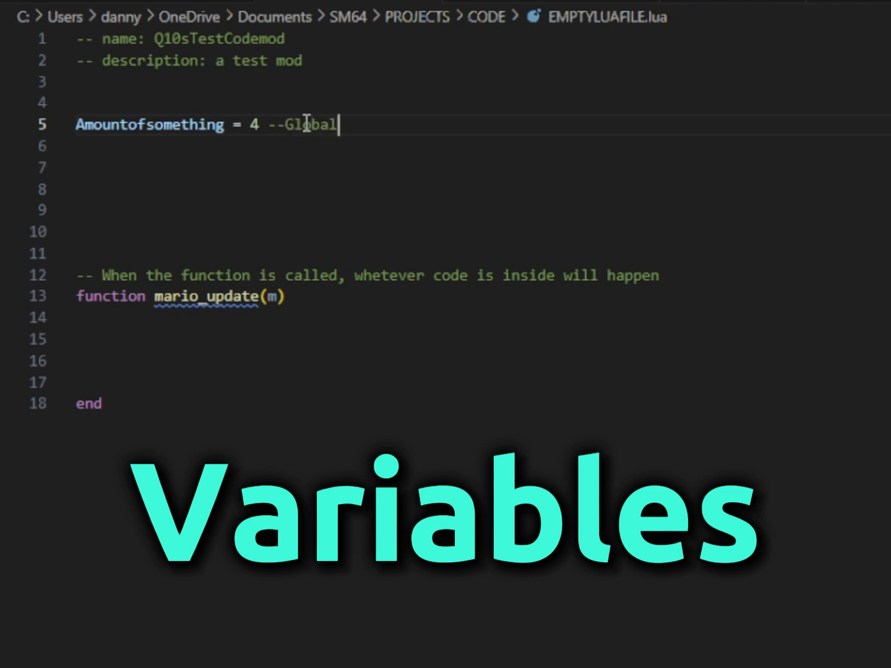
key("Return")
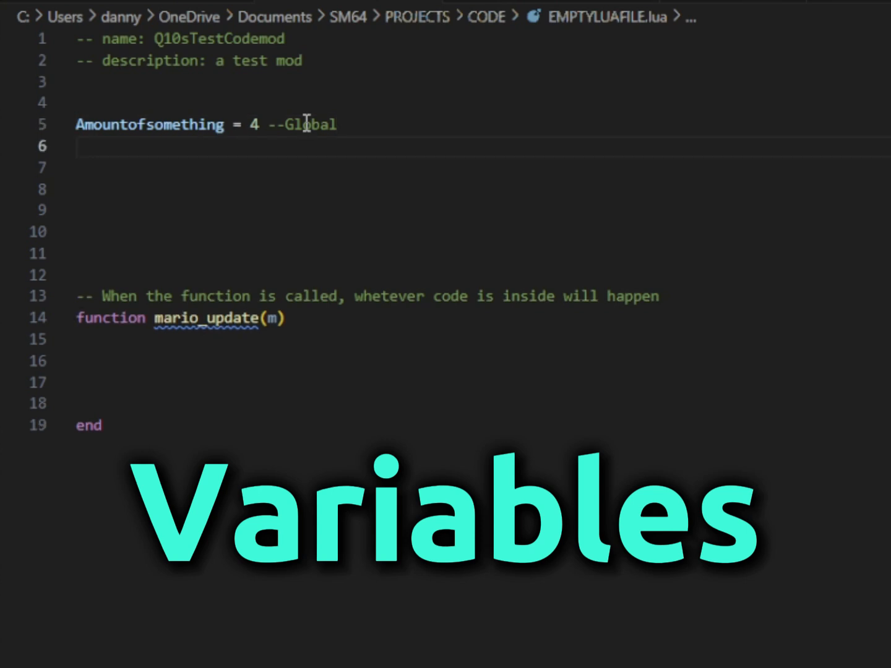
On the next line, type 'local CanIdosomething = fals'.
type("locA")
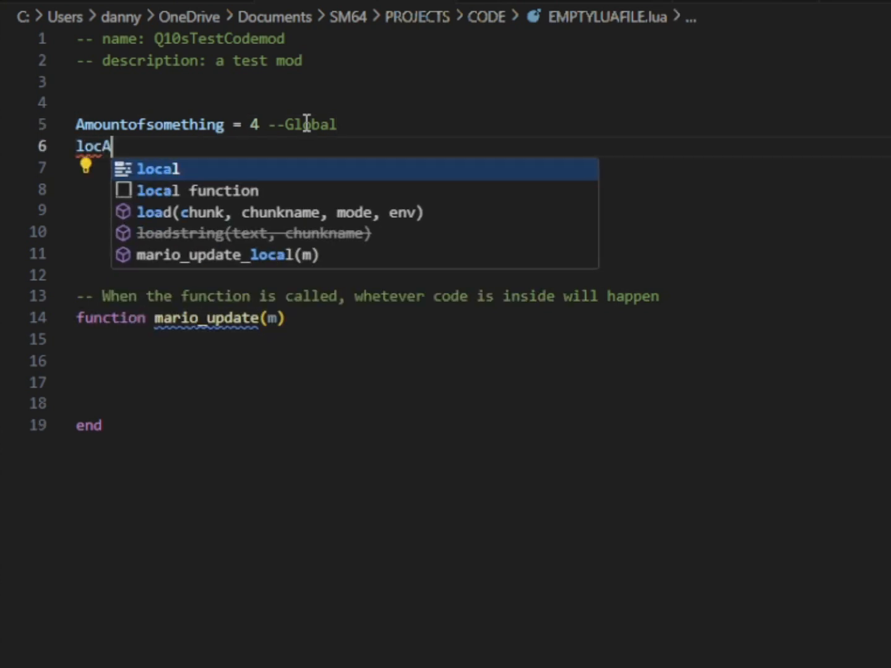
type("al")
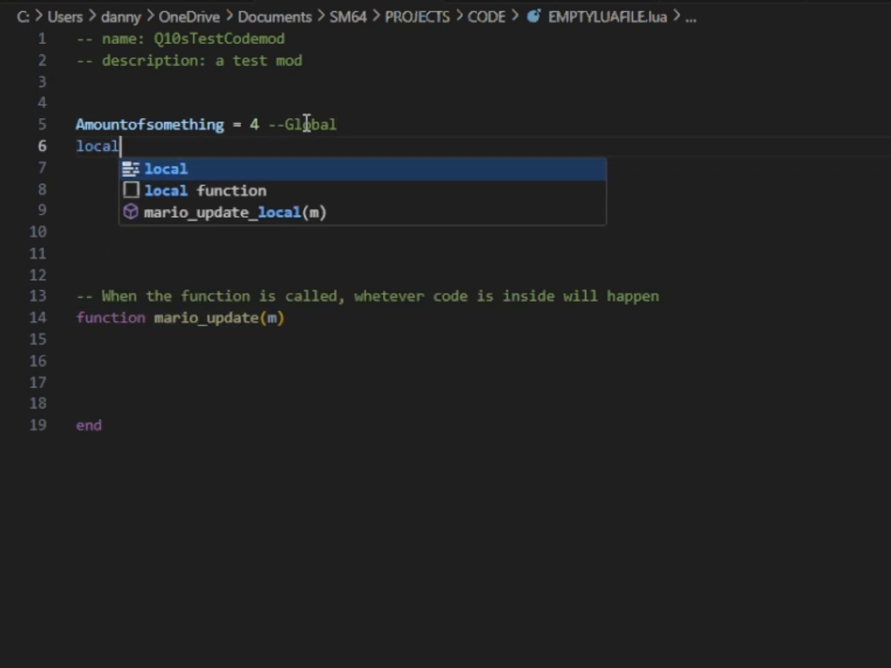
mouse_move(402, 123)
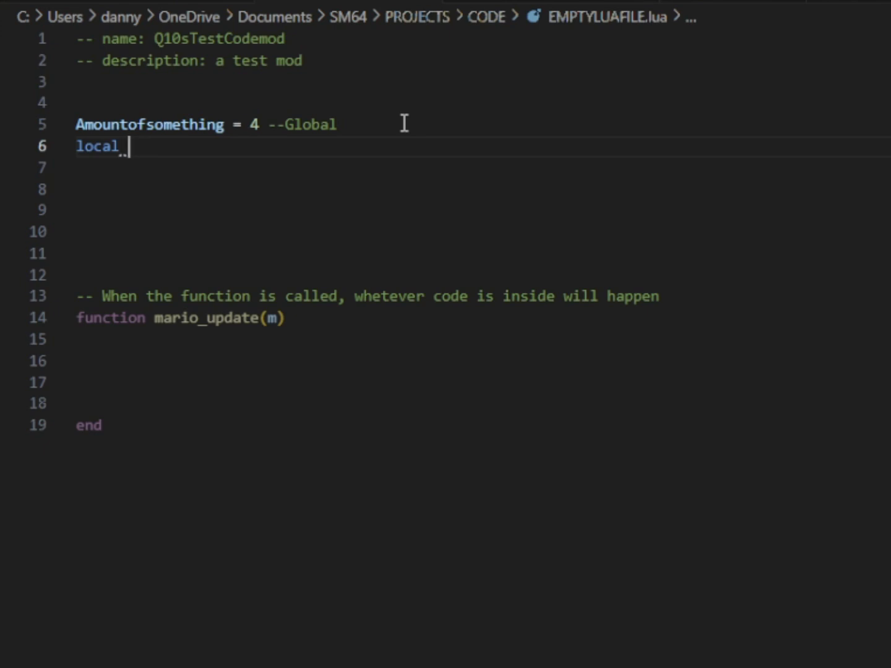
type("Ca")
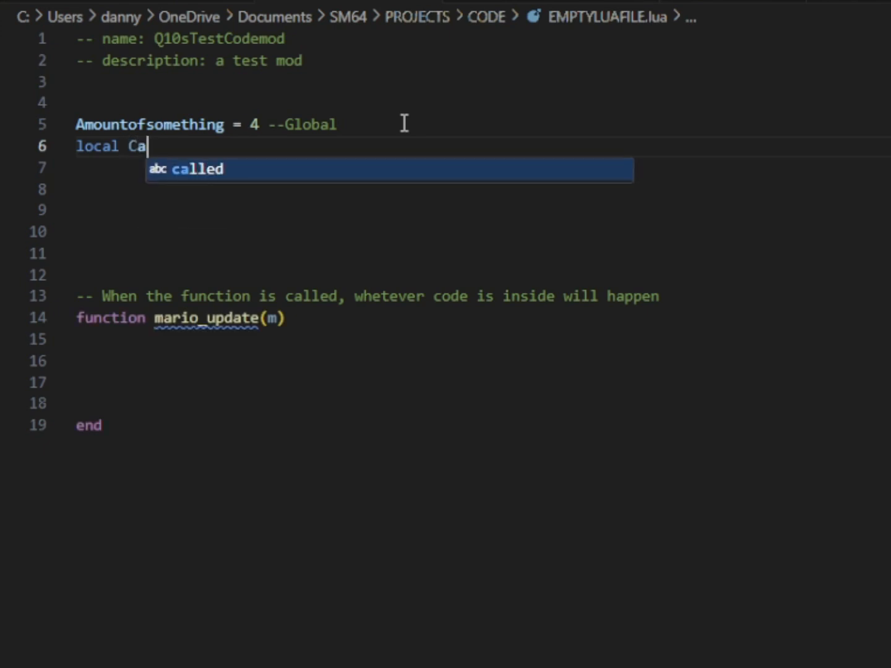
type("nI")
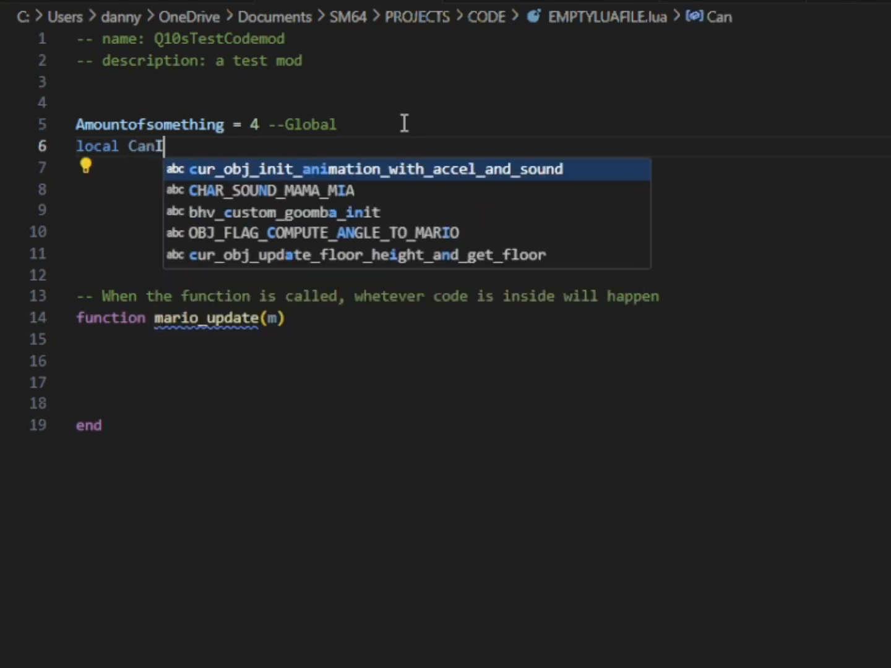
type("do")
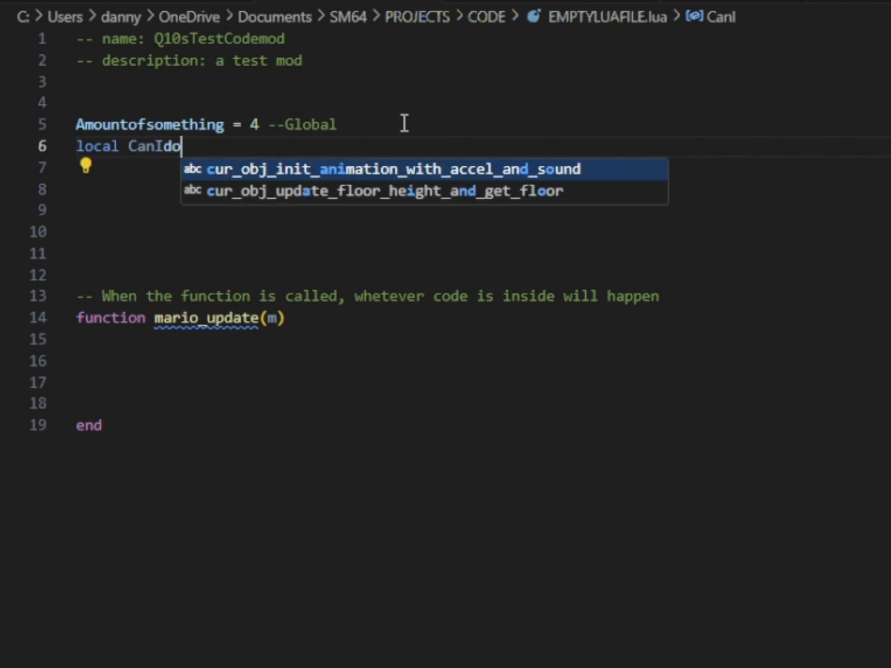
type("somet")
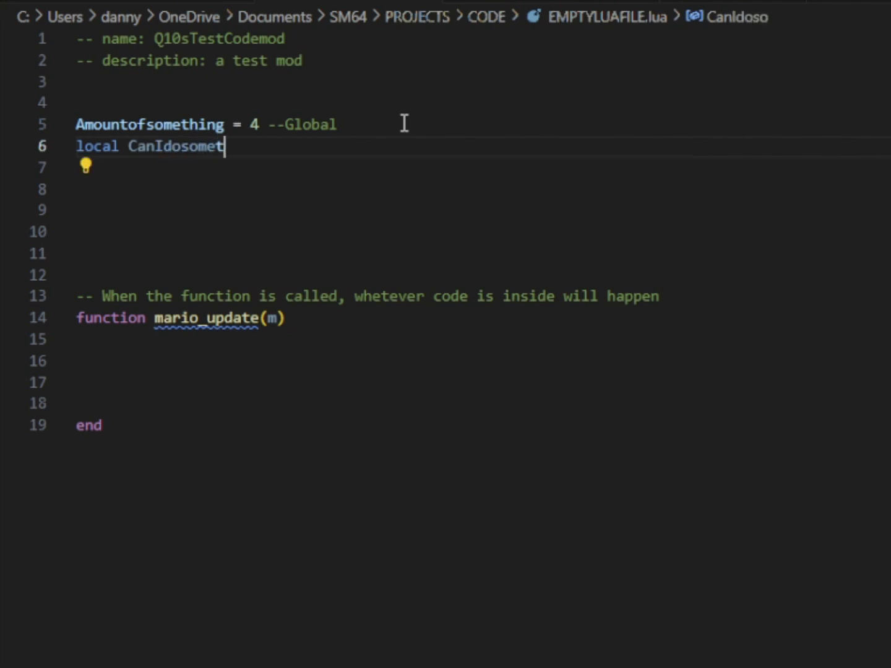
type("hing")
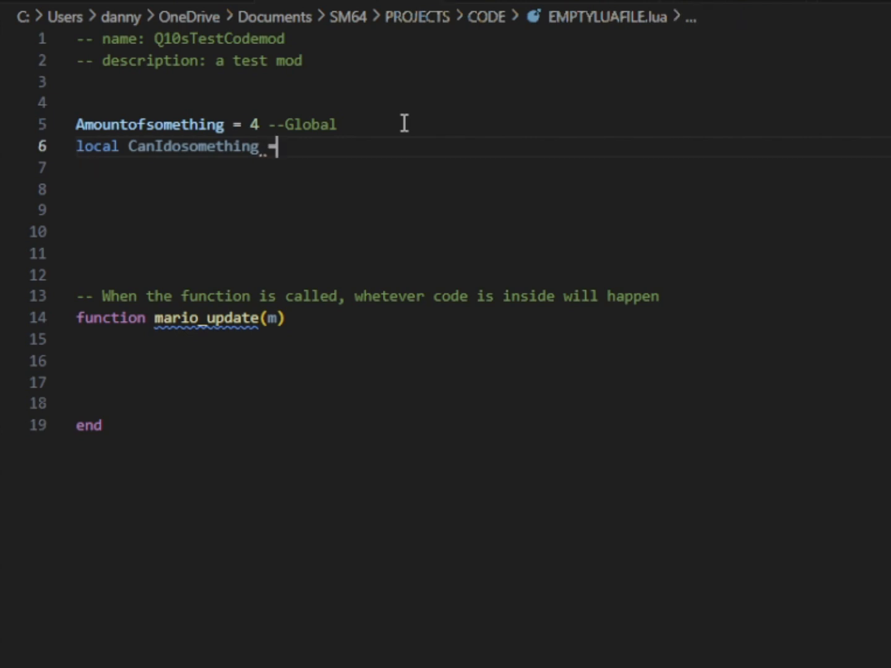
type("= false -- local boolean variable")
left_click(480, 361)
type("local addtoyspeedfloat = 25.5 -- local")
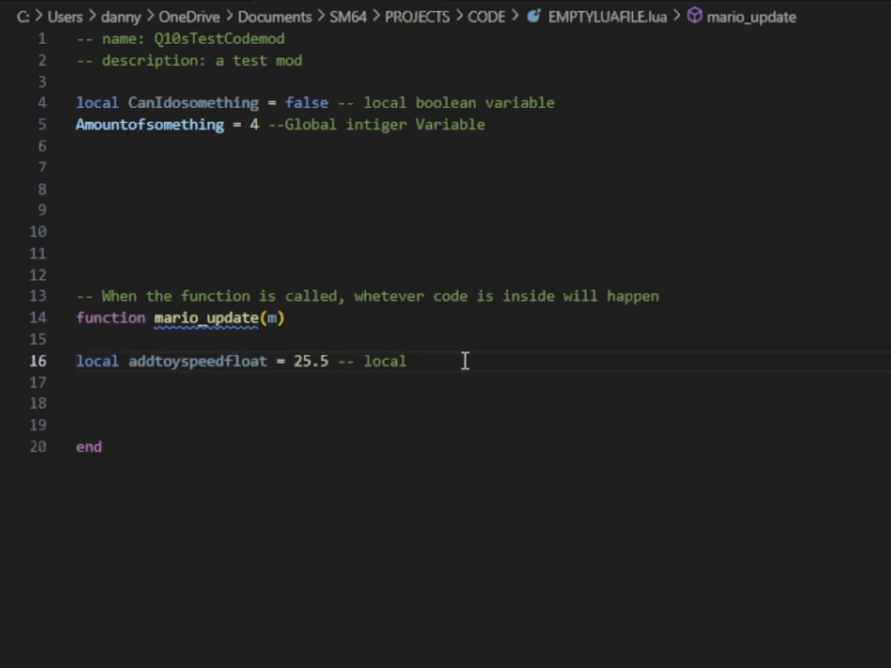
Extend the addtoyspeedfloat comment: 'f32 float point variable inside function'.
type("f32")
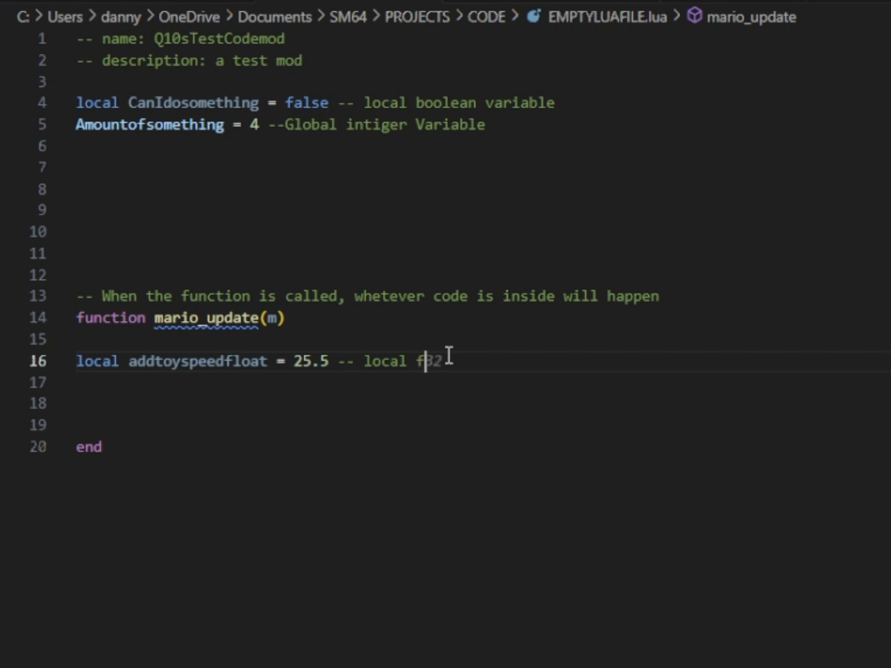
type("float p")
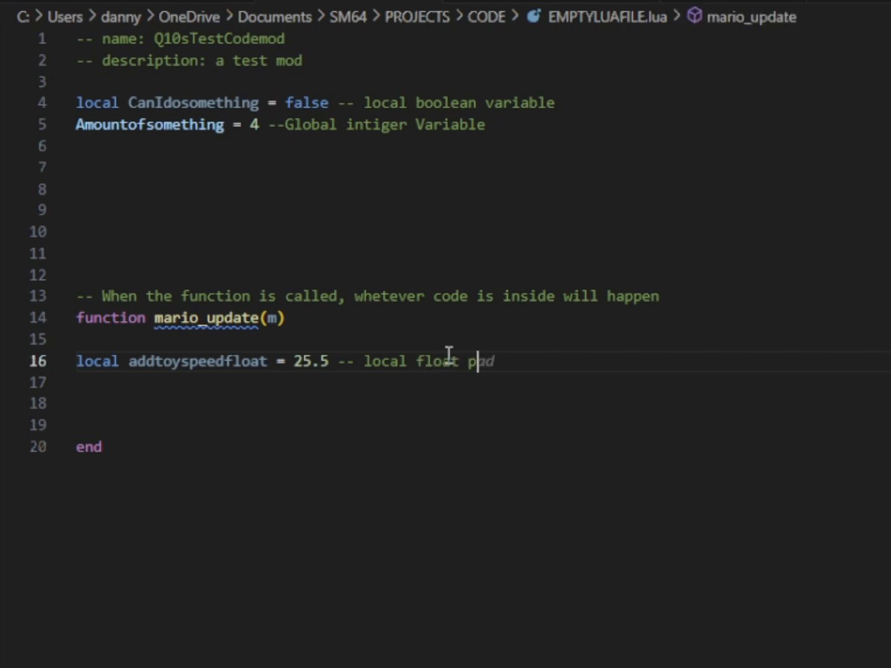
type("oint")
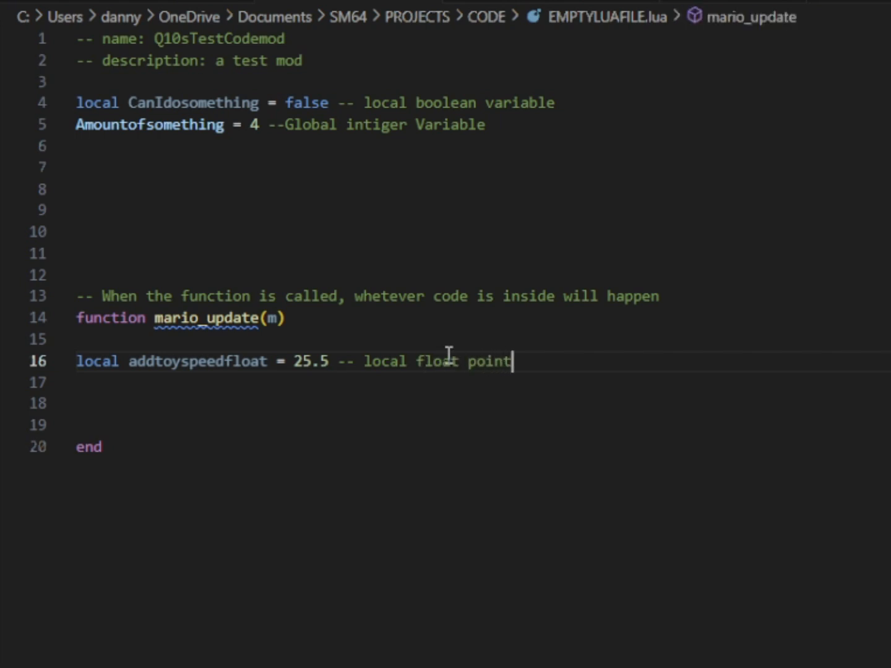
type("v")
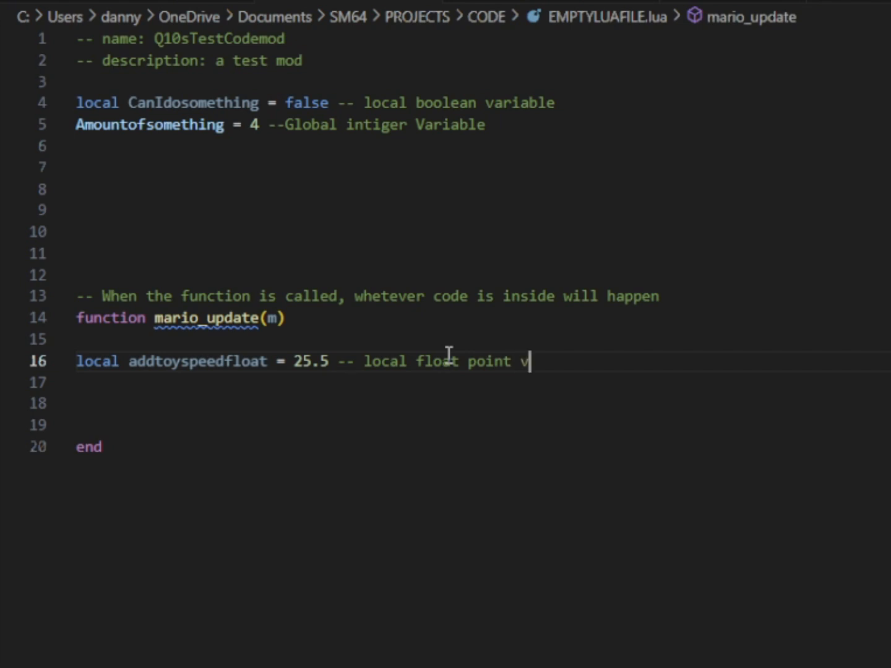
type("ariable")
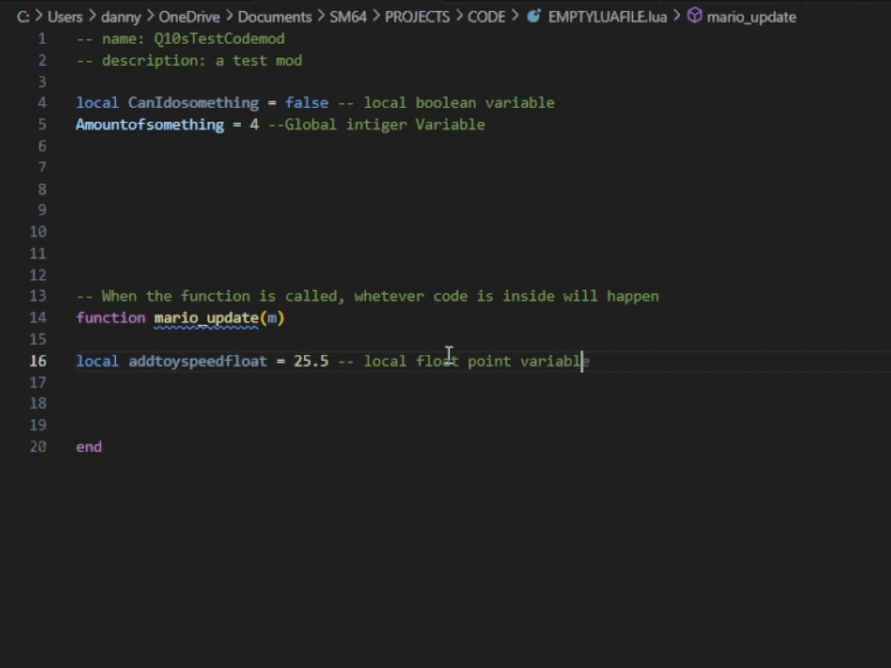
type("insife")
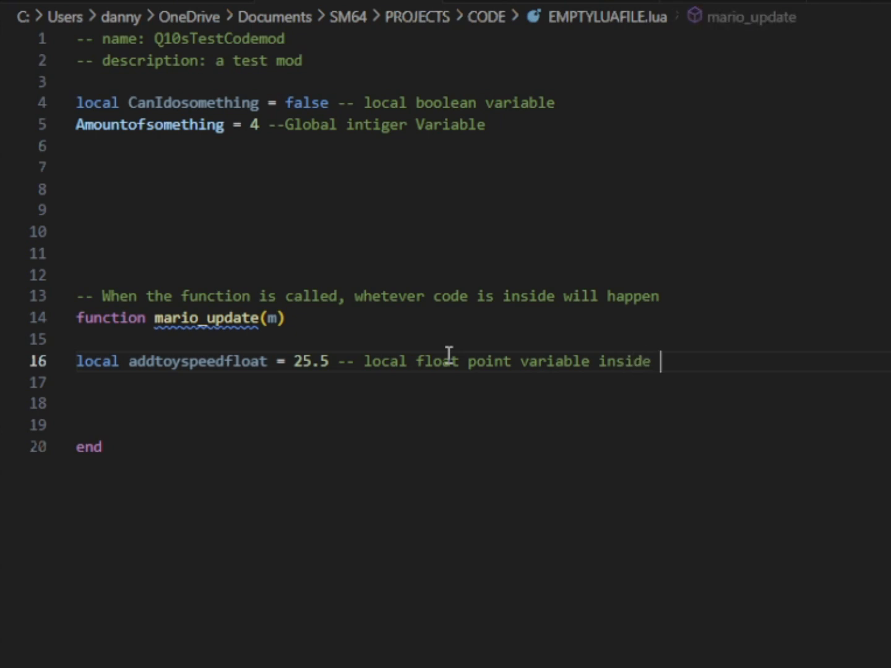
type("f fun")
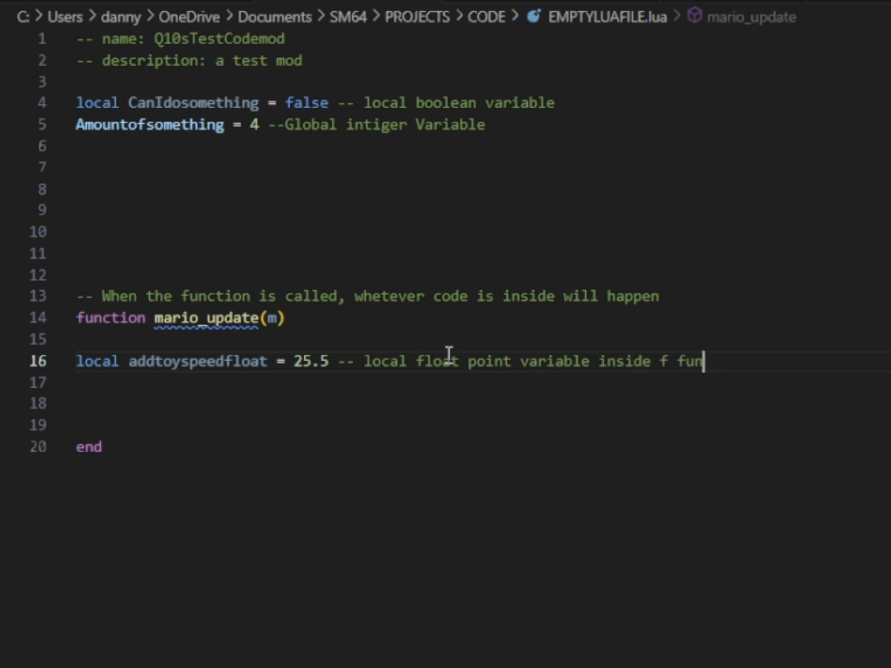
type("ction will only affect things inside of the function")
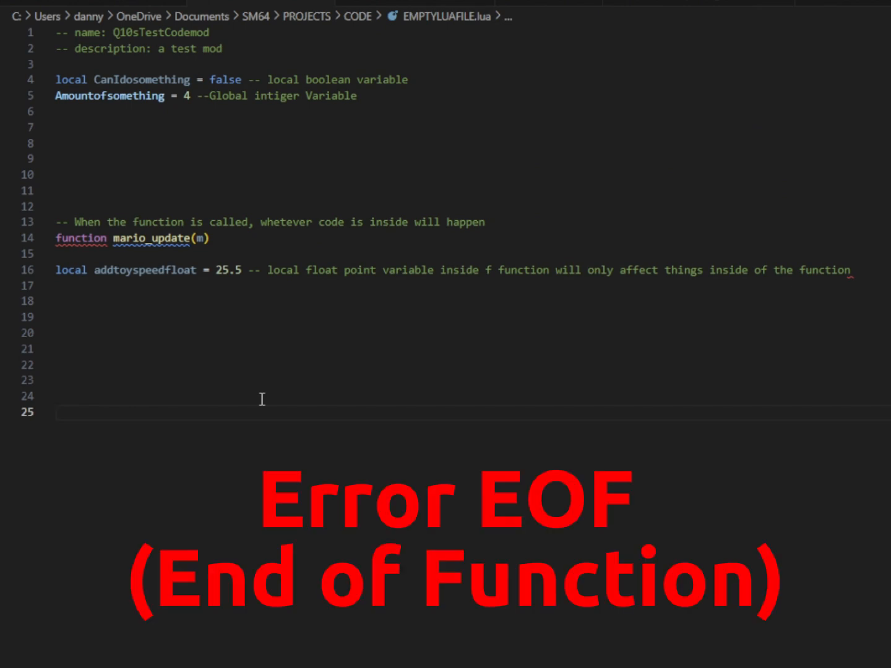
Type 'end' on line 24, fix the extra d's, then delete at line 16's 25.5.
left_click(56, 396)
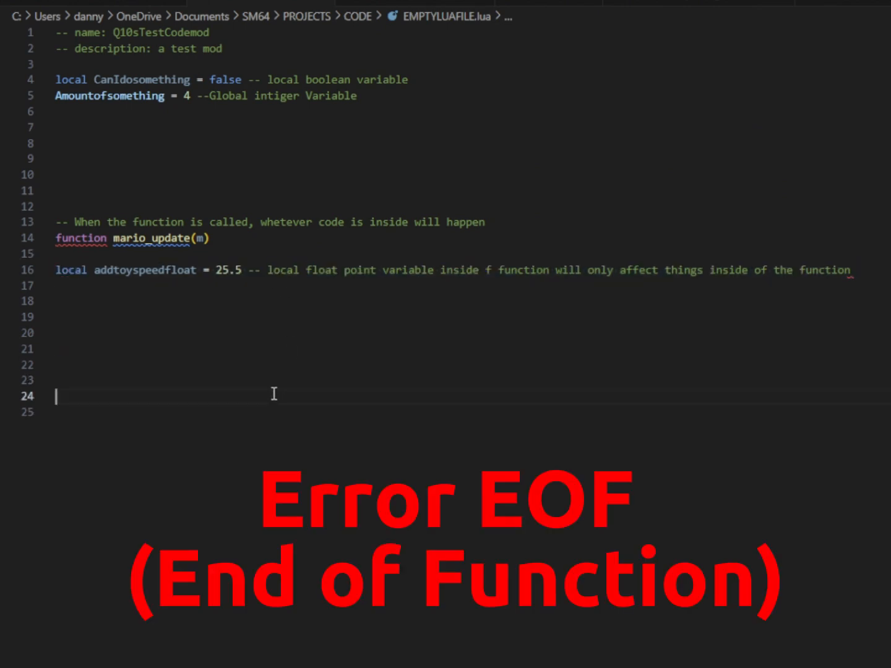
type("endddddddd")
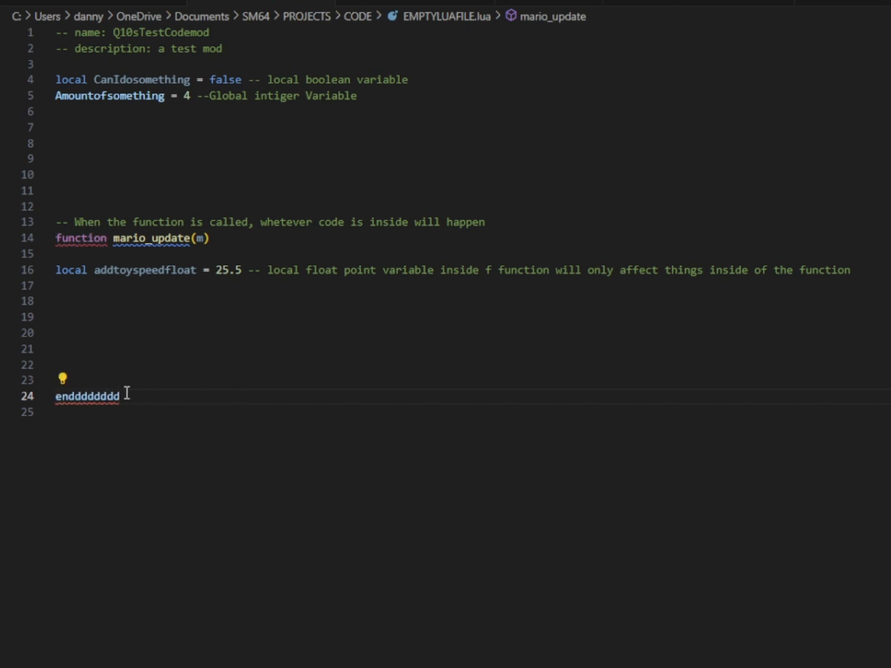
double_click(87, 395)
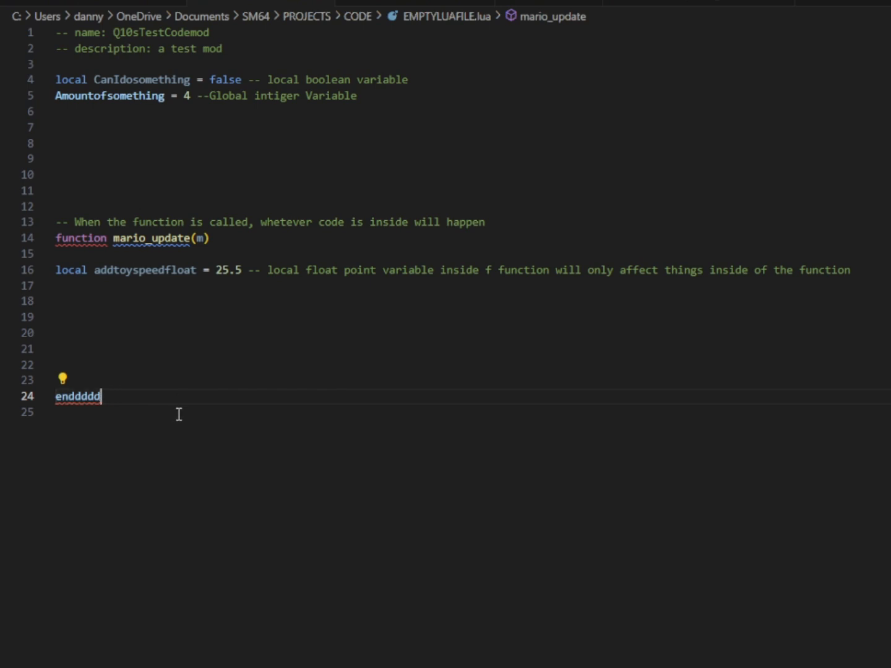
key("BackSpace")
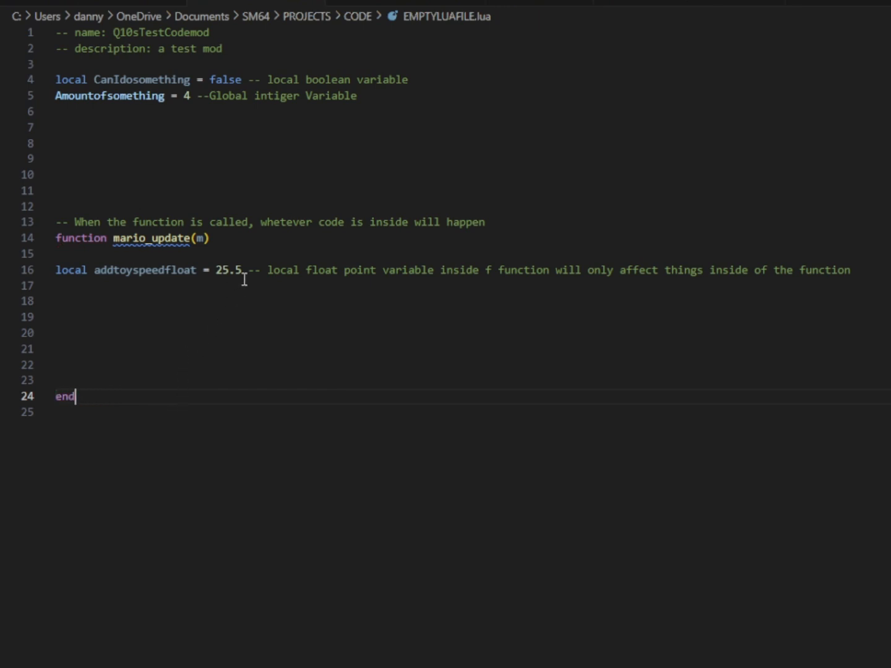
left_click(206, 270)
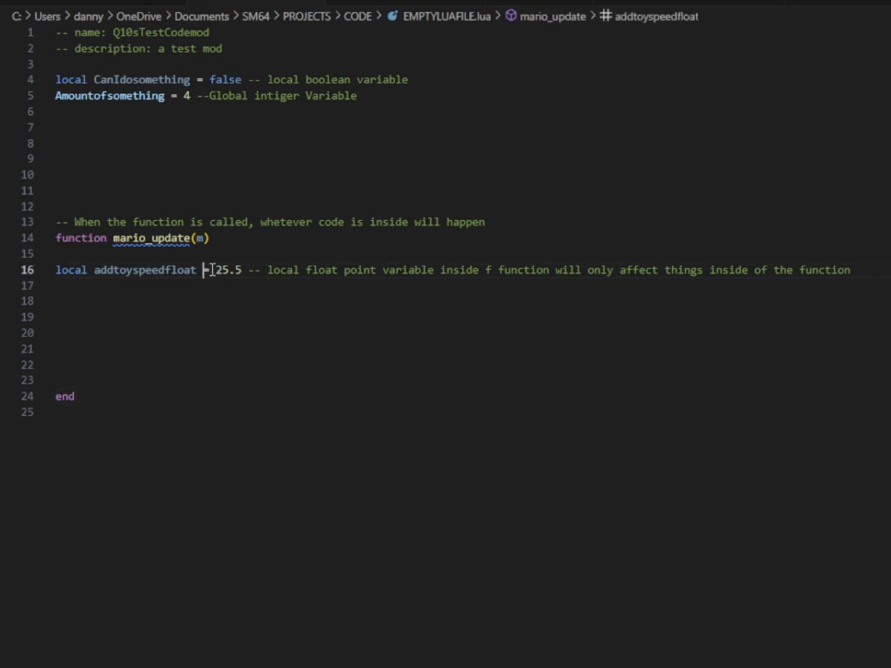
key("Backspace")
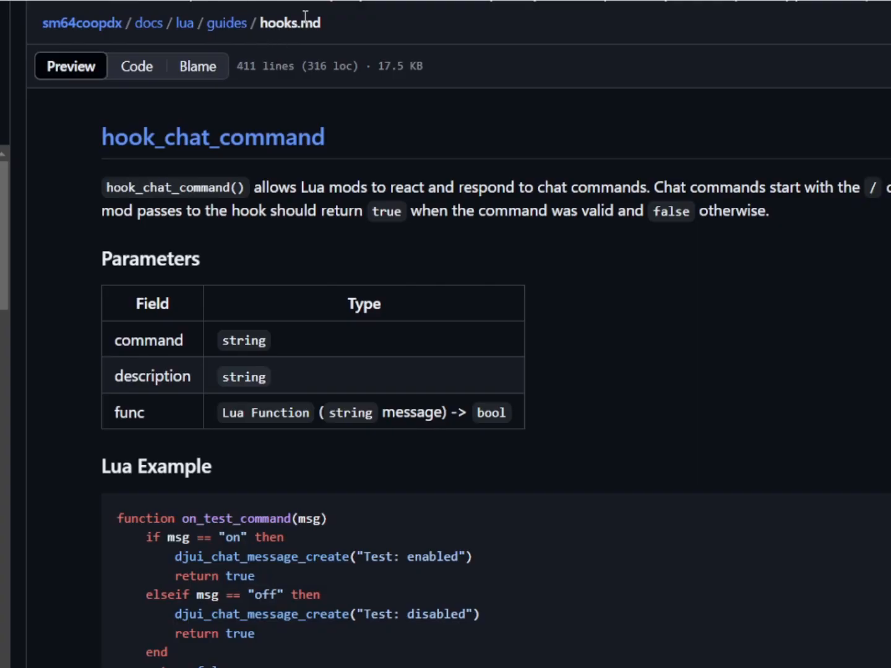
mouse_move(327, 42)
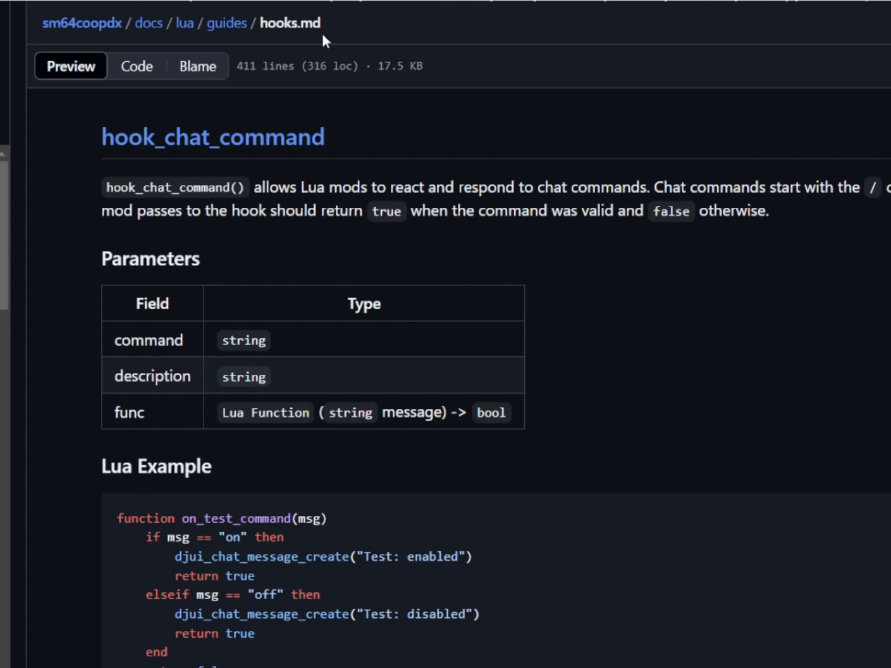
Highlight HOOK_UPDATE, HOOK_MARIO_UPDATE, HOOK_ON_SET_MARIO_ACTION and HOOK_BEFORE_PHYS_STEP in Hook Event Types.
scroll("down", 3)
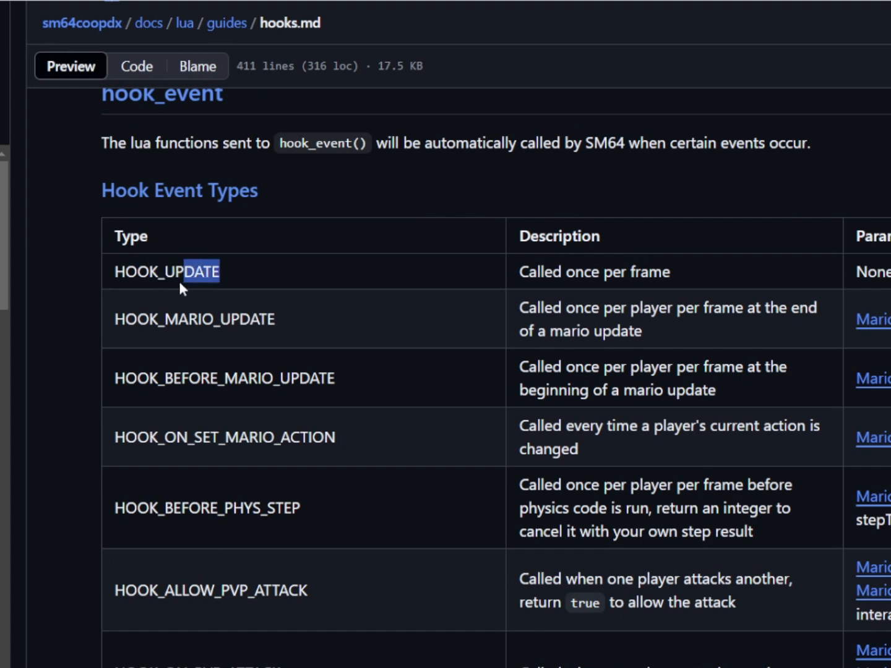
double_click(216, 318)
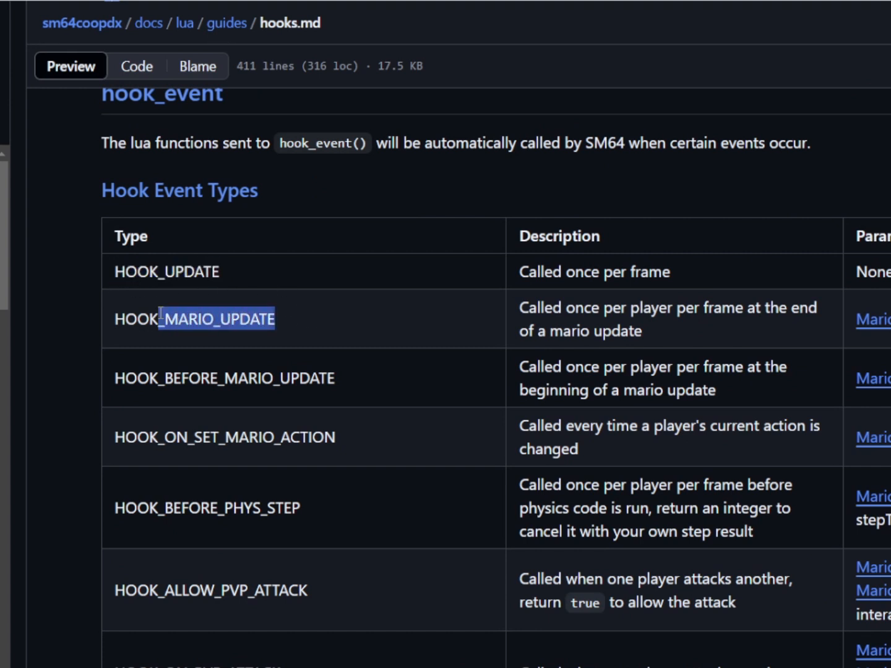
double_click(194, 319)
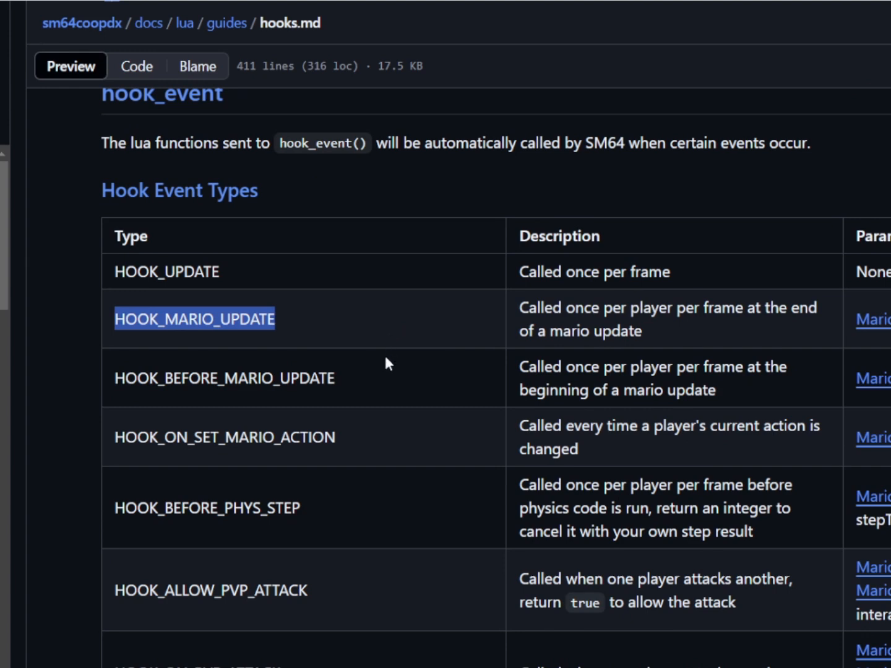
mouse_move(385, 363)
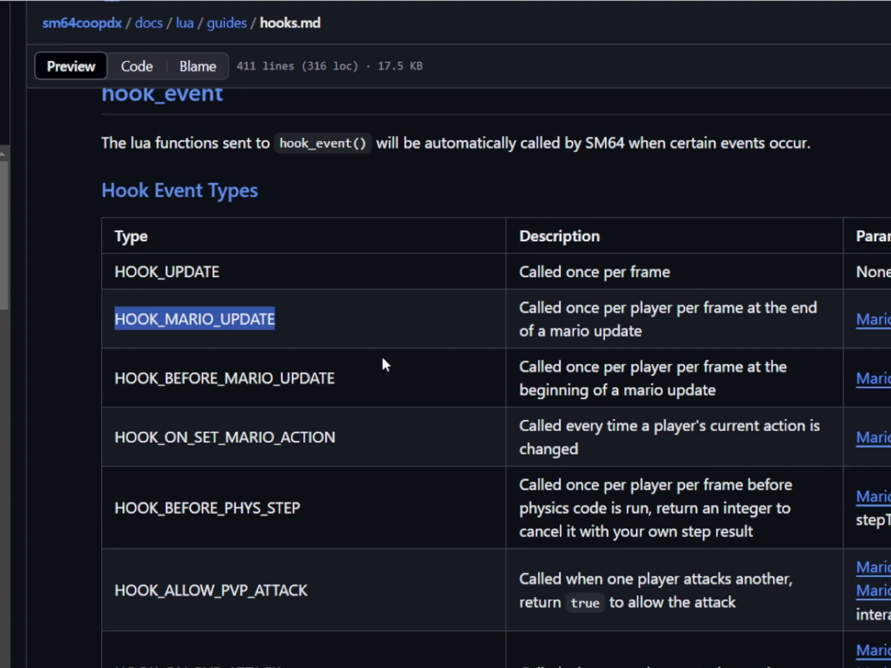
scroll("down", 3)
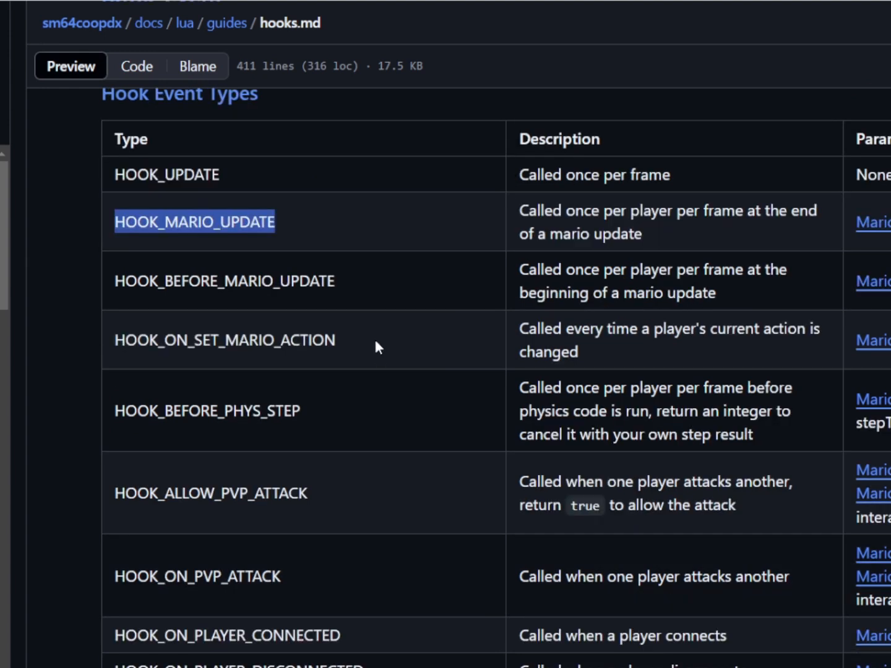
double_click(224, 339)
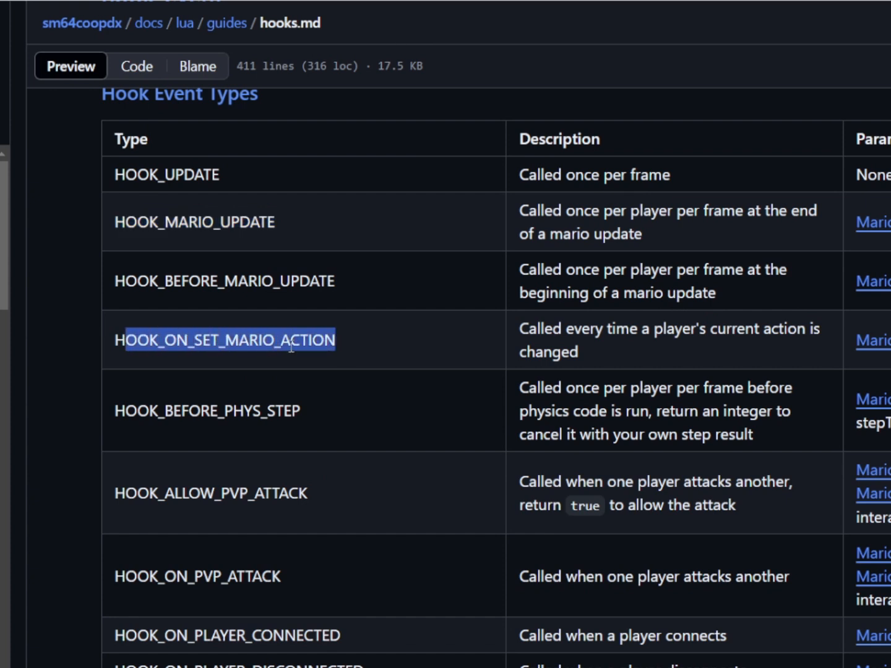
double_click(206, 411)
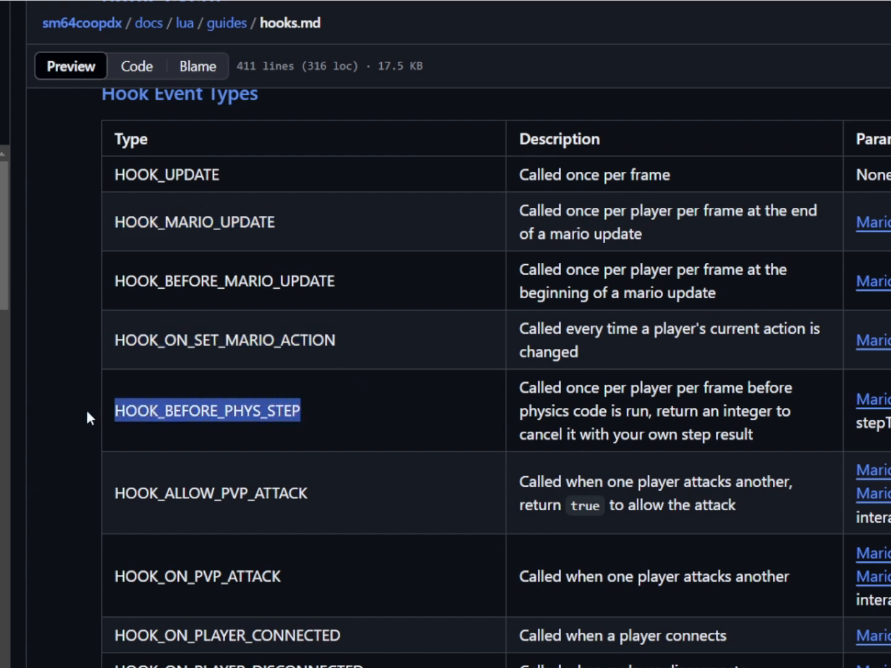
Scroll further and highlight the hook_chat_command call in the example.
scroll("down", 3)
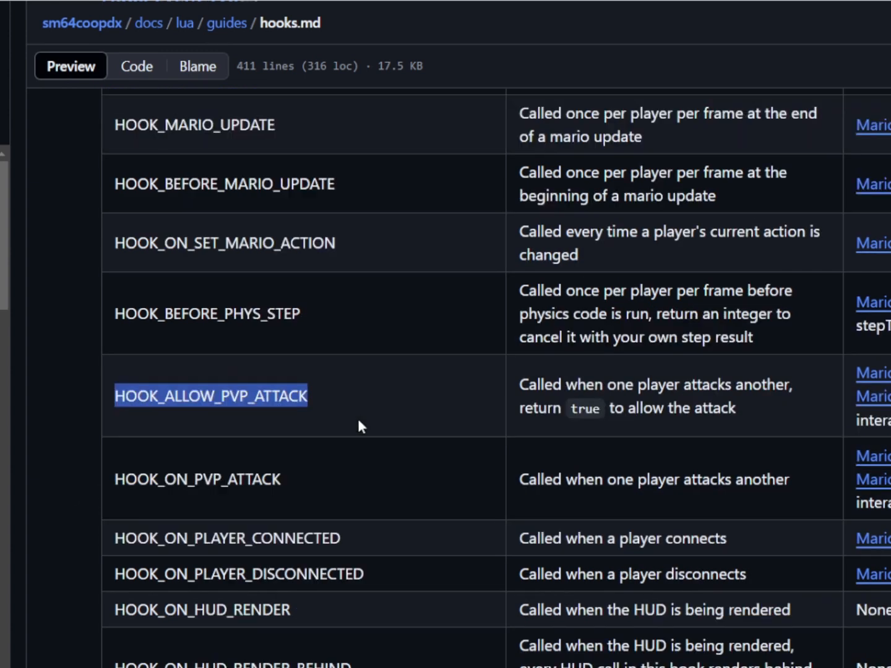
scroll("down", 3)
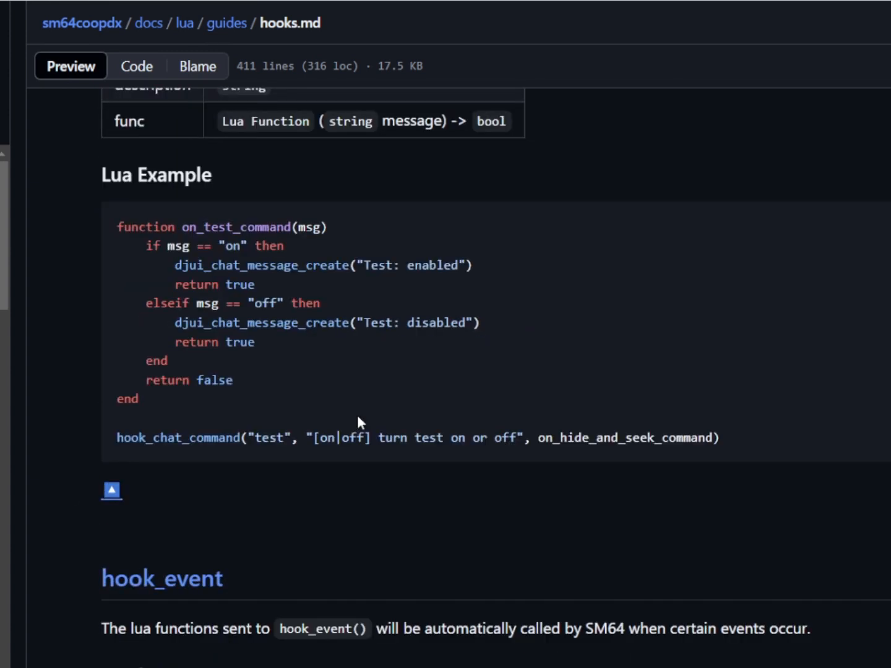
mouse_move(293, 316)
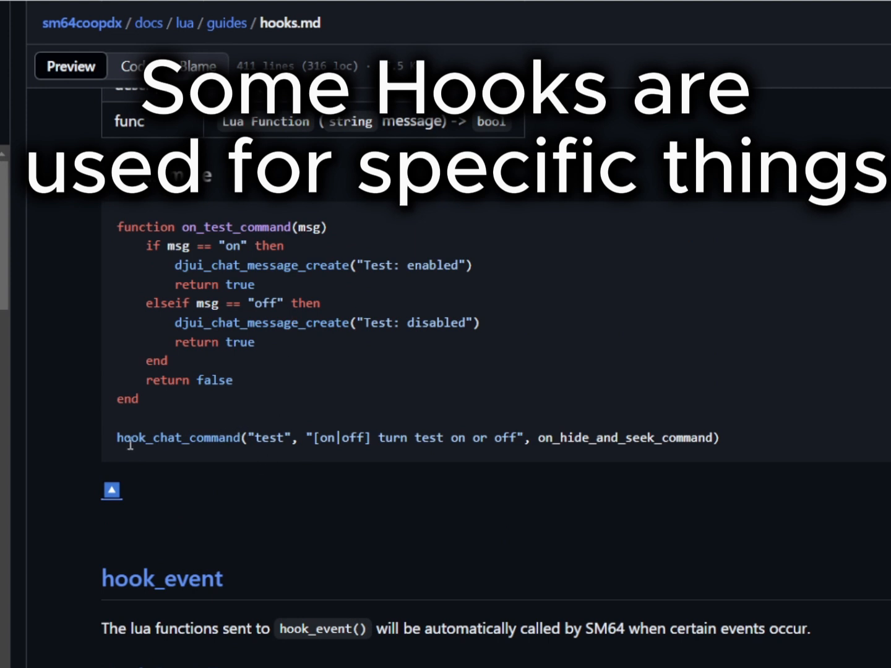
double_click(176, 438)
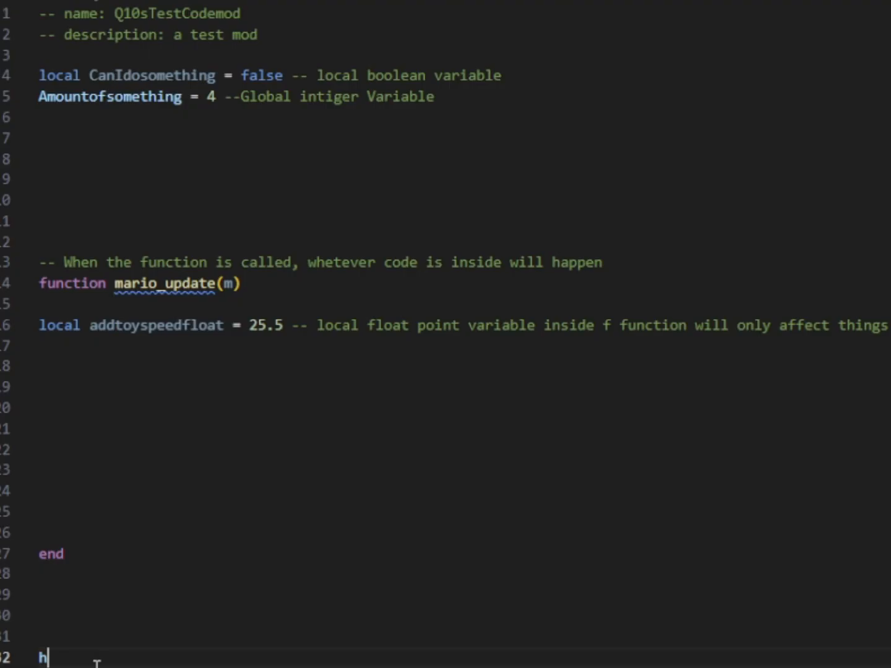
Type 'hook_event(HOOK_MARIO_UPDATE, mario_update)' at the bottom of the script.
type("ook")
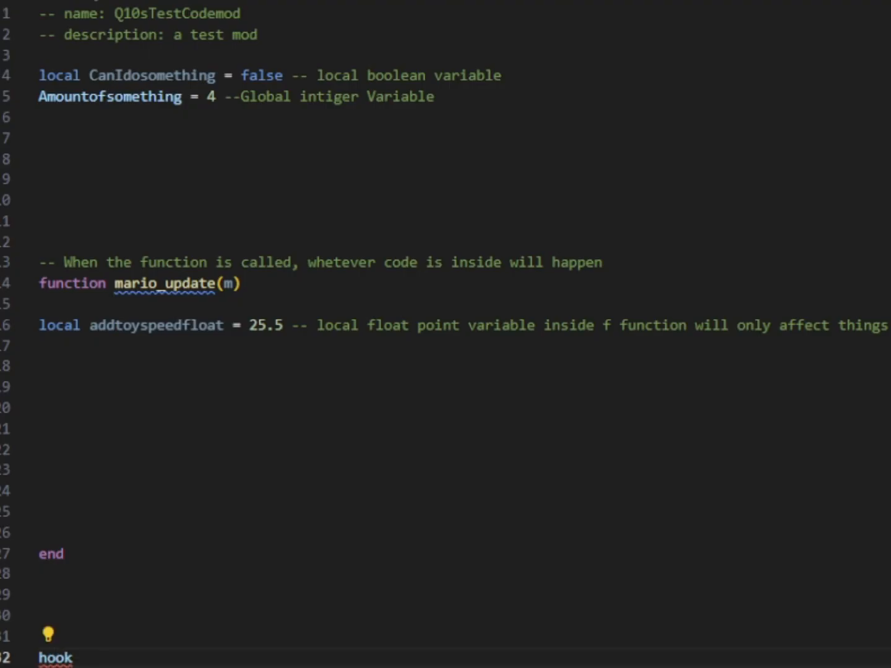
type("_eve")
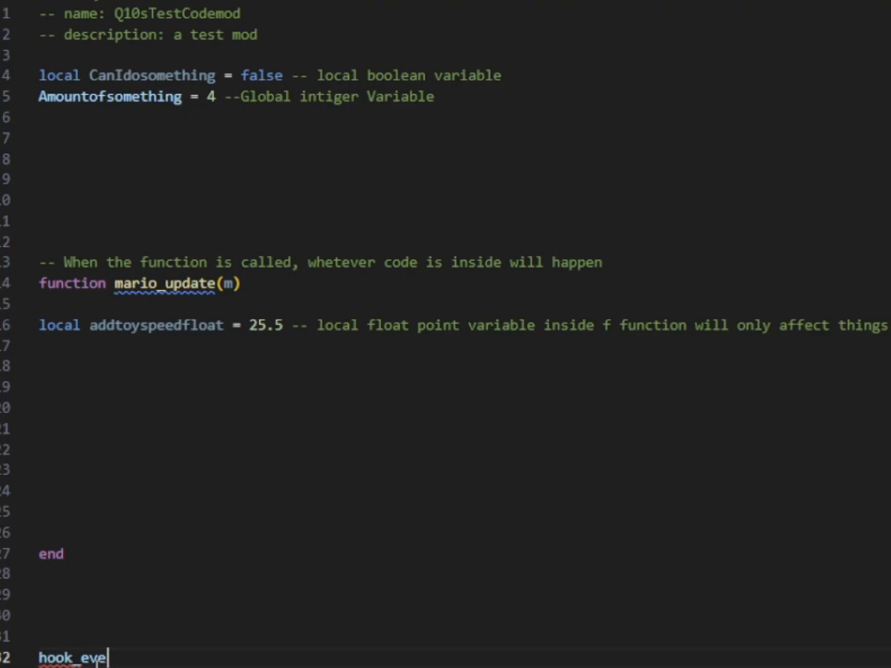
type("nt")
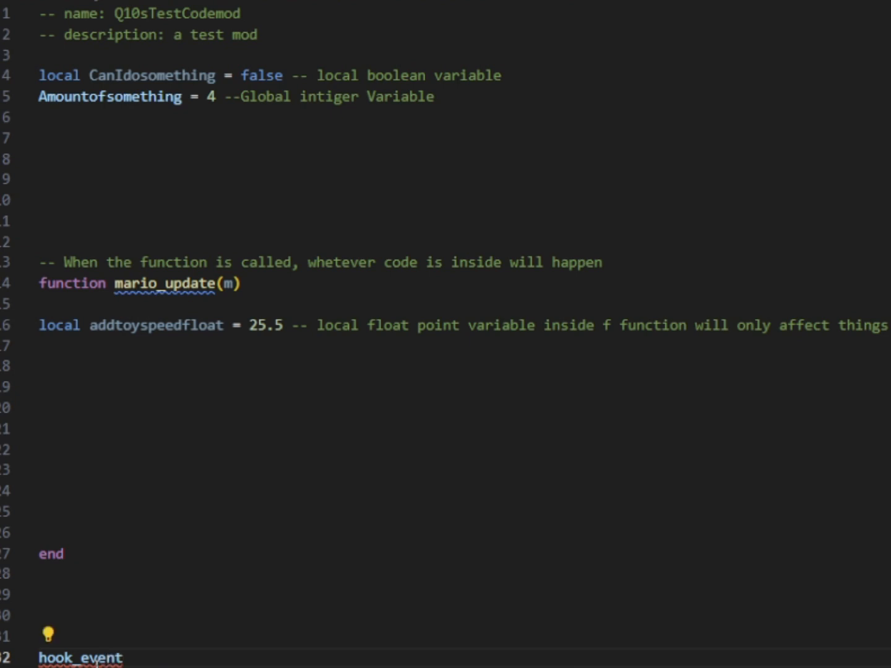
type("(HOOK_MARIO_UPDATE)")
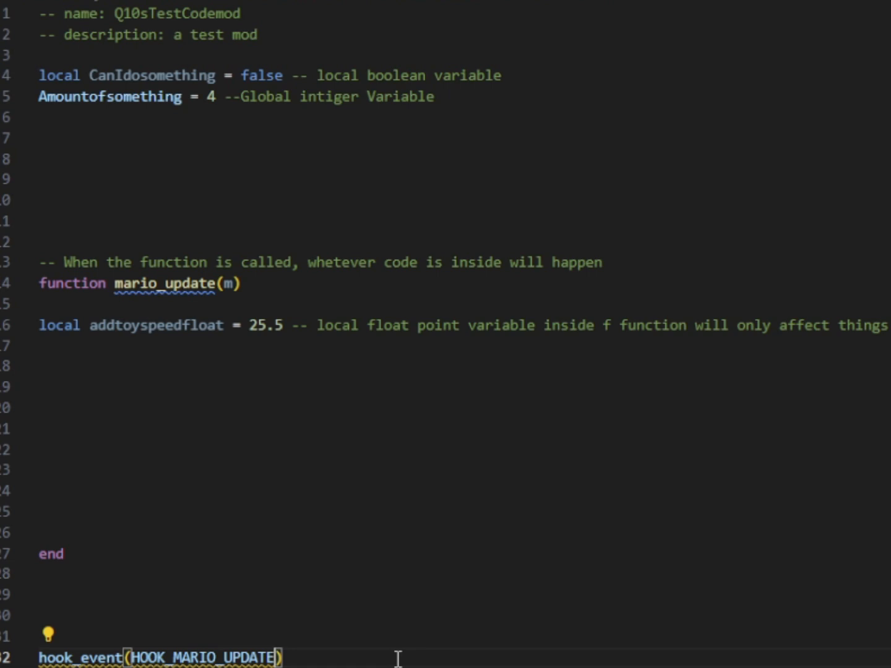
type(",")
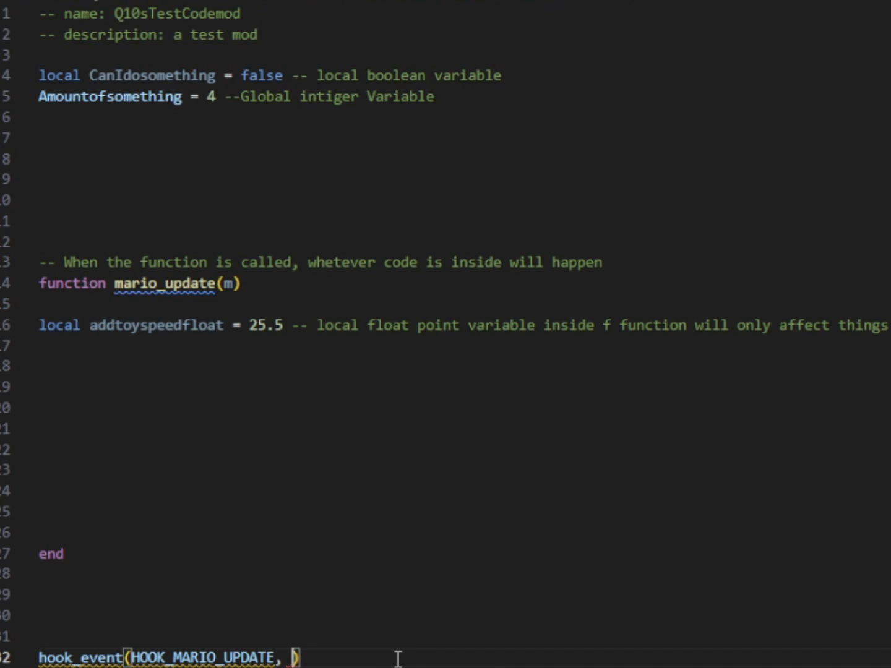
type("mari")
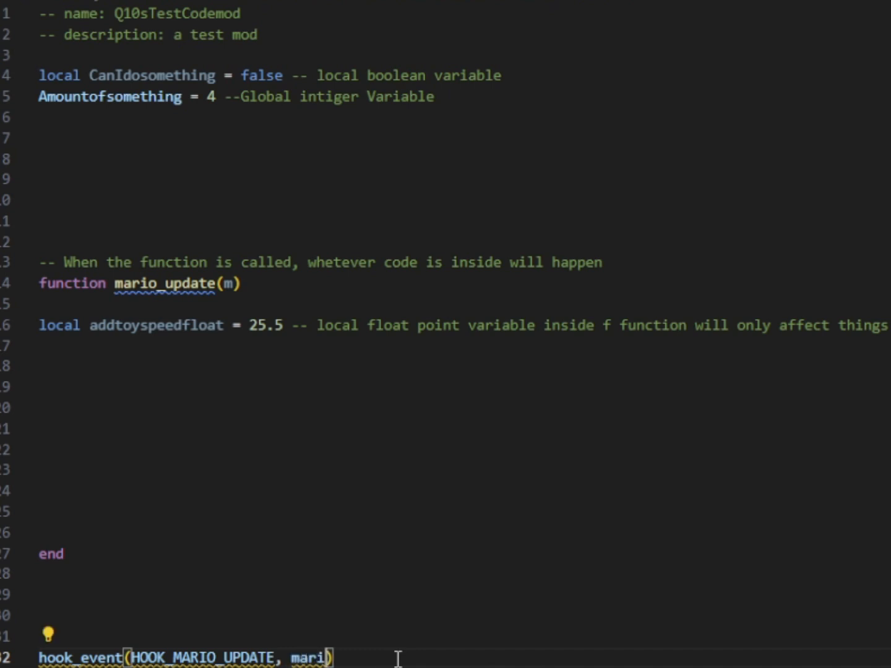
type("o_update")
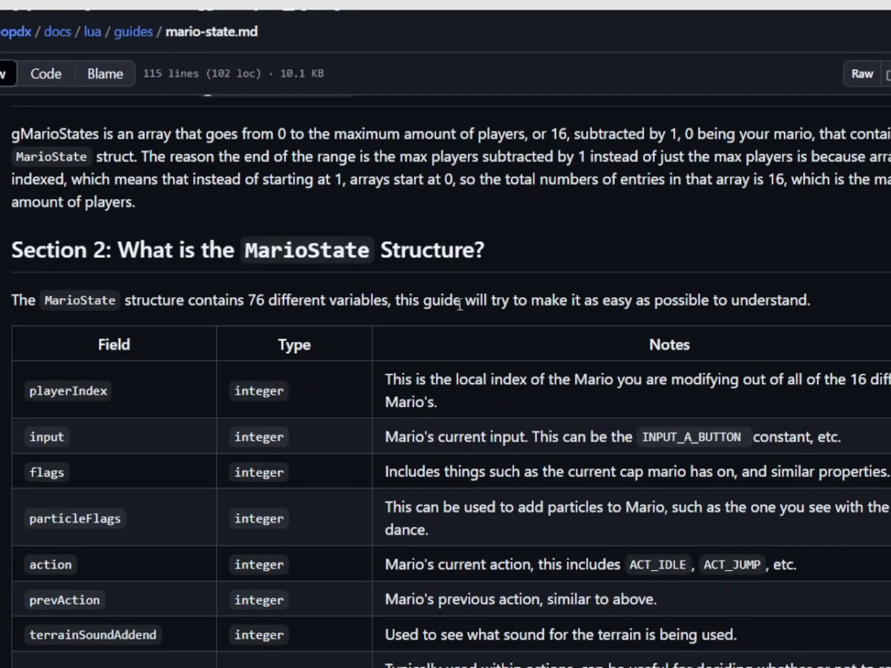
Scroll the mario-state.md table down to numCoins, select the field name and copy it.
scroll("down", 3)
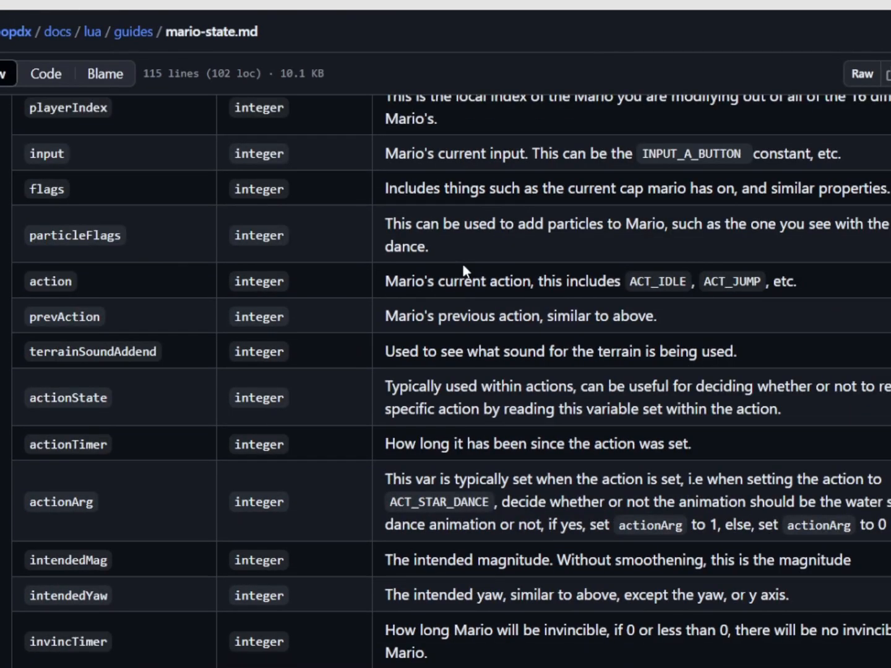
scroll("down", 3)
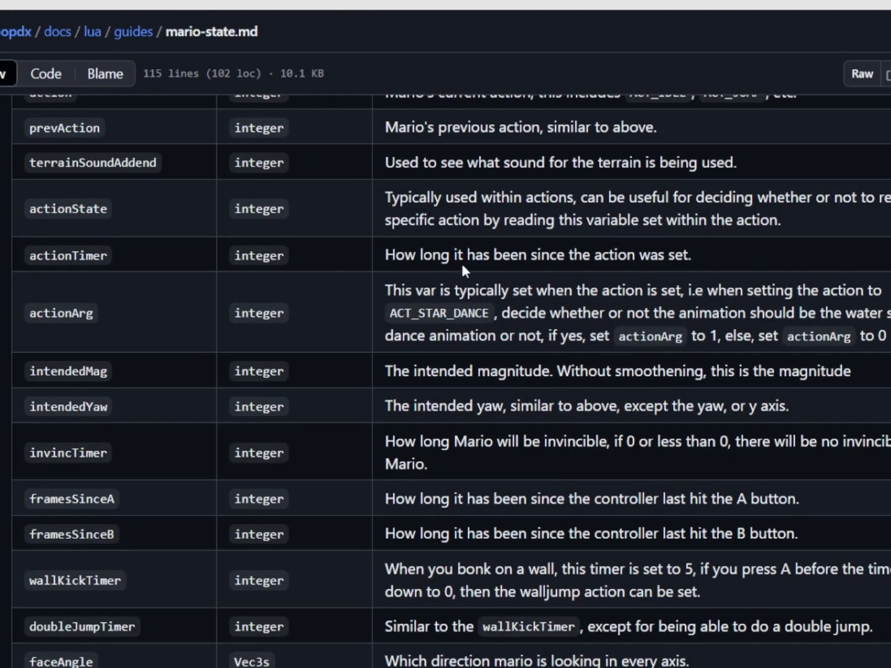
scroll("down", 3)
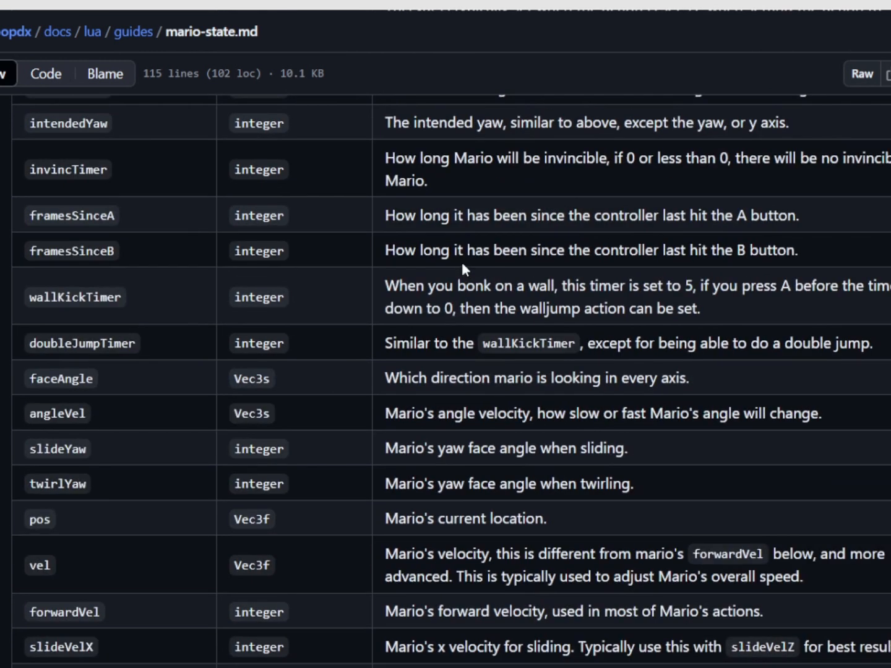
scroll("down", 3)
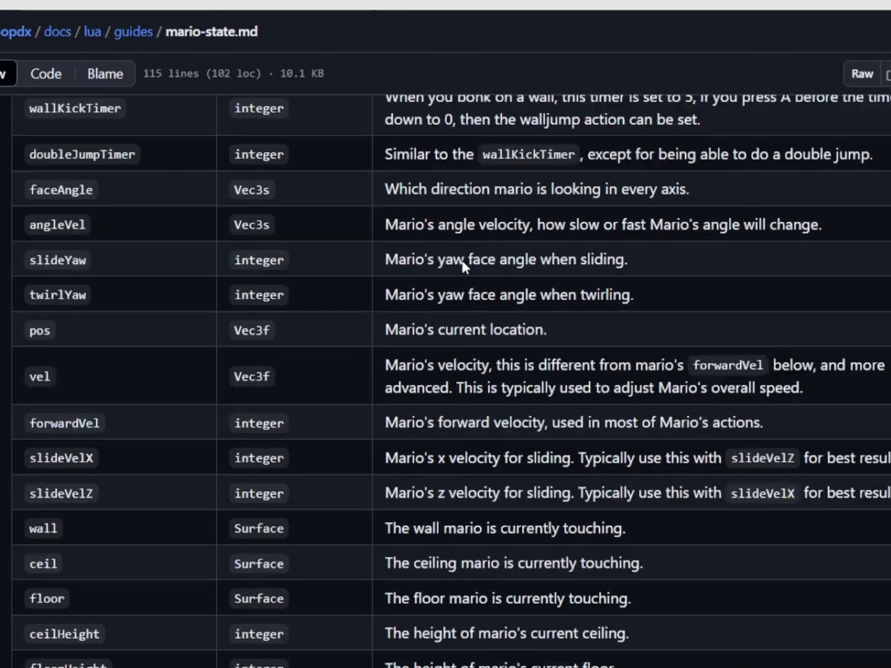
scroll("down", 3)
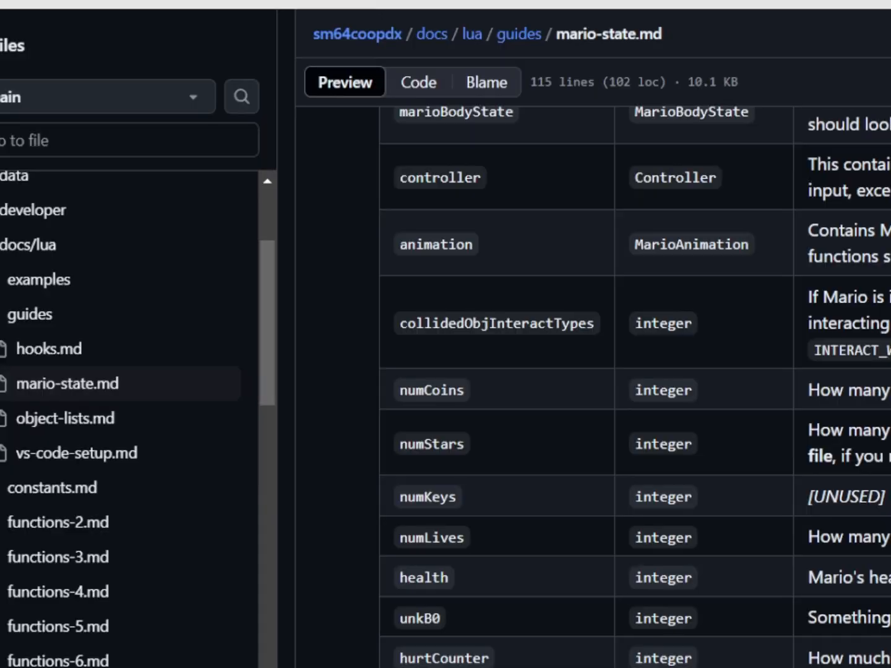
double_click(439, 389)
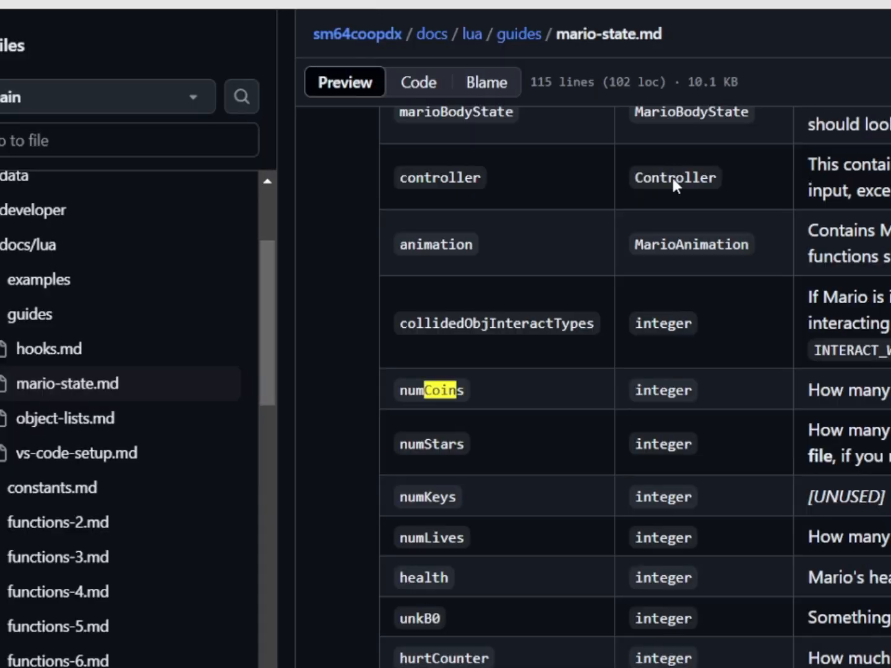
double_click(431, 390)
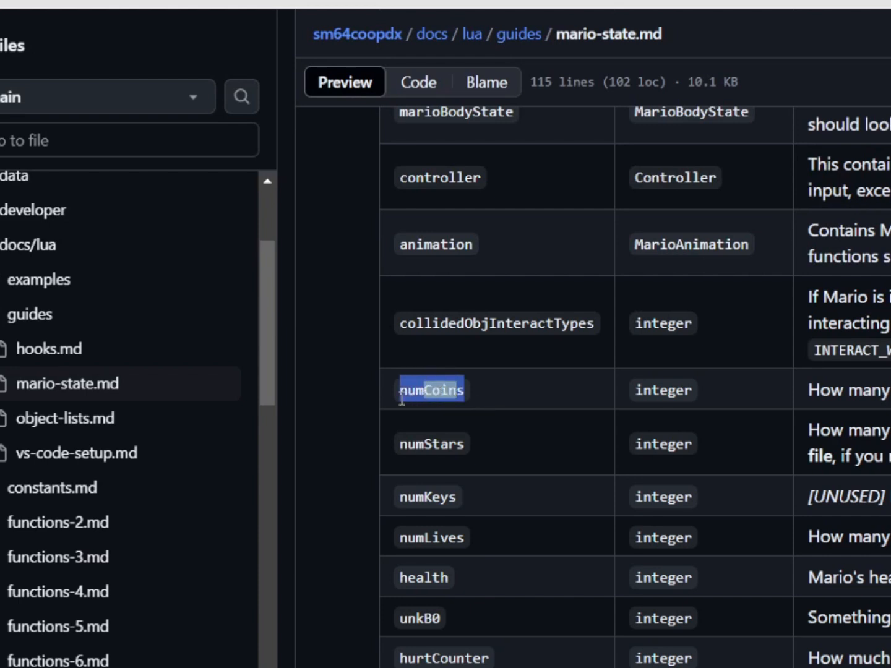
key("ctrl+f")
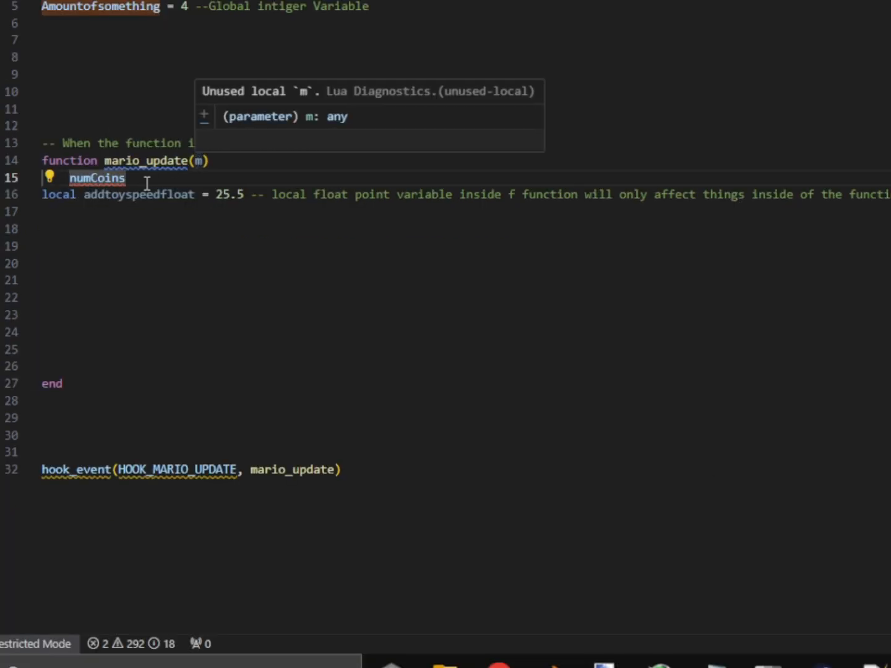
Complete 'm.numCoins = m.numCoins + Amountofsomething' around the pasted numCoins.
type("m.")
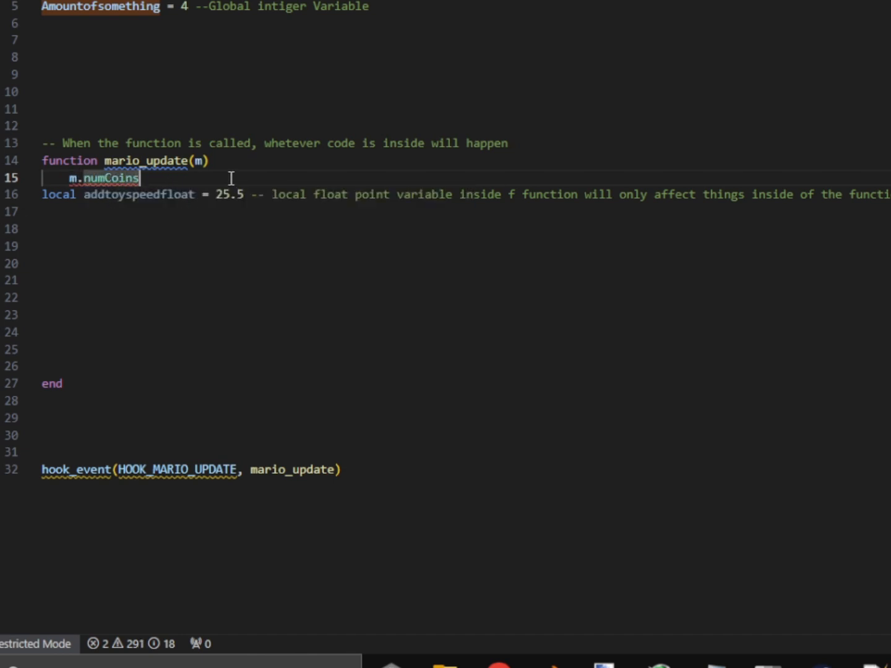
type("+")
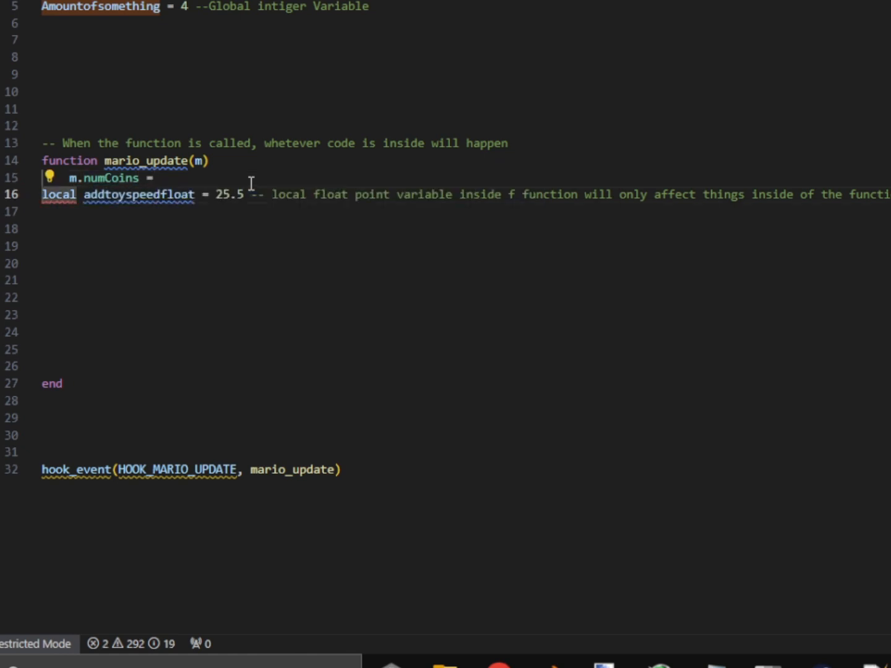
left_click(158, 178)
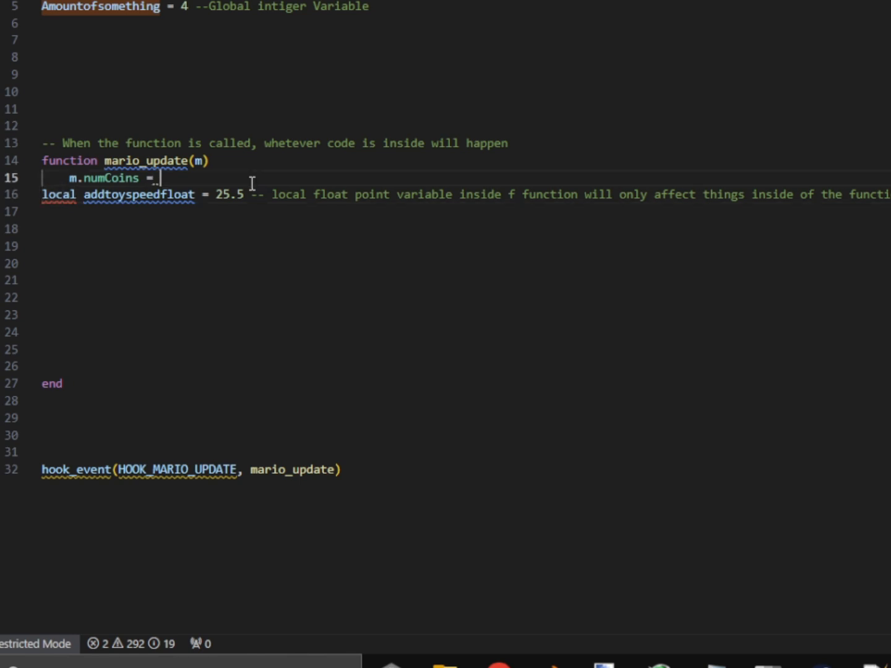
type("m.numCoins")
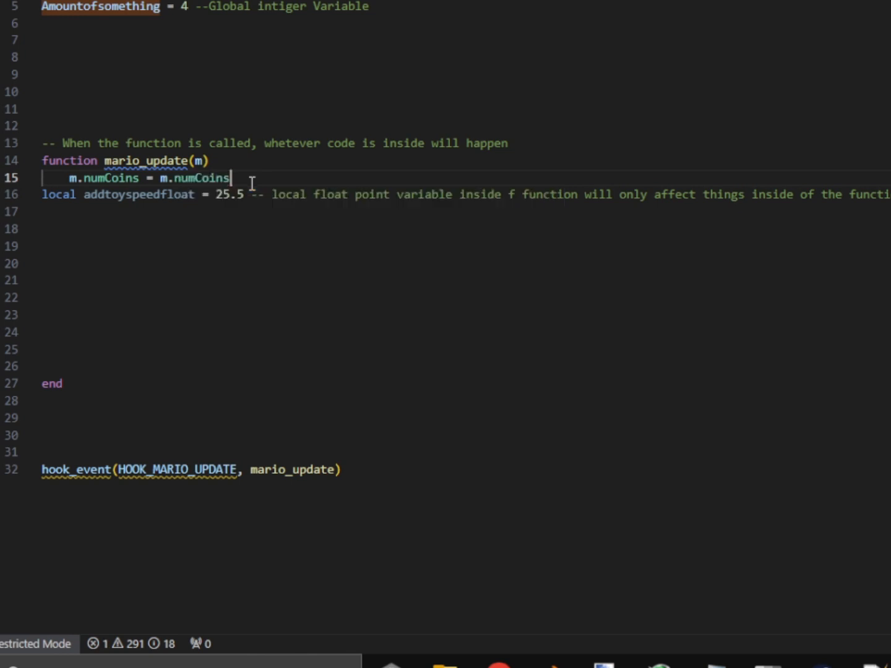
type("+ Amountofsomething")
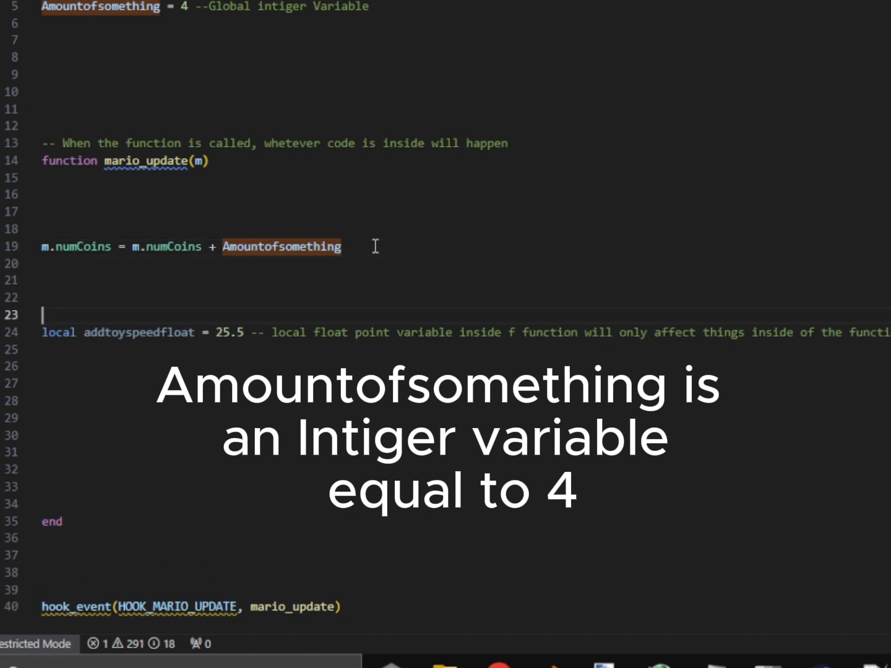
mouse_move(260, 297)
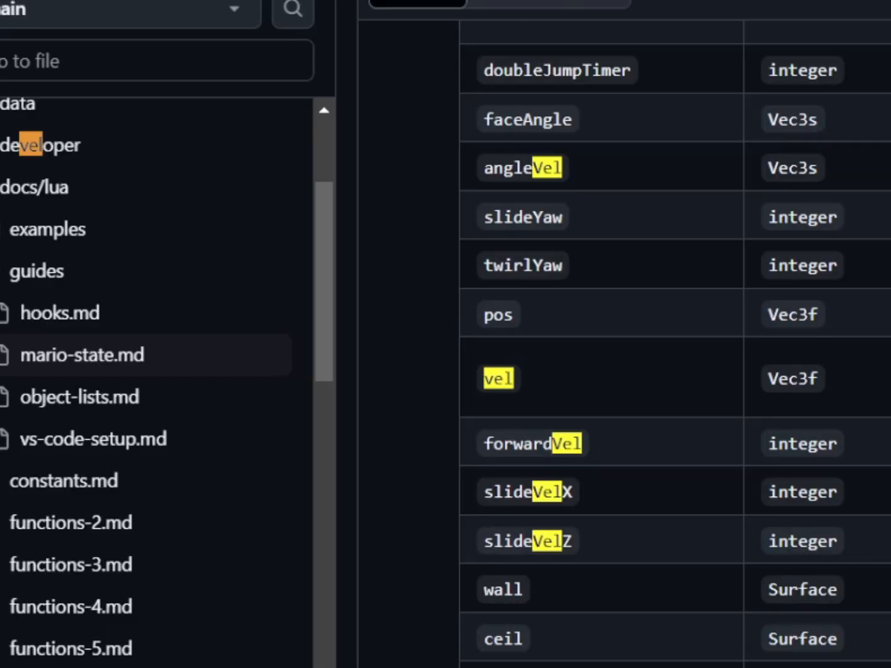
mouse_move(614, 439)
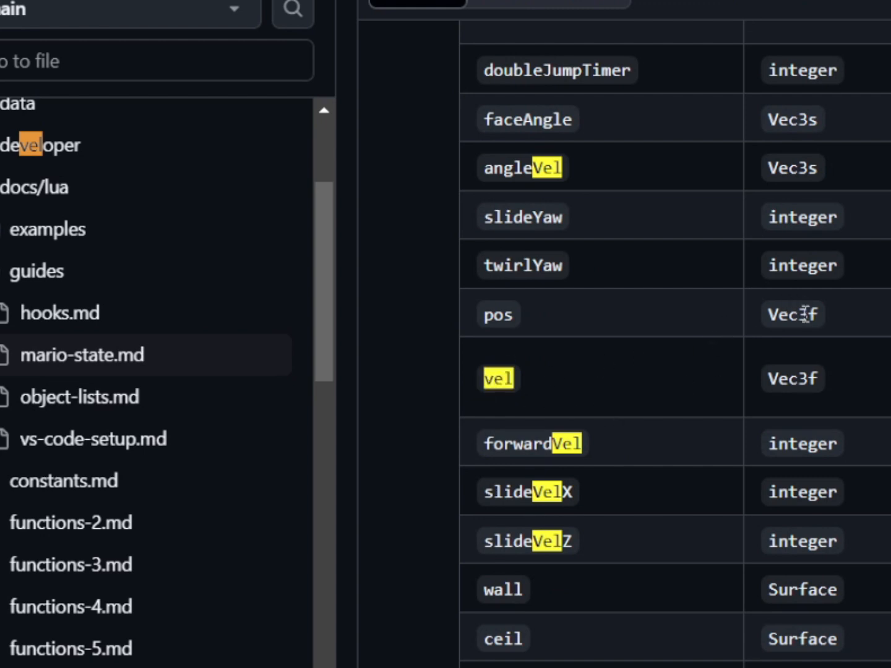
mouse_move(801, 321)
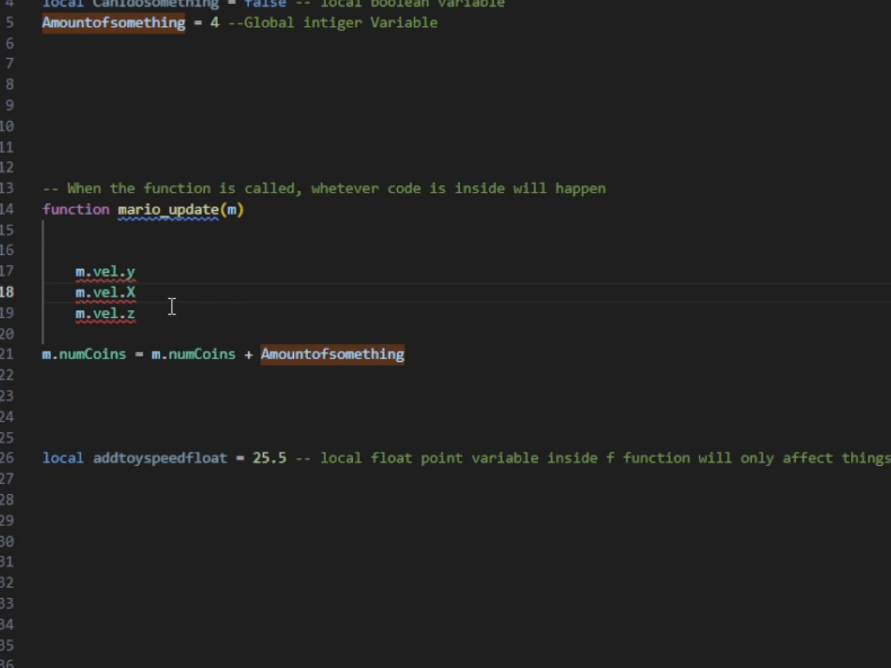
Write if conditions comparing m.vel.y with == 0 and other comparison operators.
left_click(136, 314)
type("if")
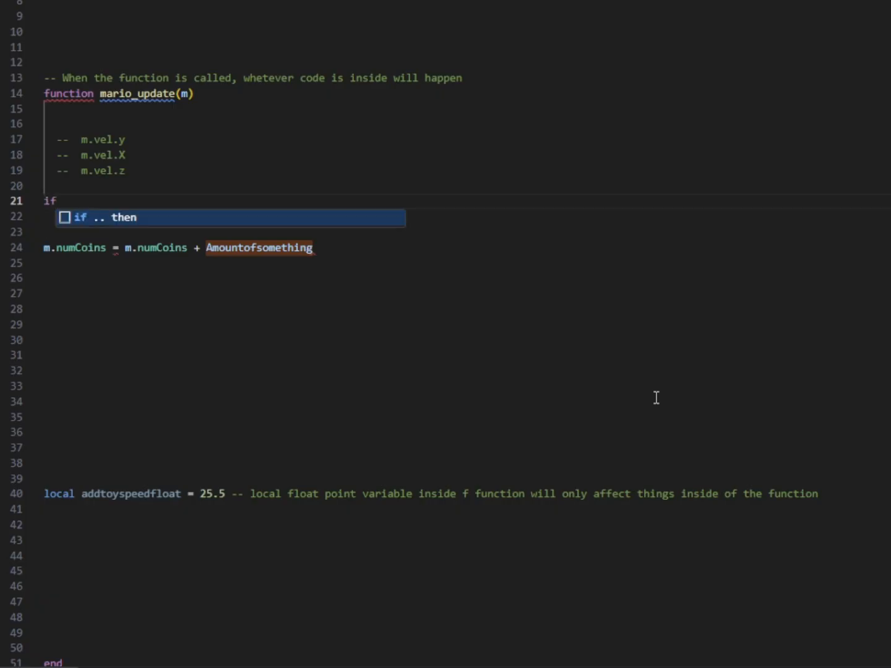
type("m.")
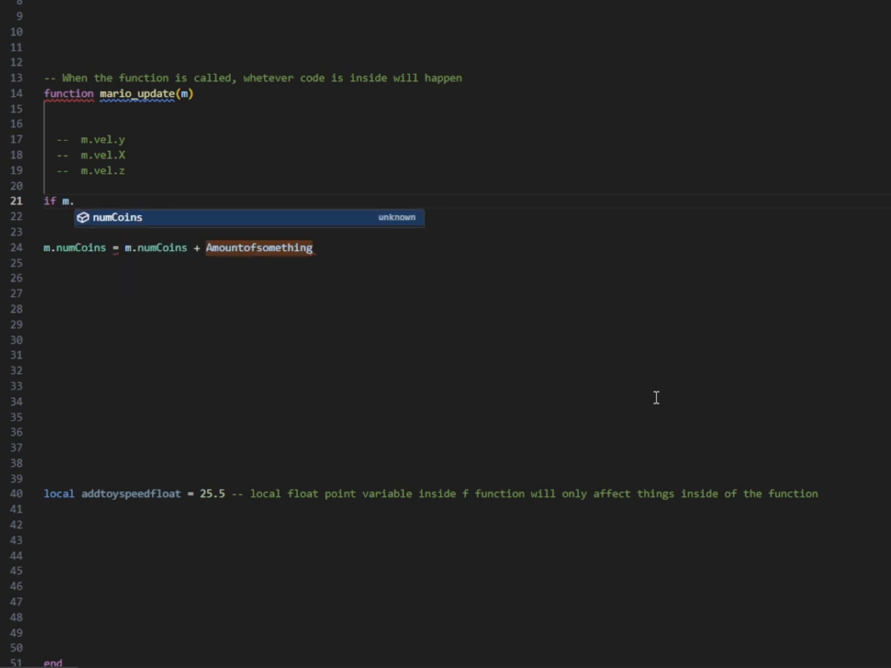
type("vel.")
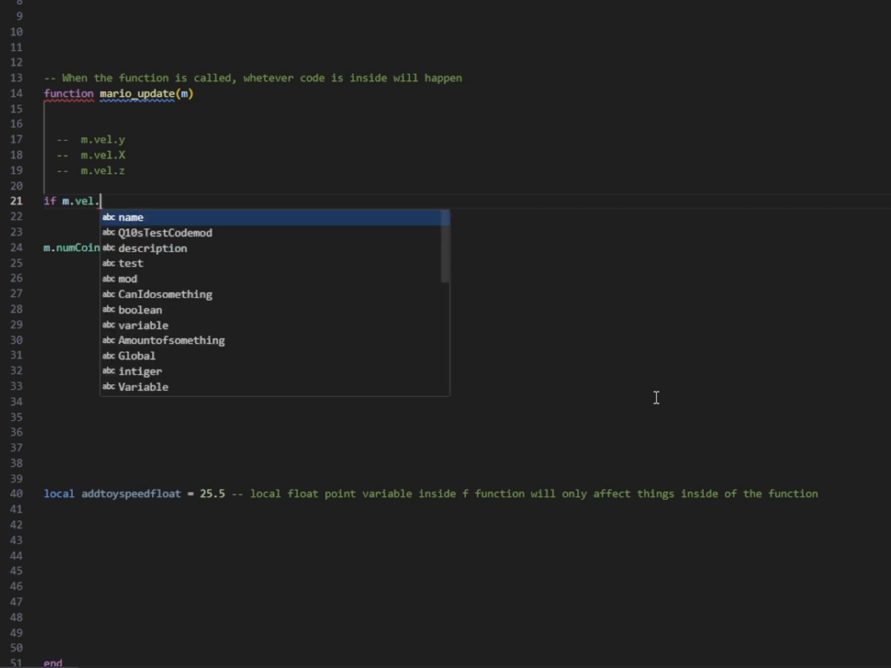
type("y")
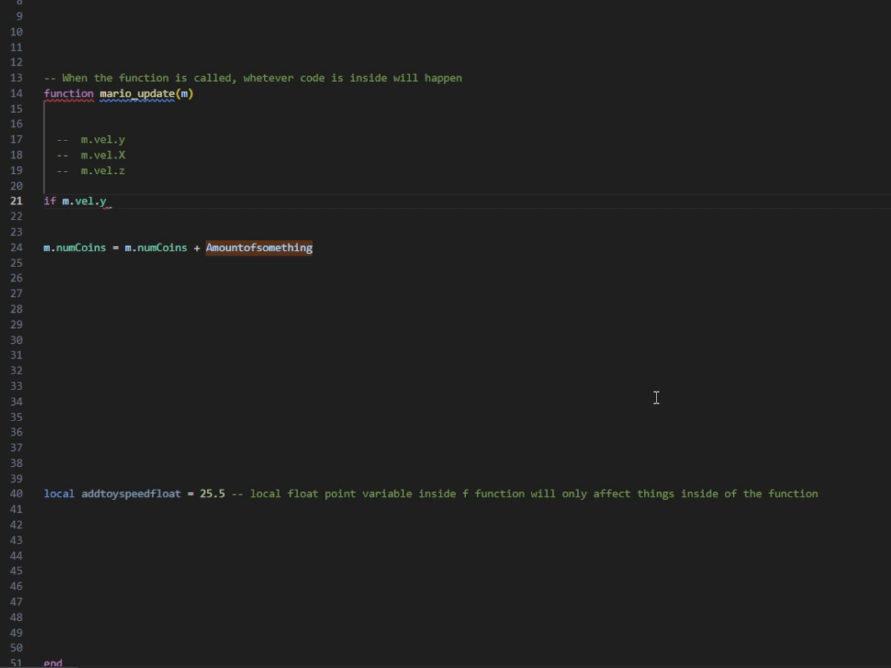
type("== 0 then")
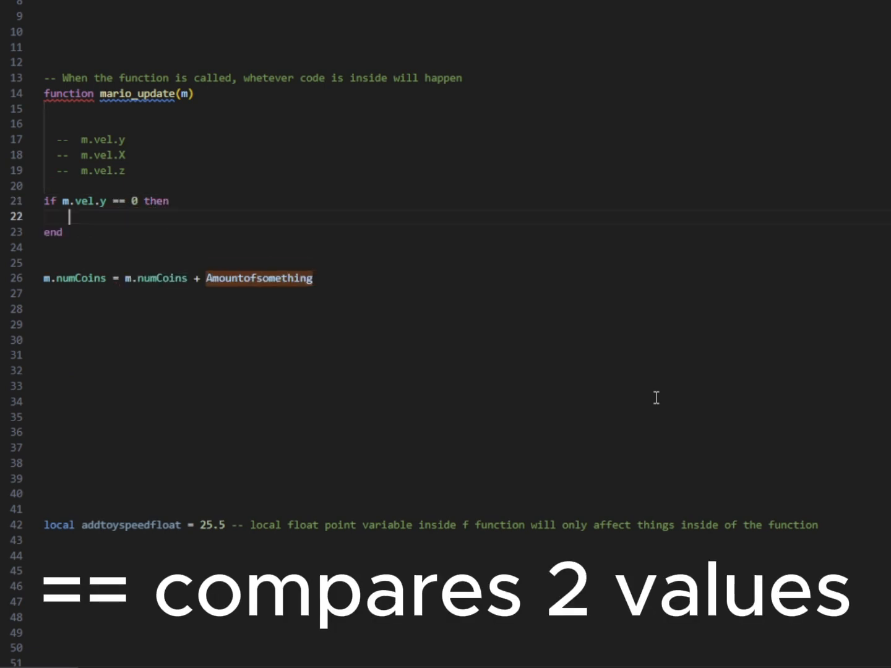
type("...")
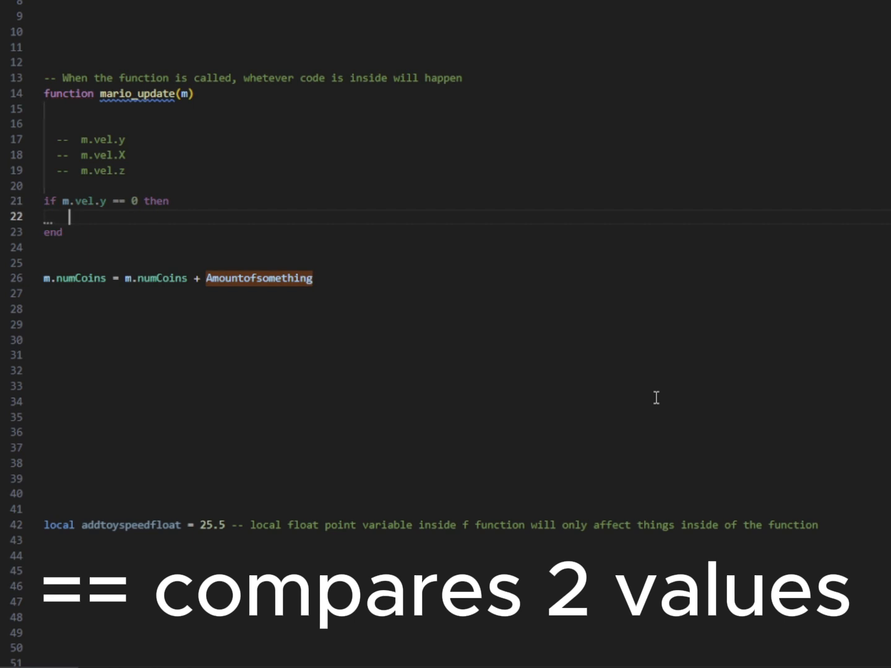
mouse_move(319, 208)
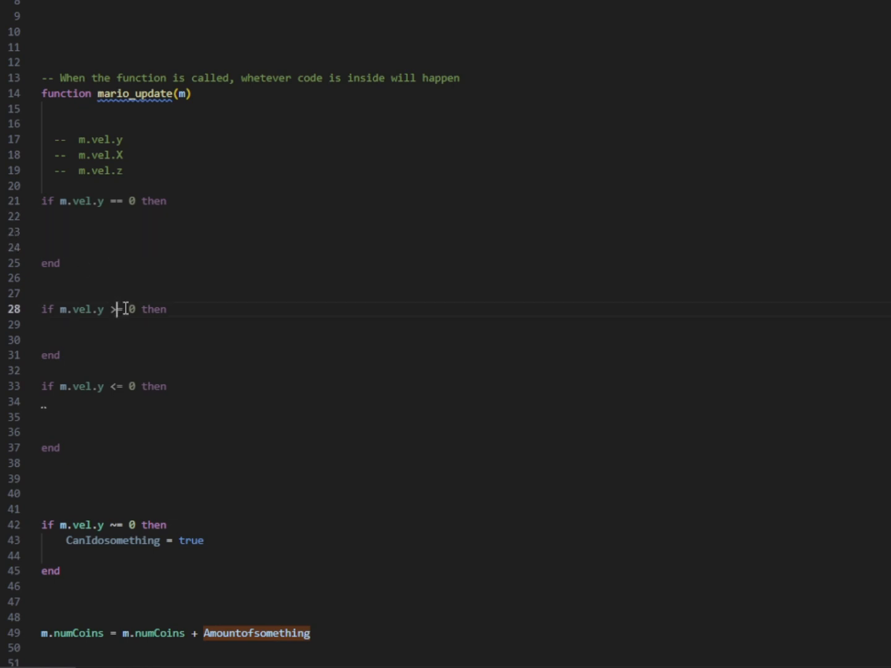
type("=")
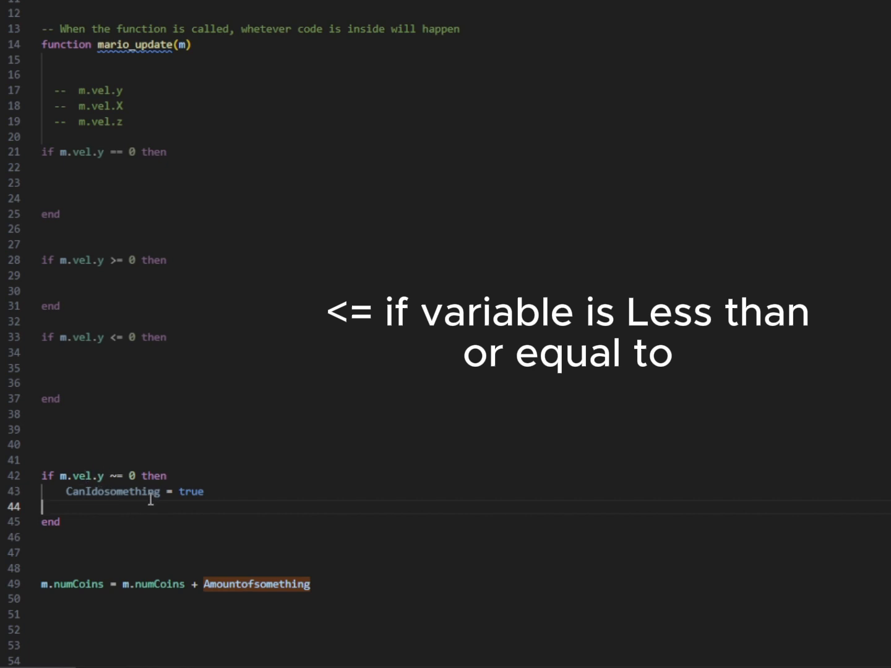
Move 'm.numCoins = m.numCoins + Amountofsomething' into the 'if m.vel.y >= 0 then' block.
scroll("up", 3)
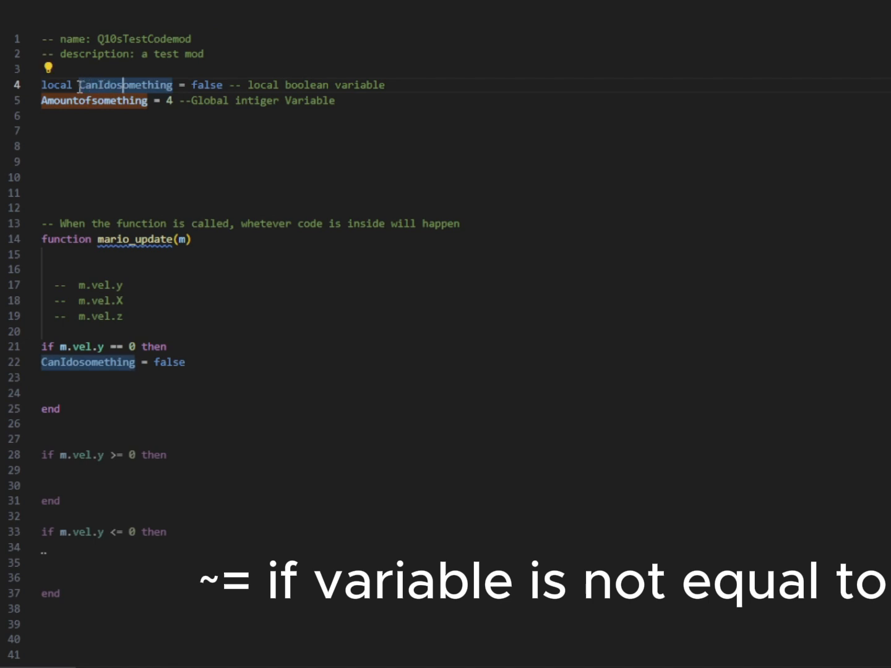
scroll("down", 3)
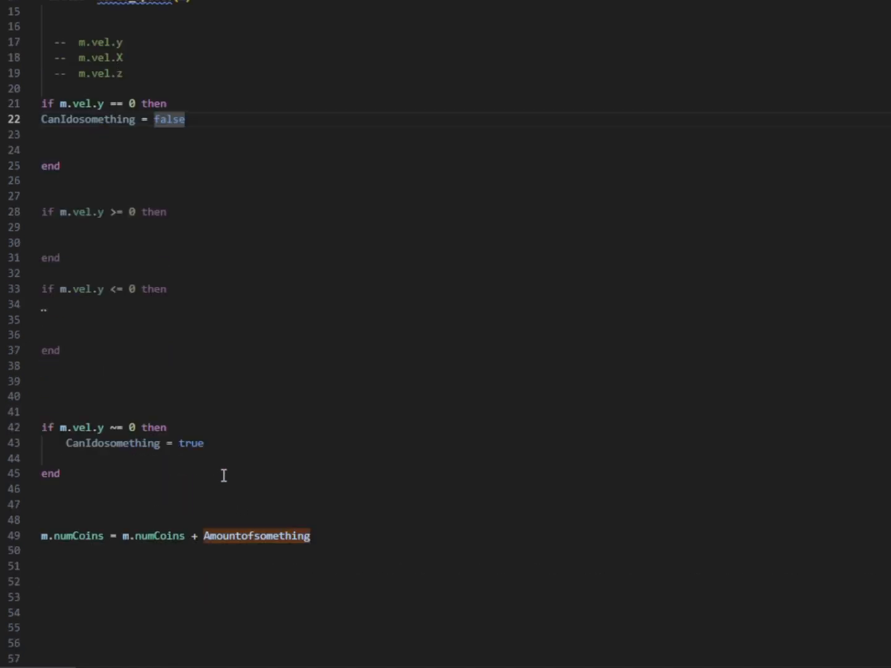
mouse_move(227, 453)
type("if CanIdosomething == true and m.vel.X ~= 0 then")
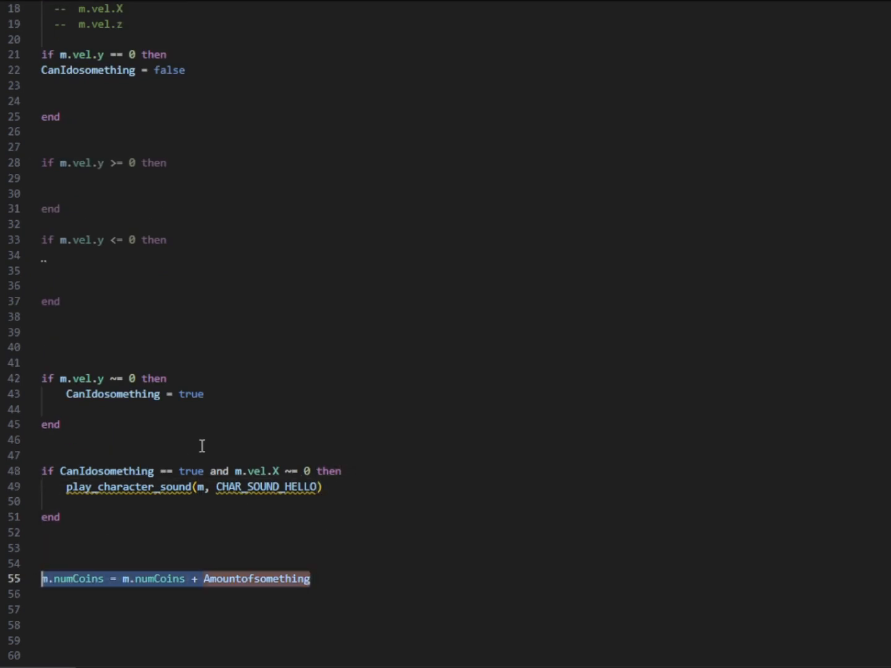
scroll("up", 3)
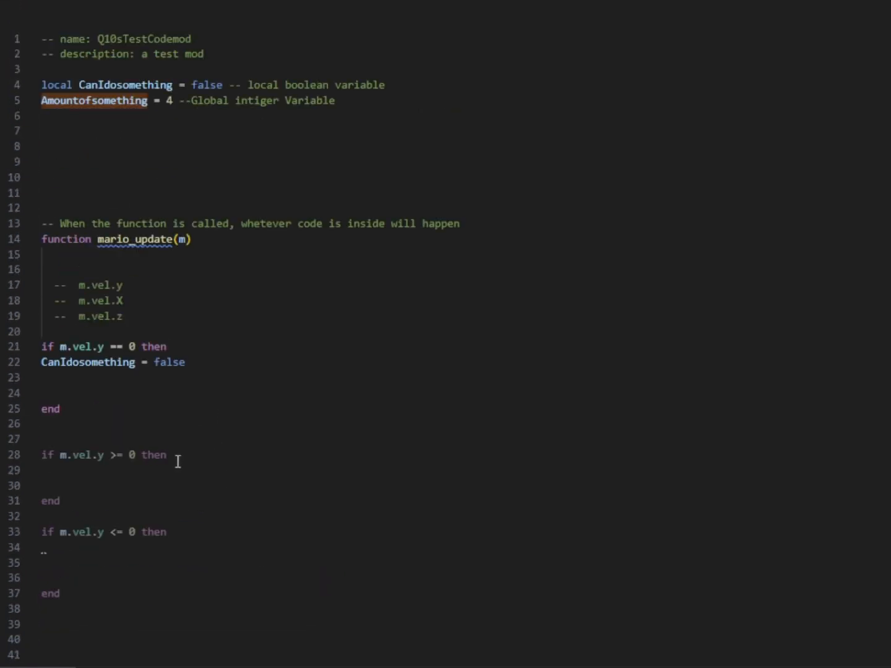
type("m.numCoins = m.numCoins + Amountofsomething")
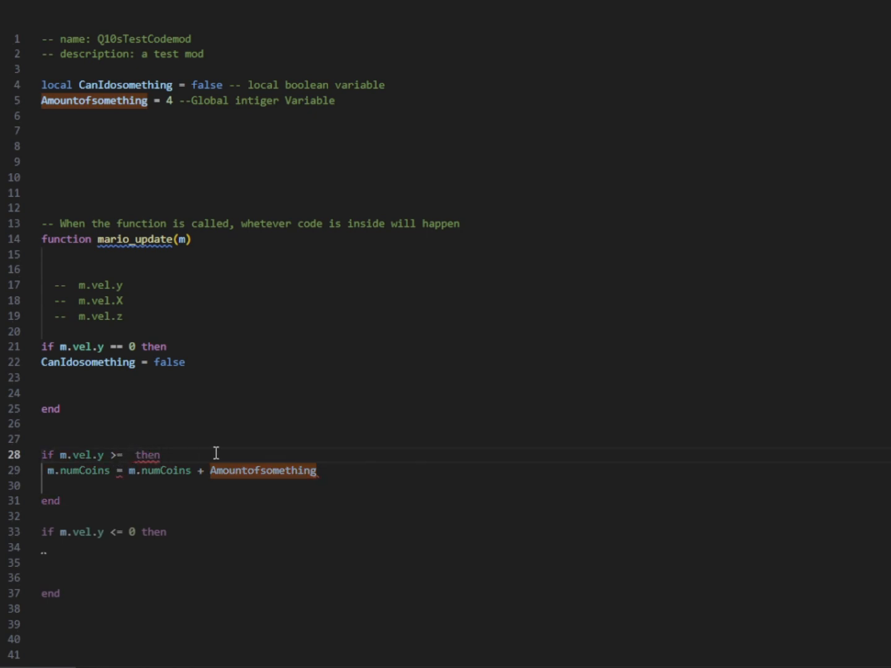
Make coins require buttonDown & L_TRIG, and add 'and' after the U_JPAD condition.
type("25")
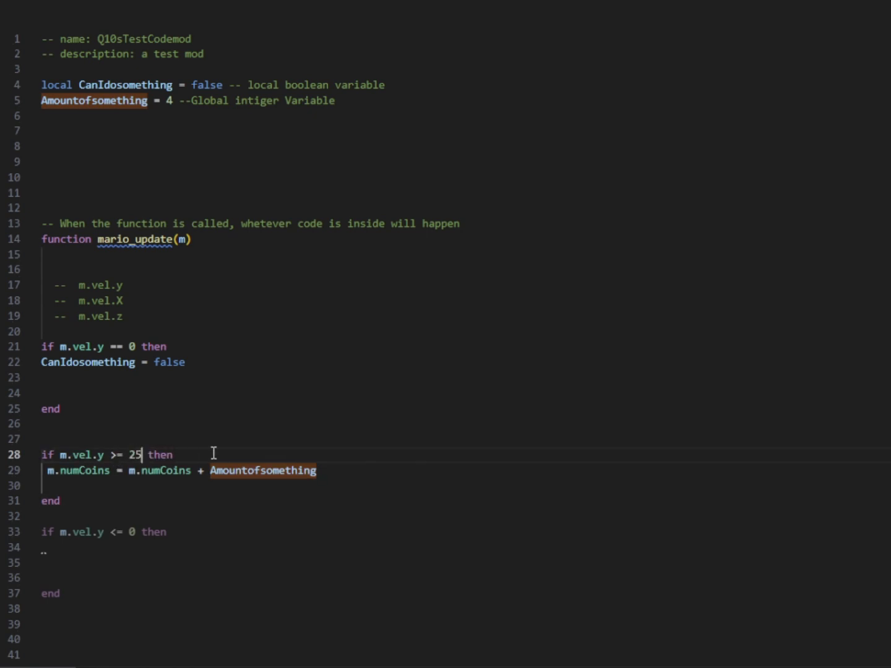
left_click(104, 454)
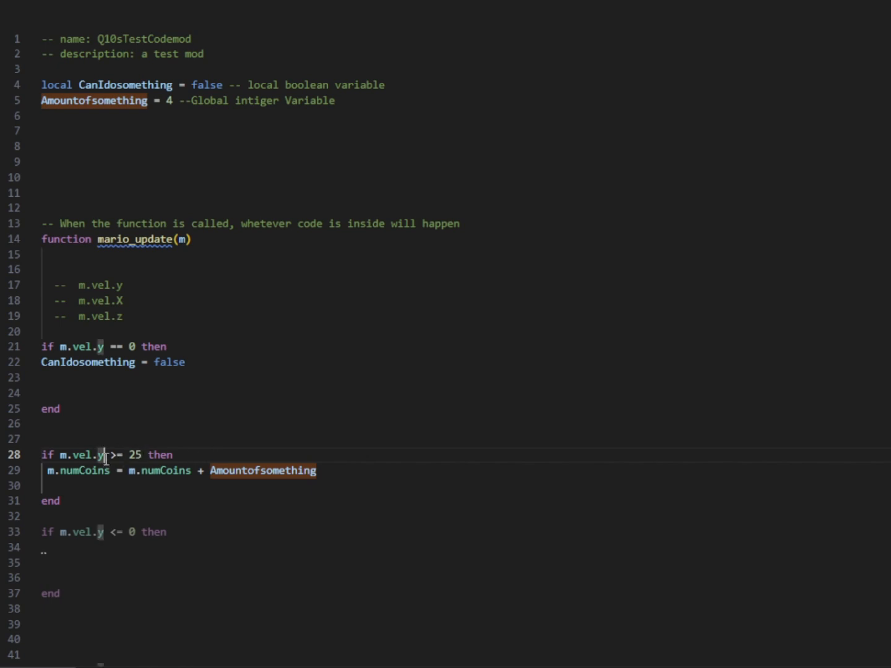
scroll("down", 3)
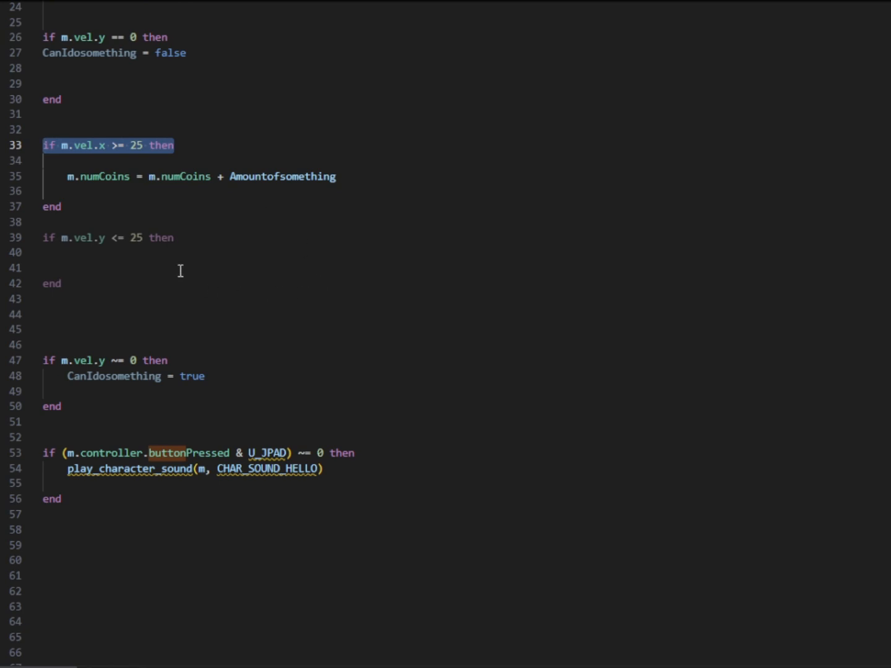
type("L_TRIG")
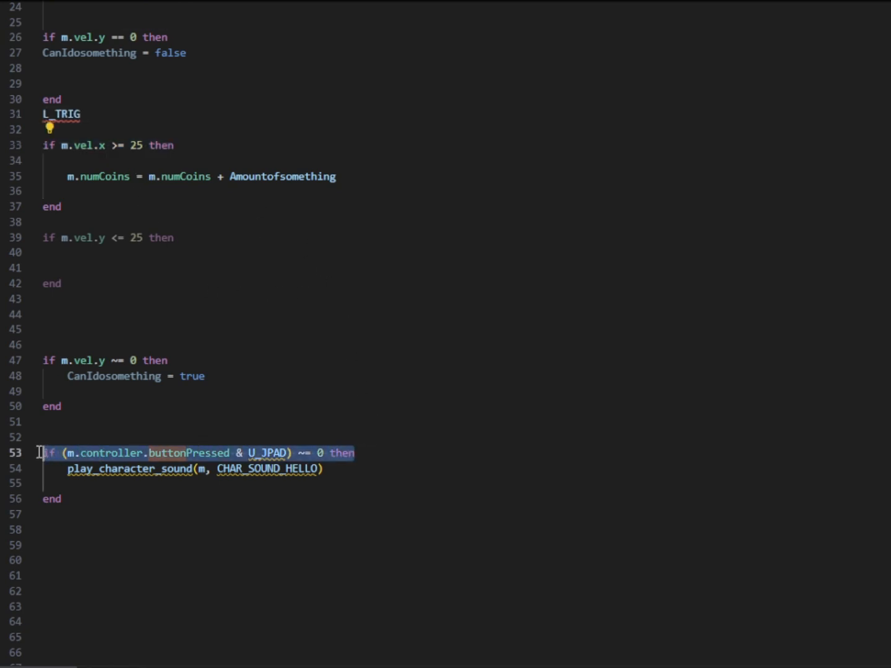
left_click(176, 145)
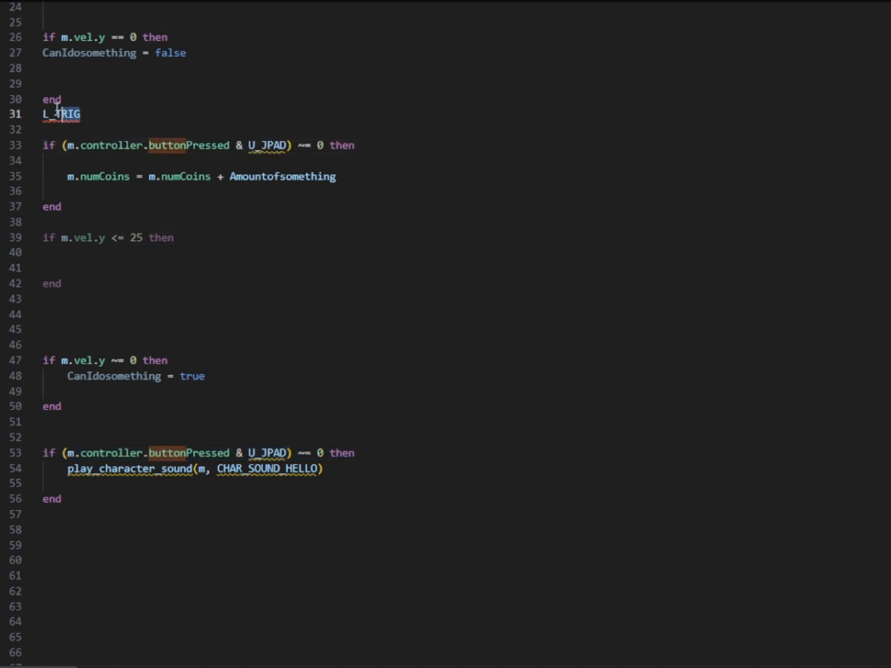
key("Backspace")
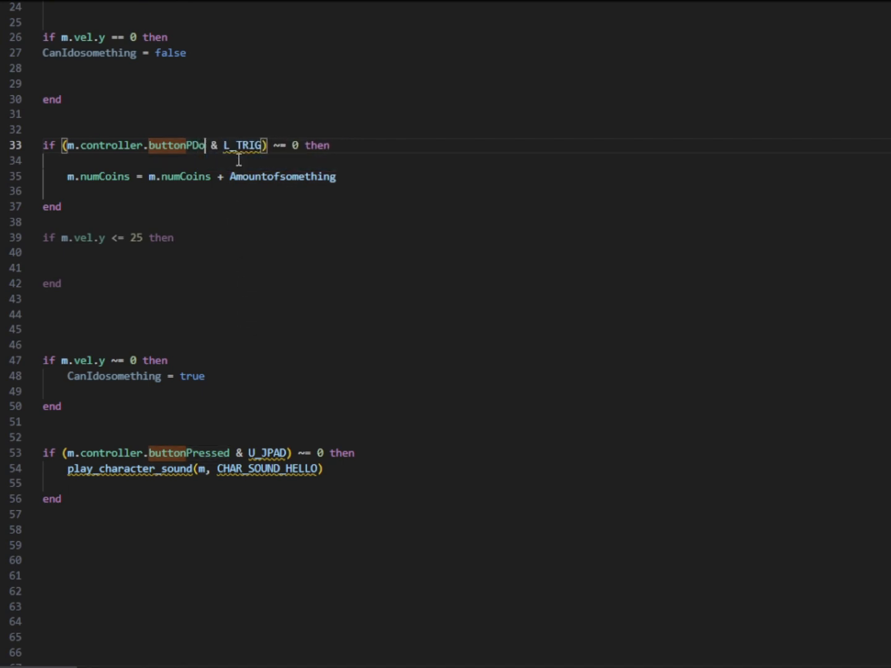
type("wn")
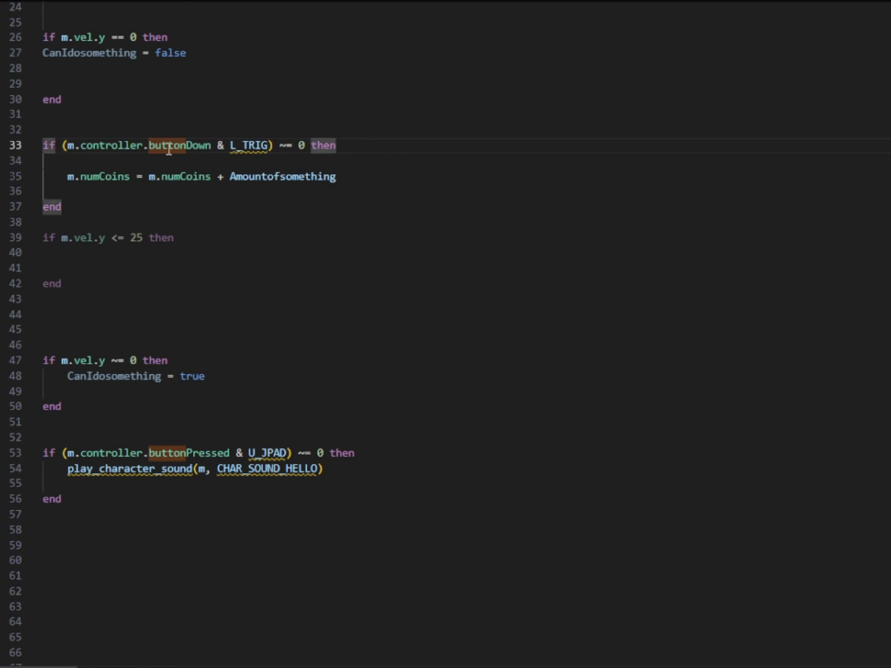
mouse_move(122, 192)
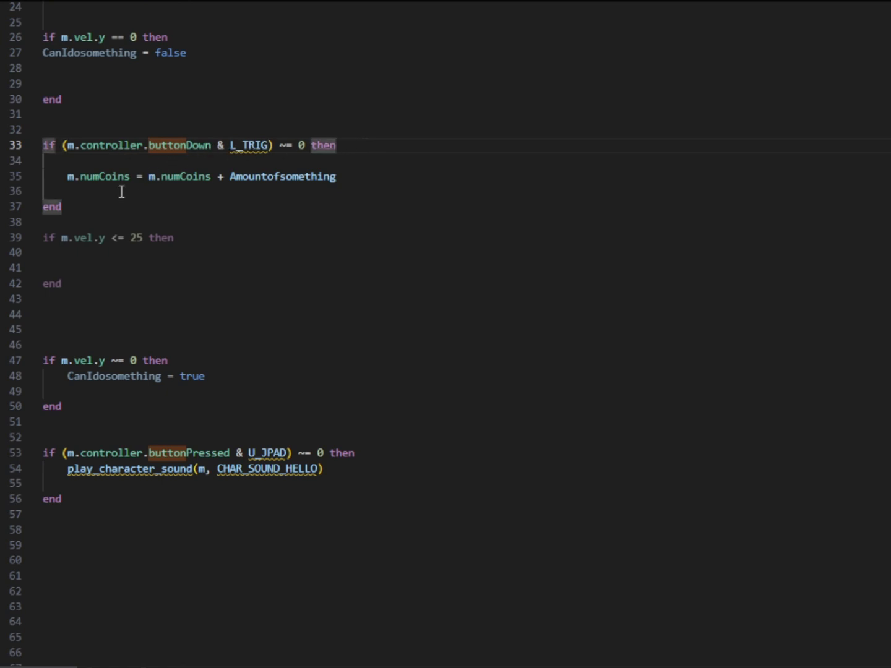
mouse_move(234, 479)
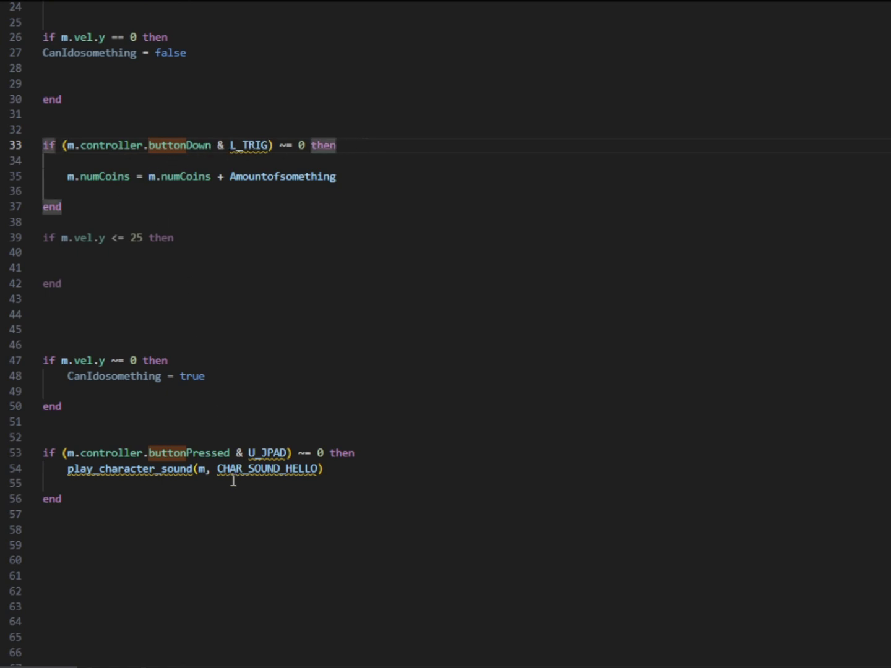
mouse_move(304, 453)
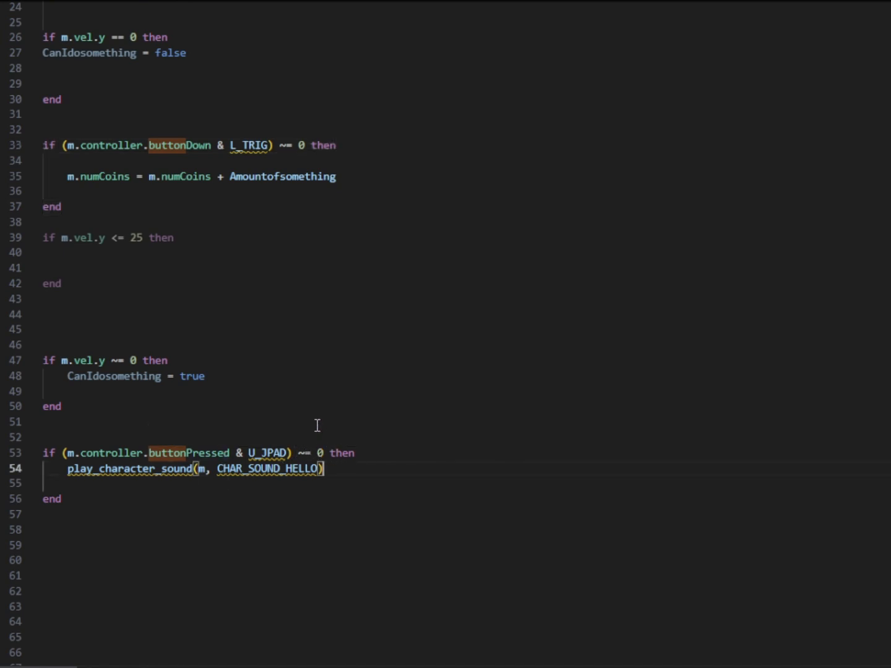
mouse_move(301, 408)
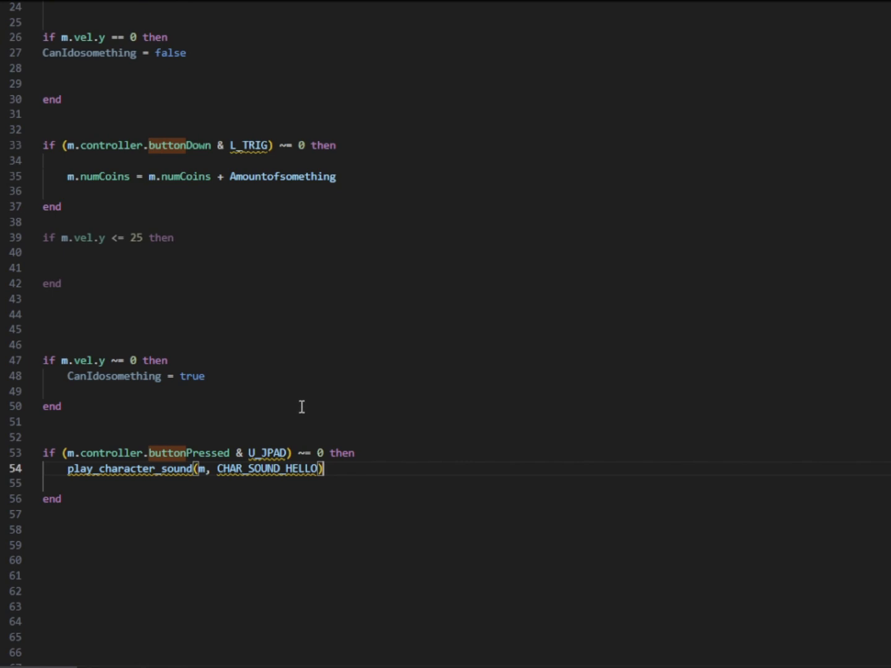
mouse_move(182, 386)
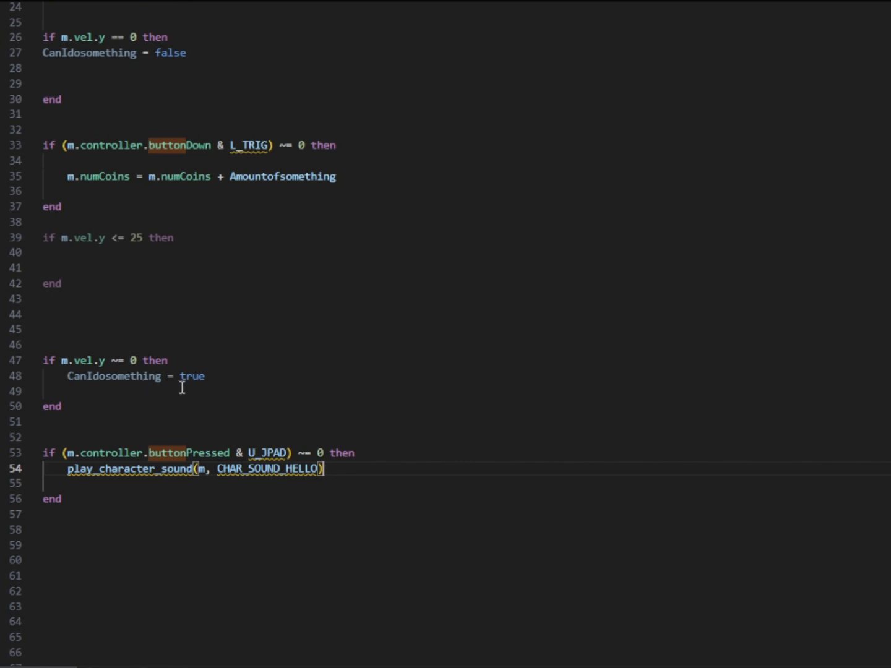
mouse_move(175, 461)
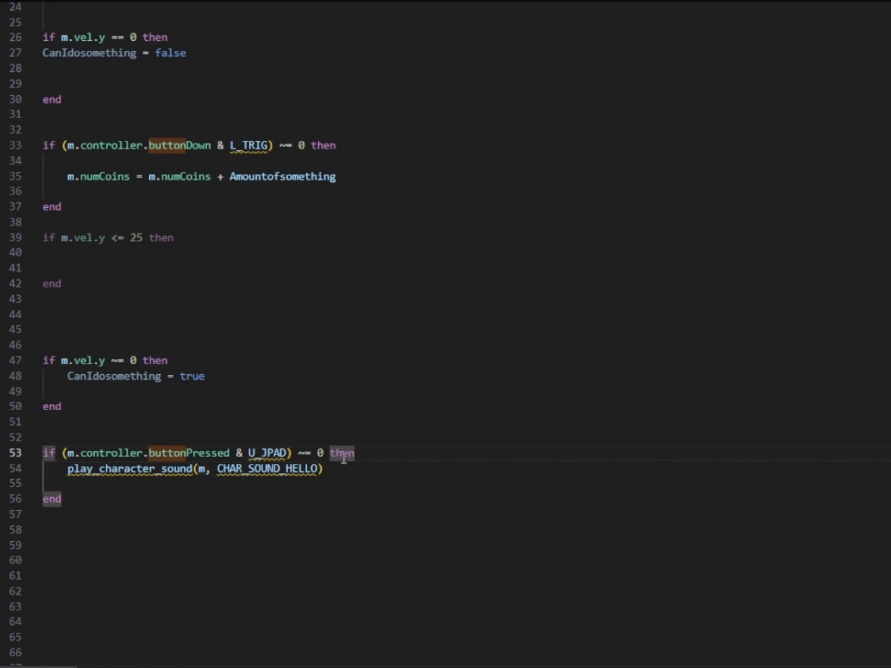
type("and")
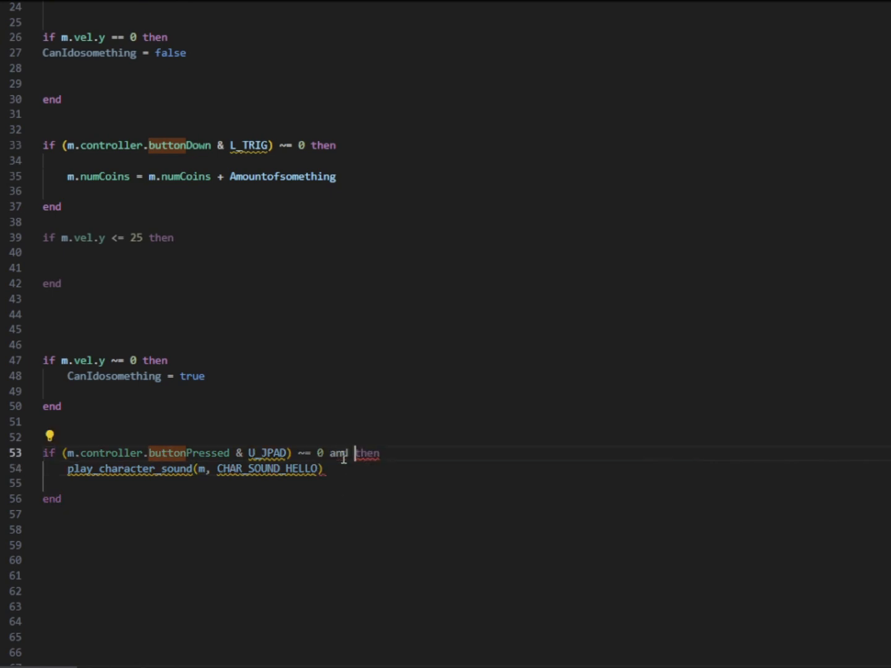
type("c")
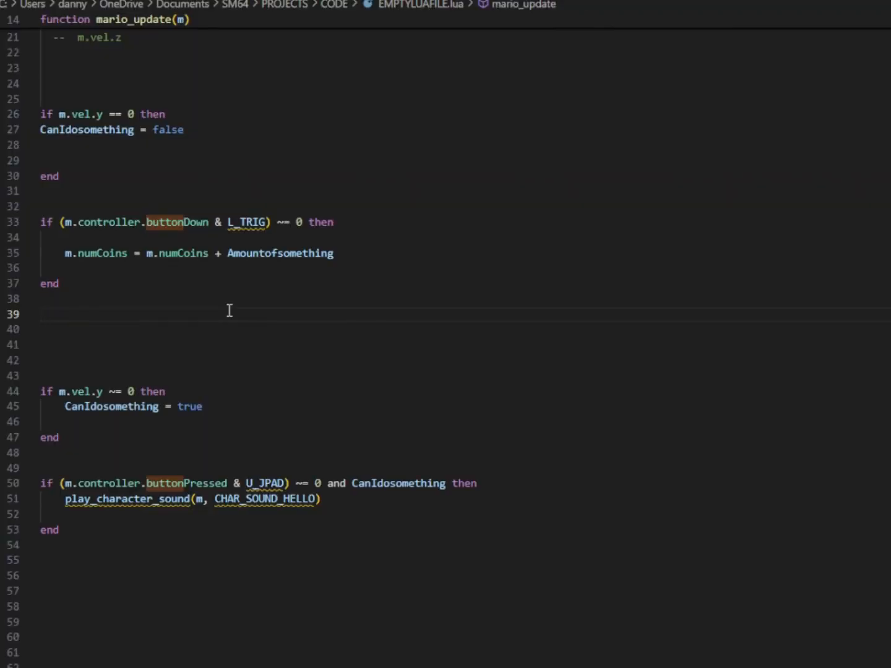
Add an else branch setting CanIdosomething = true to the m.vel.y == 0 check.
key("Backspace")
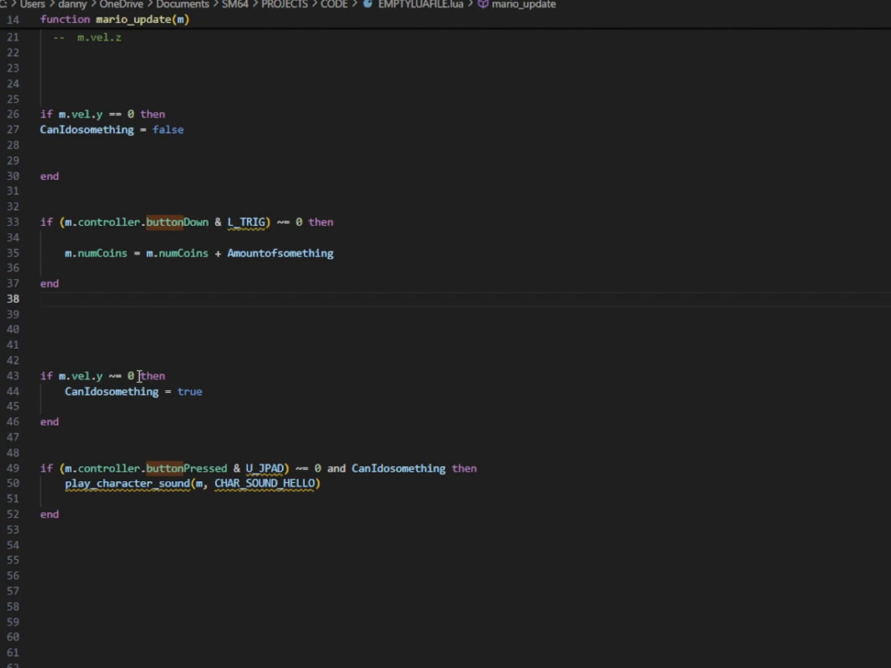
double_click(152, 377)
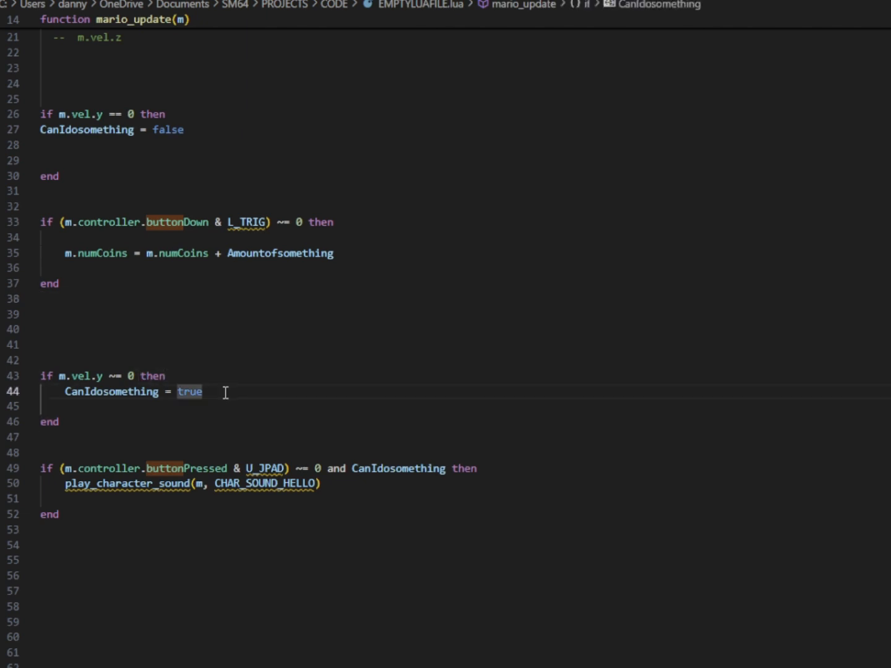
mouse_move(241, 335)
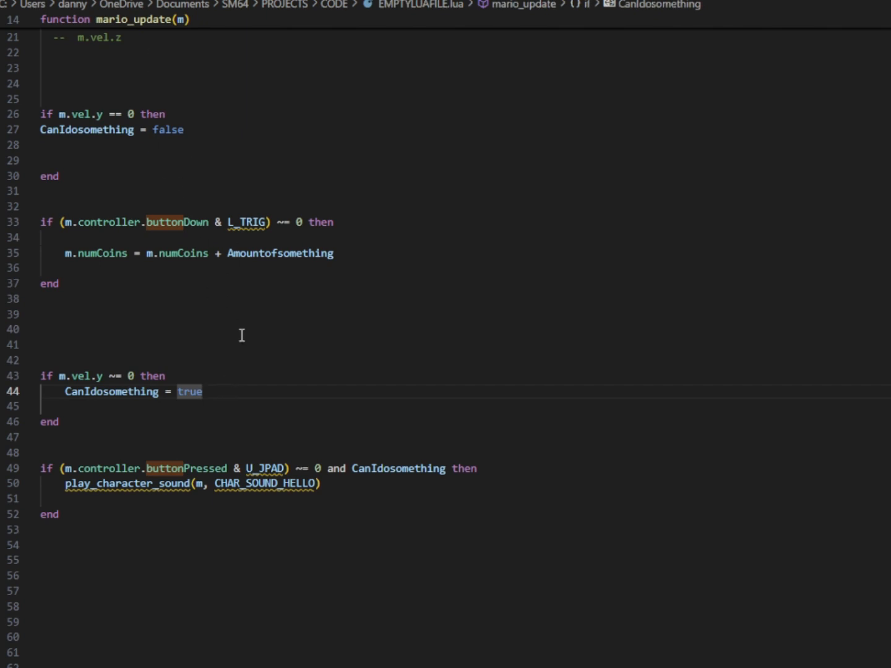
type("el")
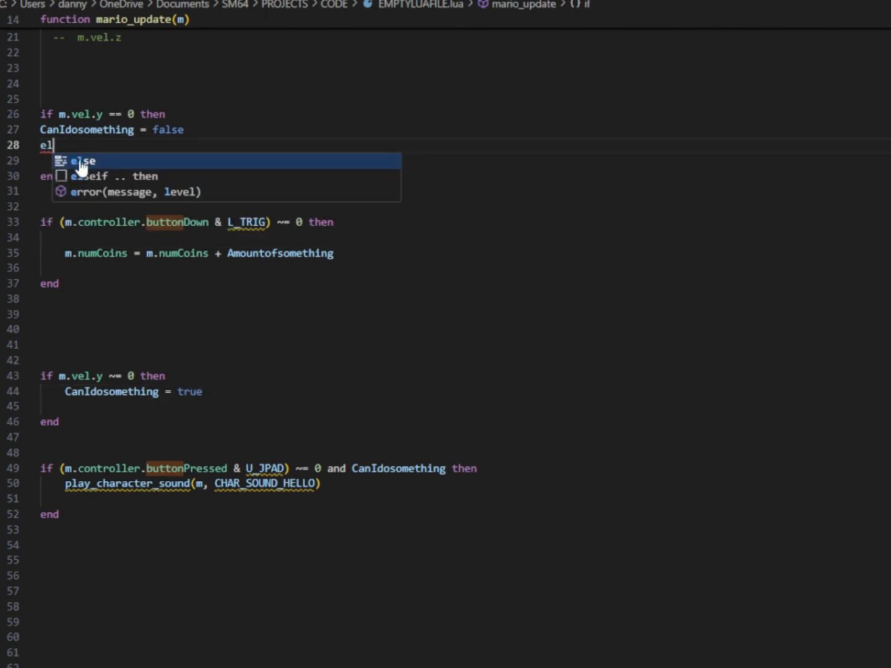
type("se")
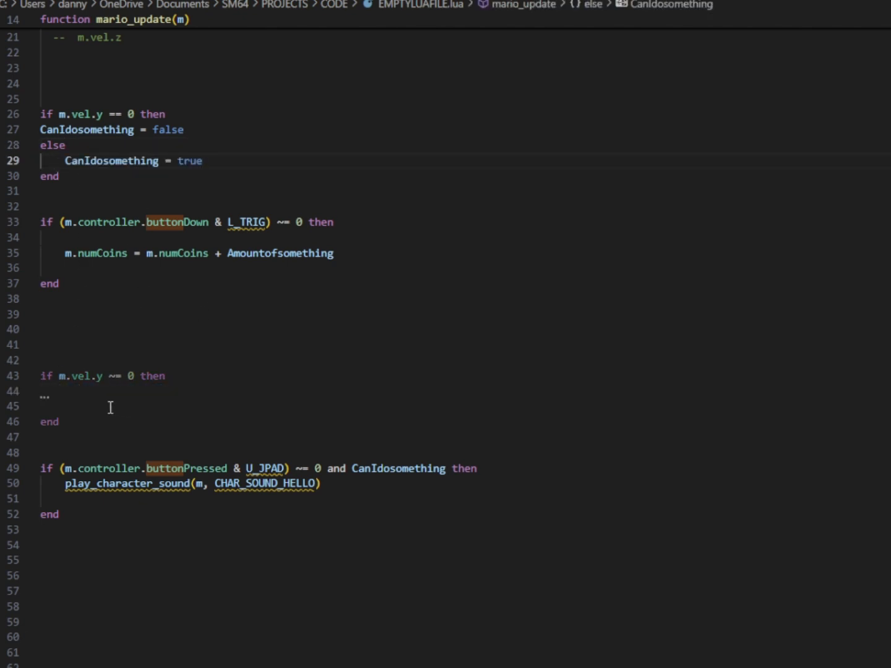
Delete the m.vel.y ~= 0 block and start 'local randomsound = nul' in the D-pad block.
key("Delete")
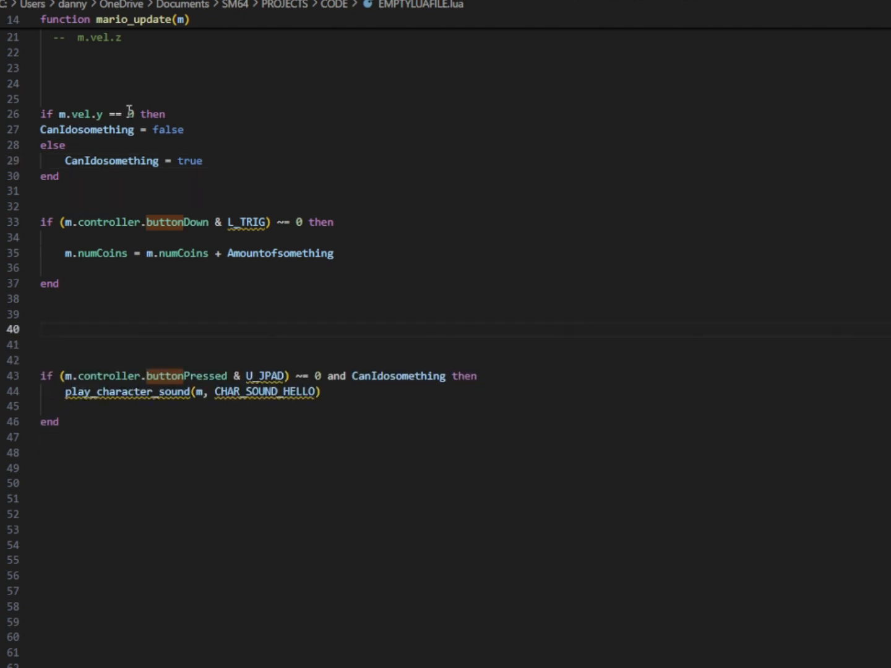
left_click(43, 329)
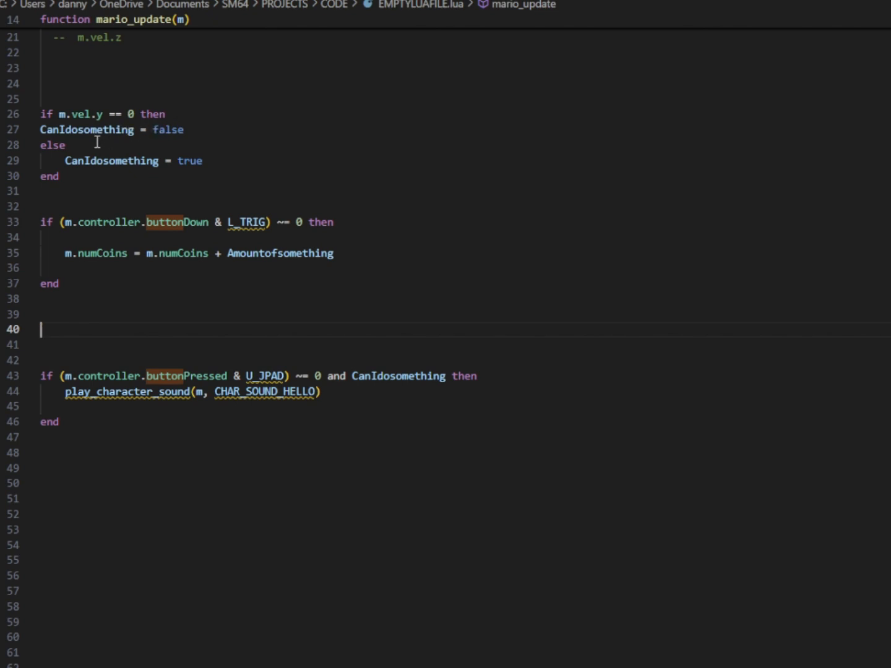
type("local randomsound = nul")
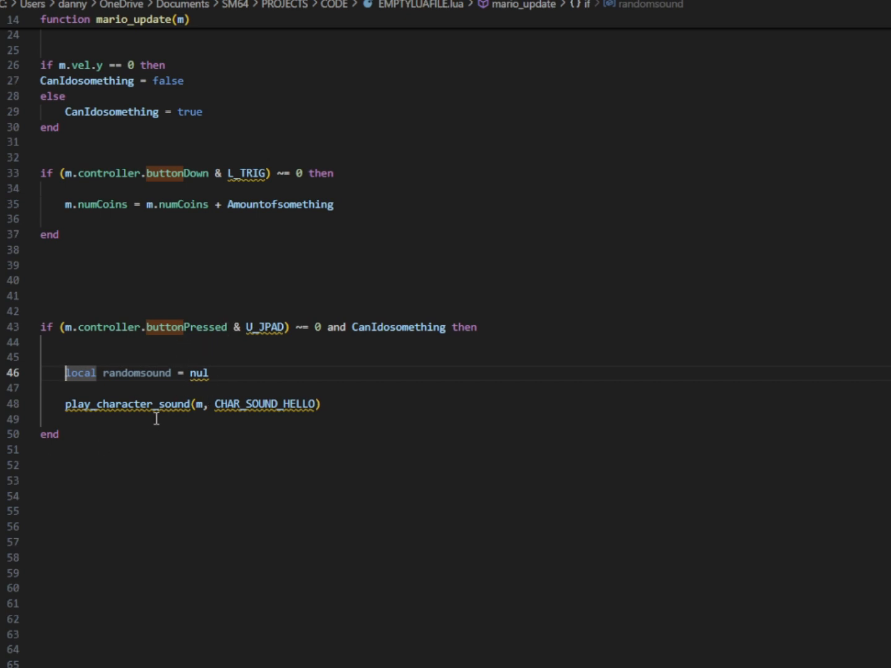
mouse_move(178, 362)
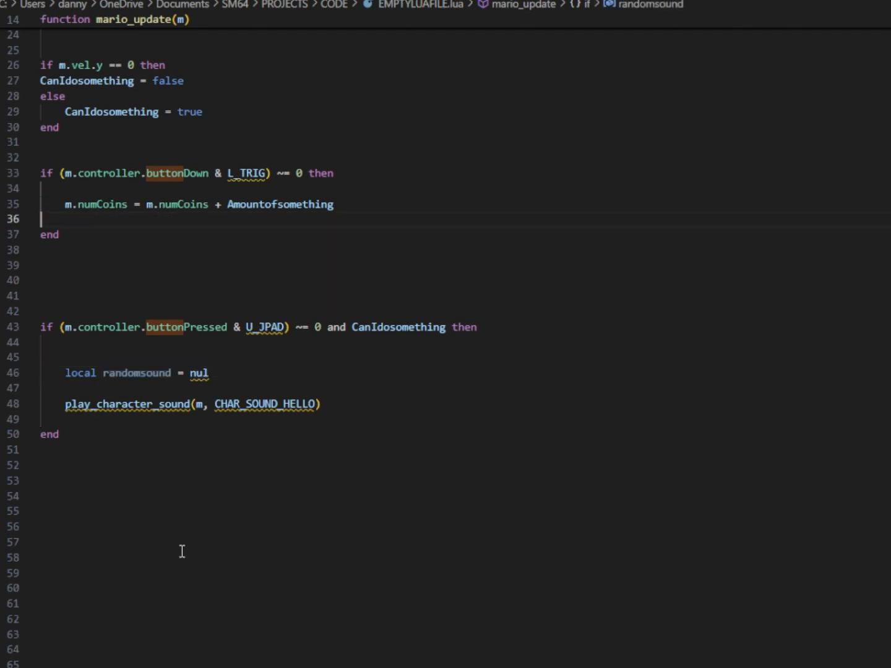
Add local randomthing = math.random(1, 10) to the up D-pad block.
type("randomsound = nul")
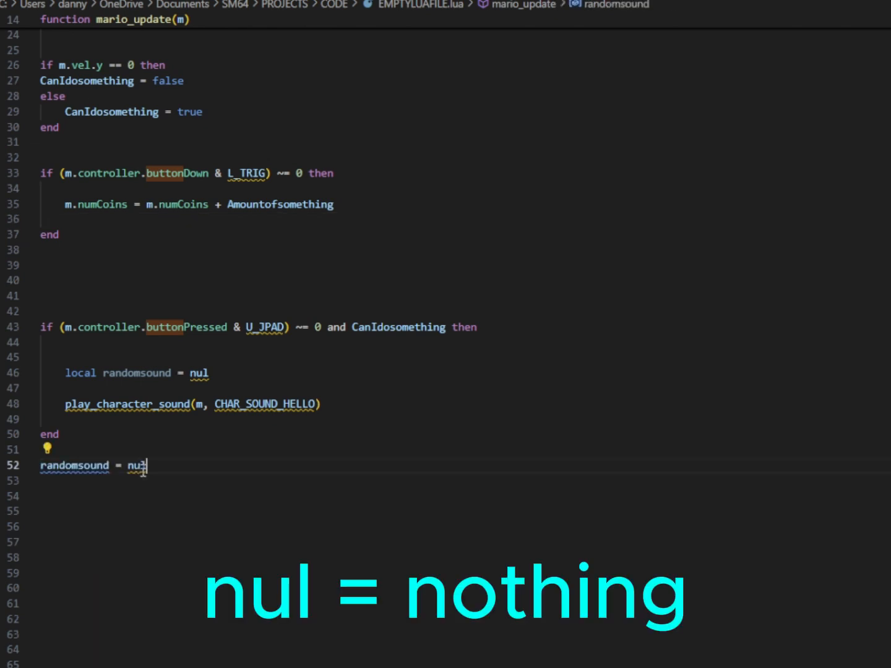
type("local randomthing =")
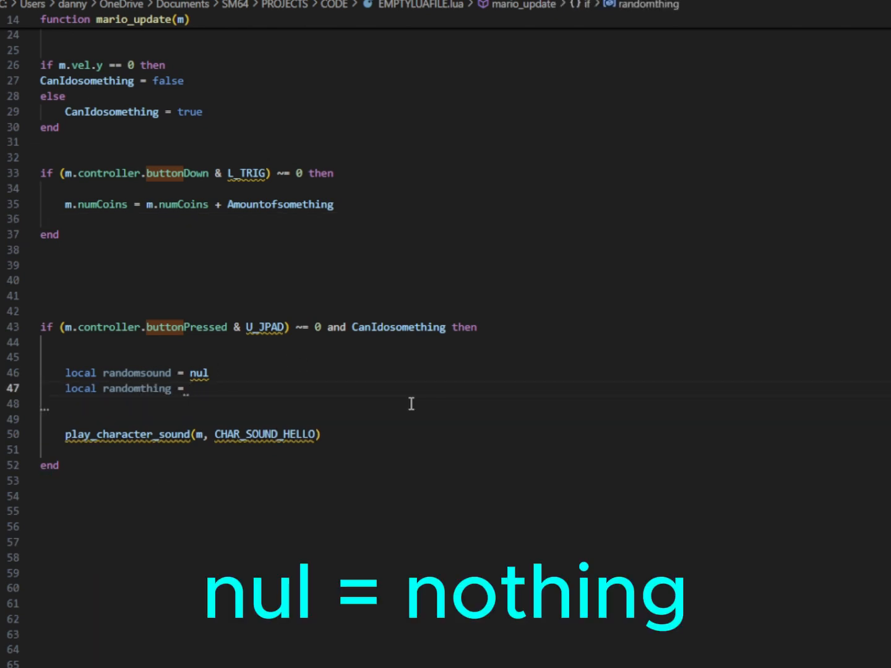
type("math.")
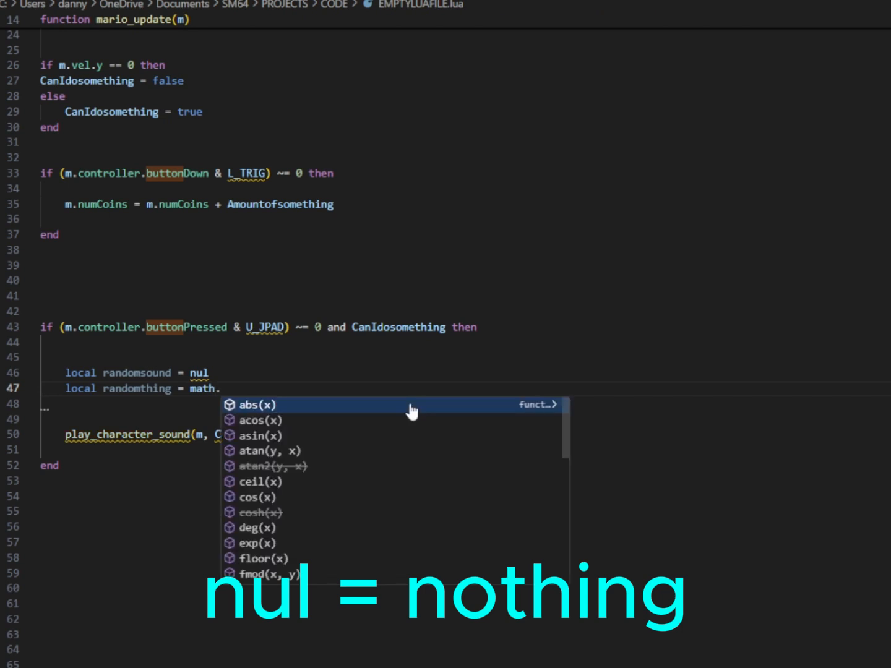
type("rando")
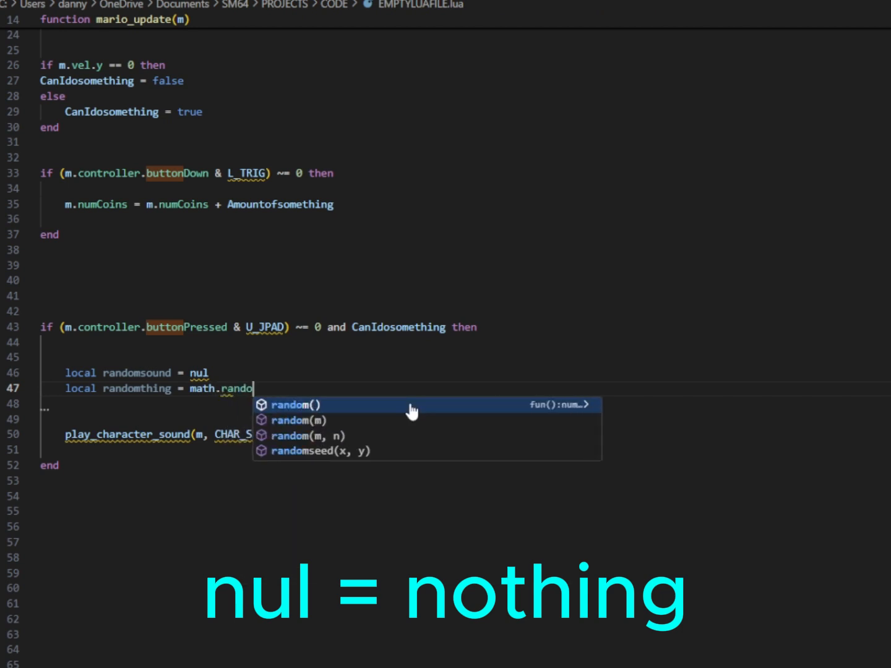
left_click(295, 405)
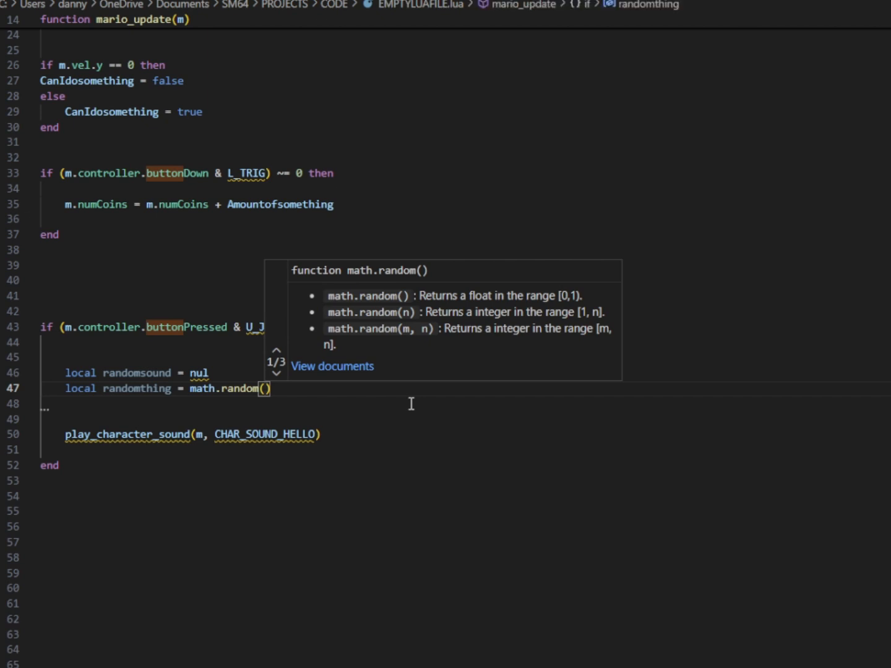
type("1")
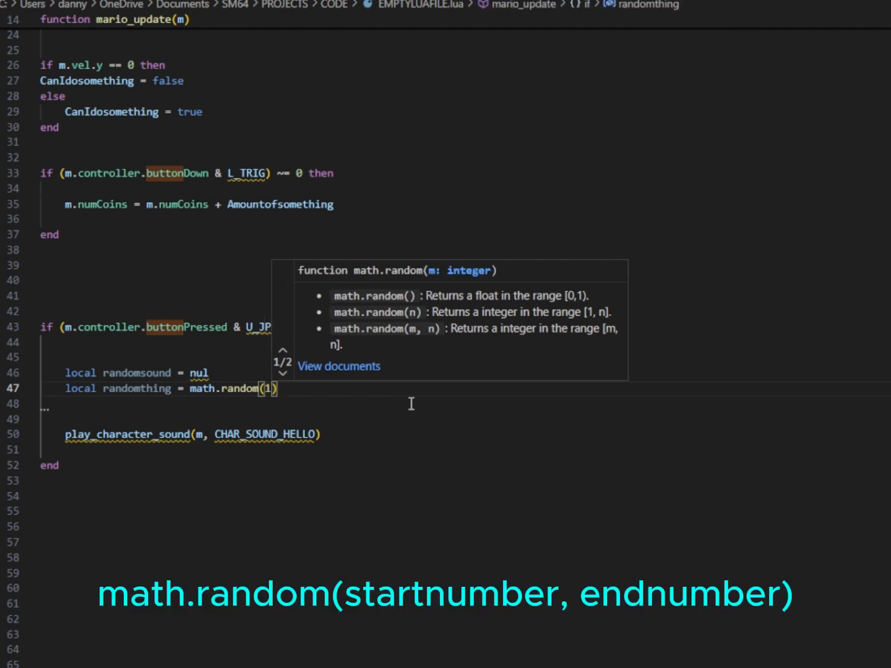
type(",")
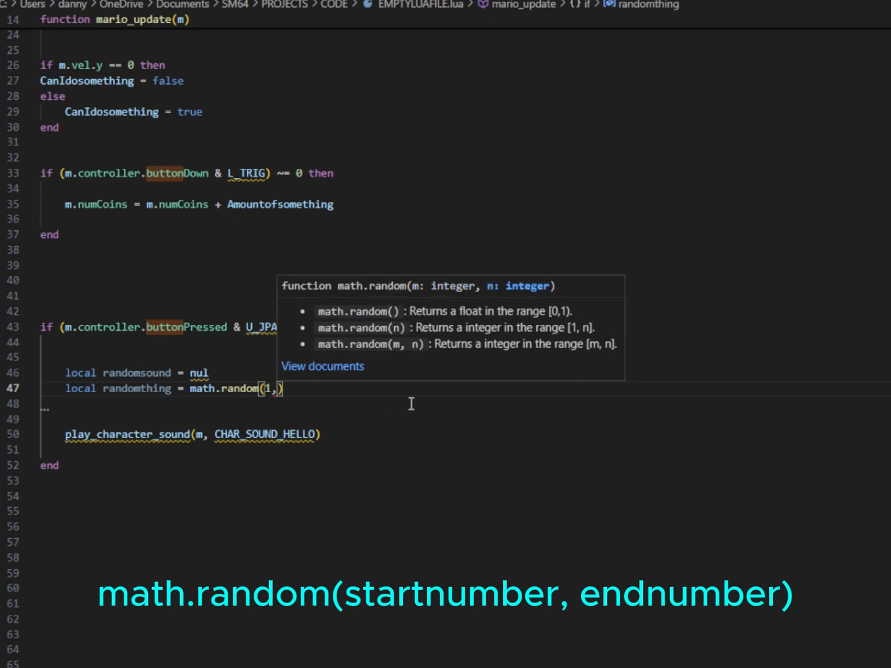
type("10")
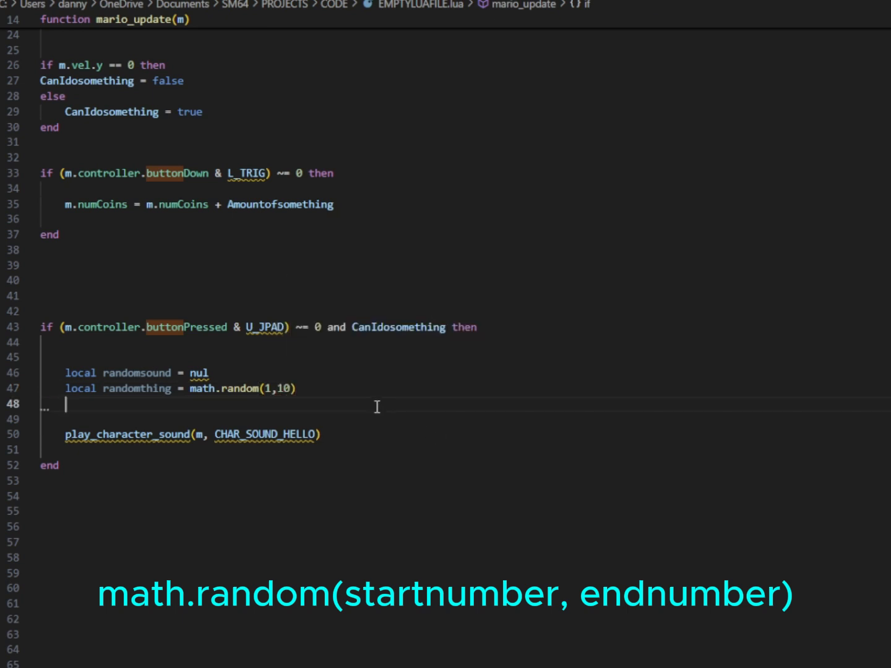
Draft an if/else branch and add an elseif line below the HELLO sound call.
type("if")
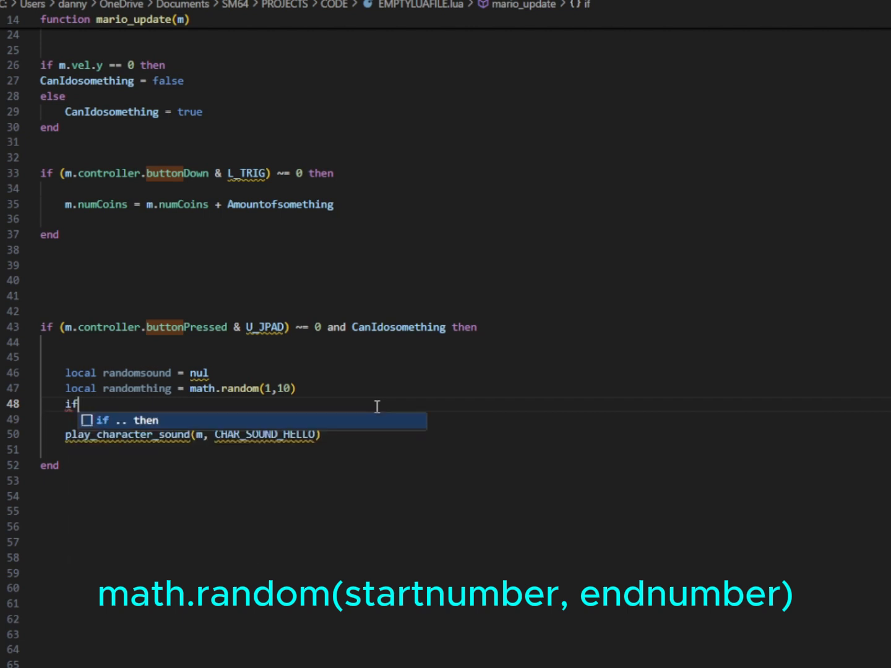
type("randomthing == 1 then")
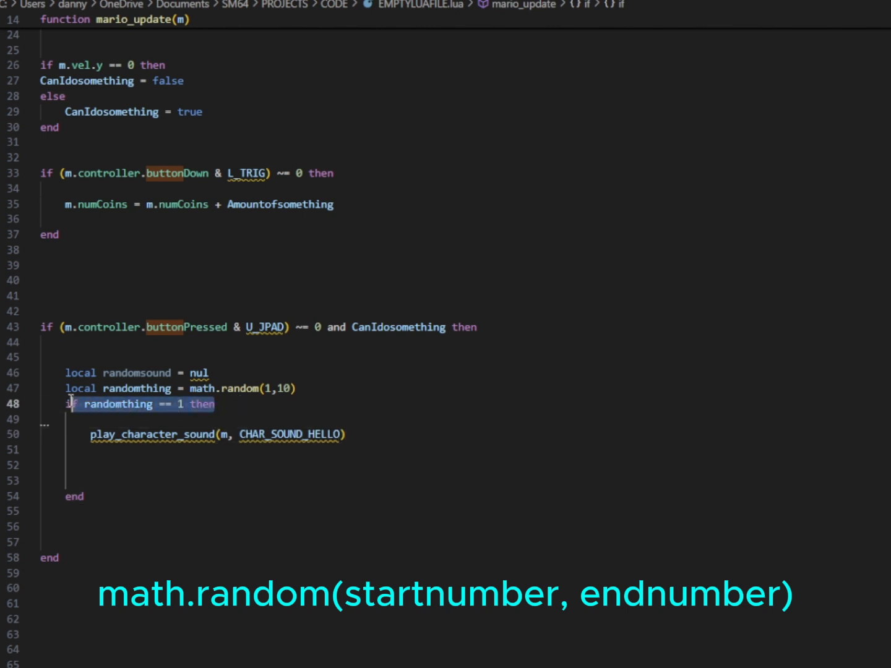
type("e")
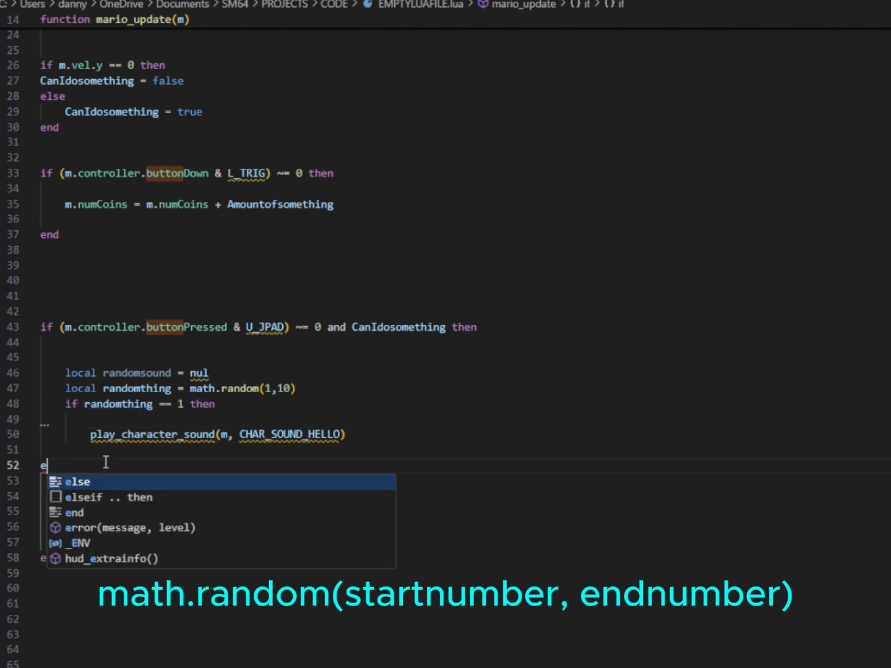
type("lse")
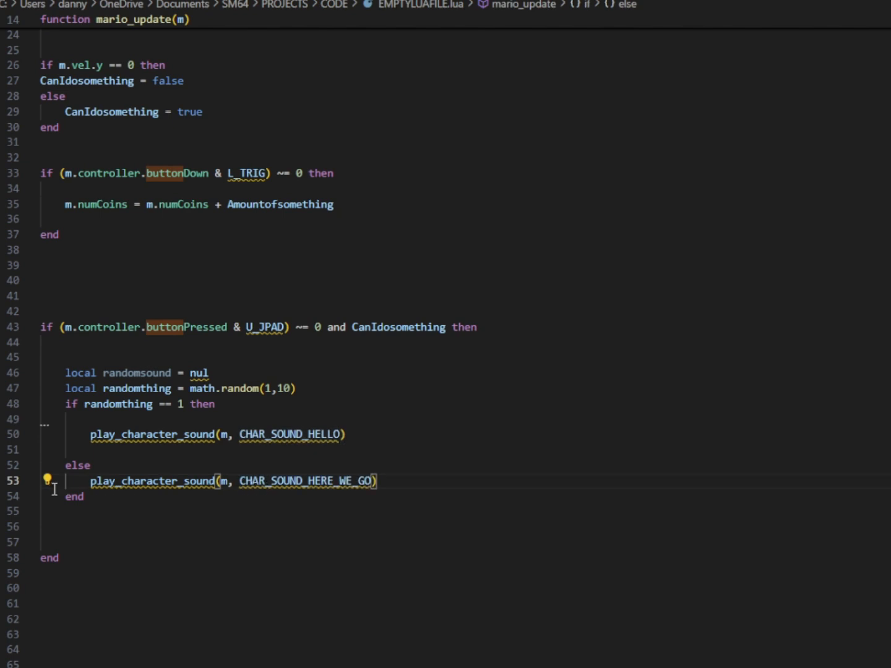
left_click(352, 434)
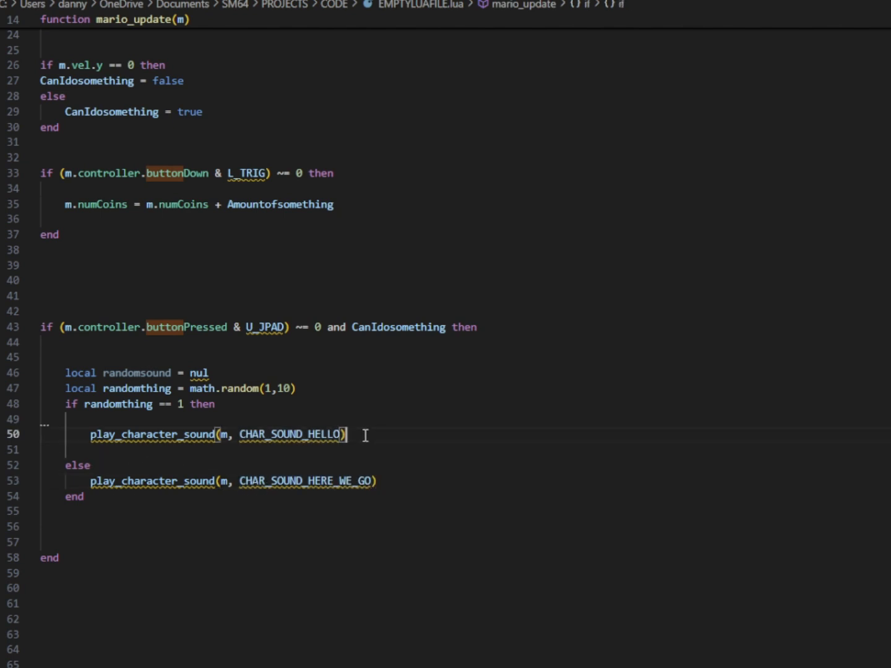
key("enter")
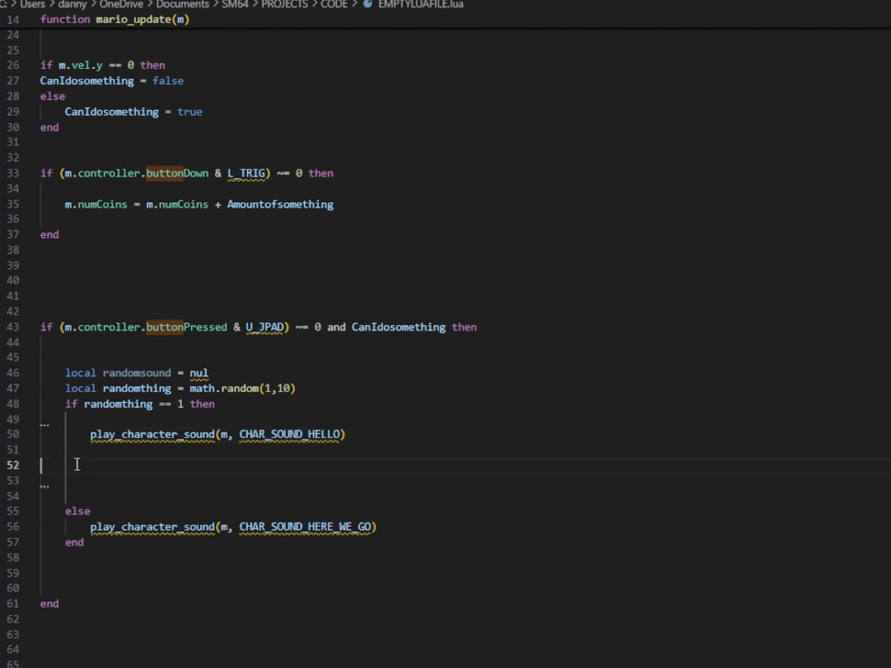
type("else")
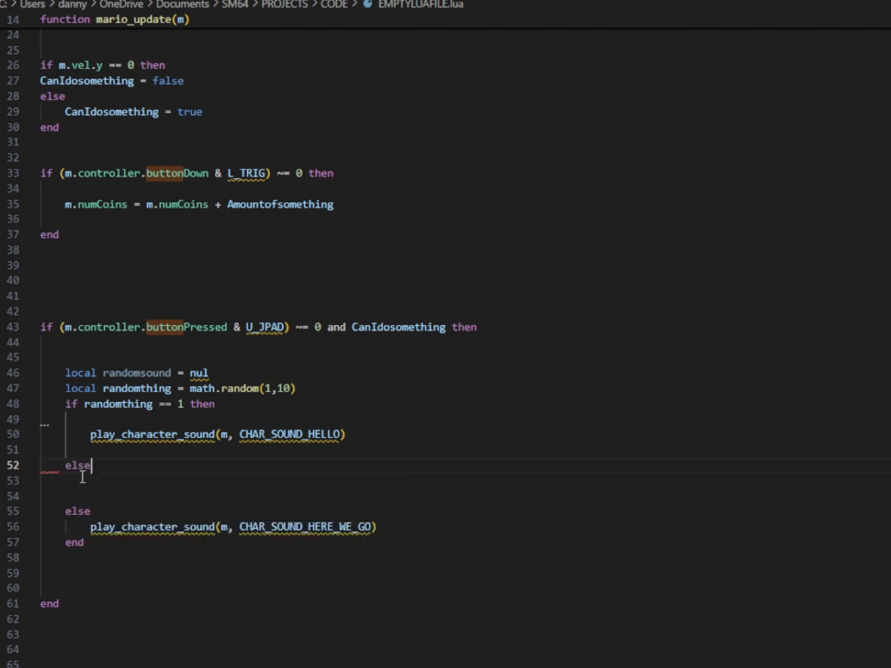
type("if")
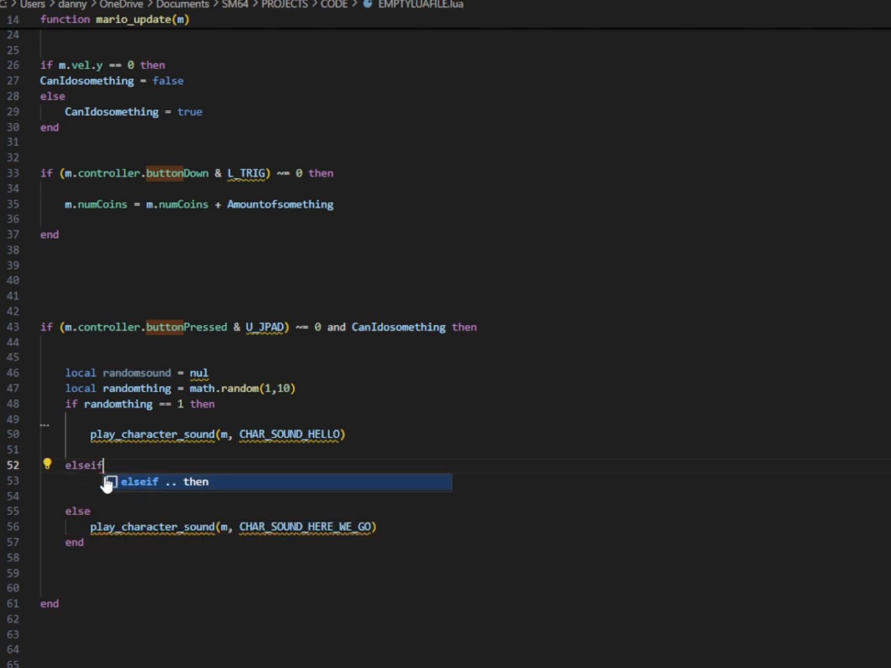
mouse_move(88, 447)
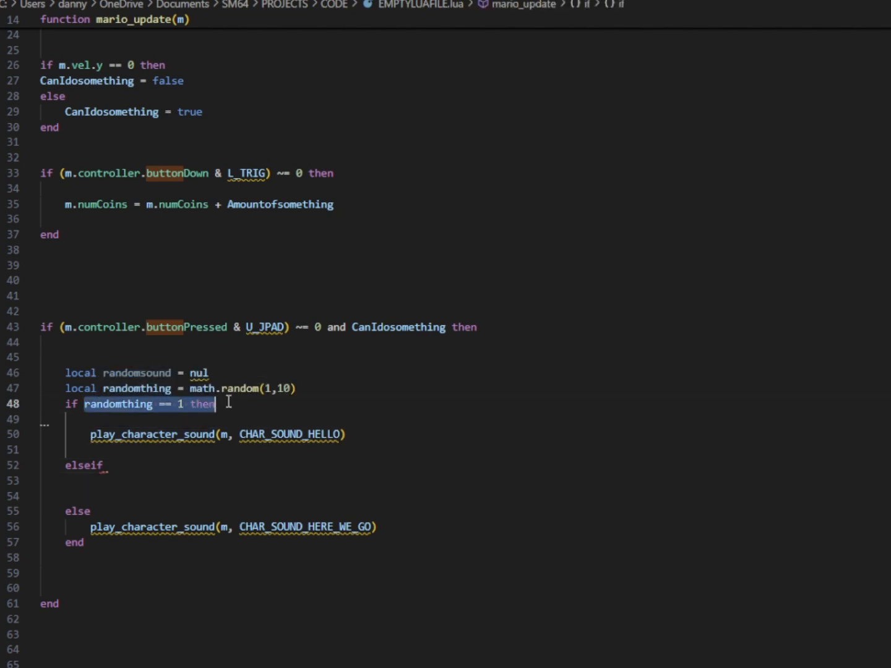
Fill in the elseif conditions randomthing == 1 and 2 with CHAR_SOUND_SO_LONGA_BOWSER.
left_click(110, 465)
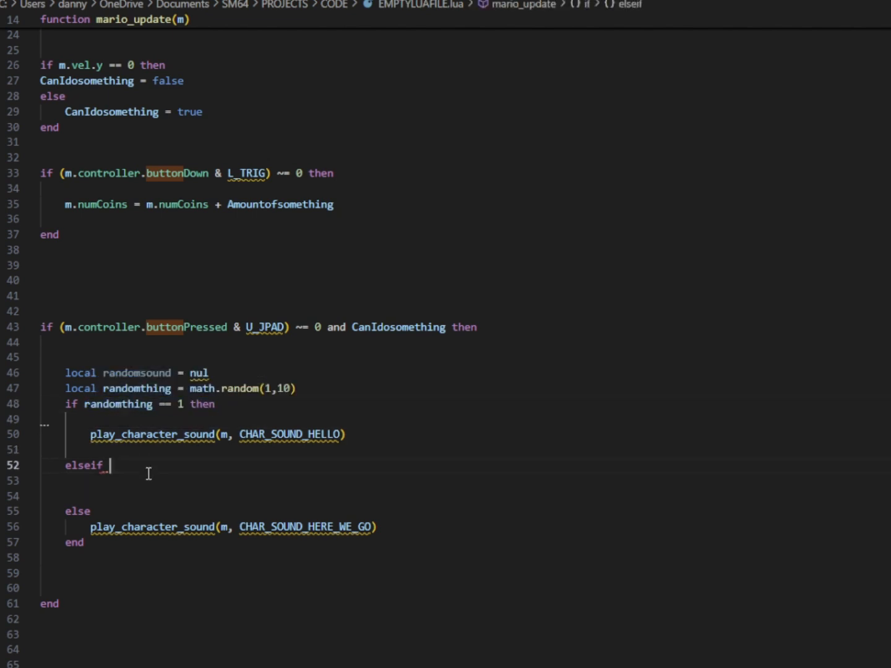
type("randomthing == 1 then")
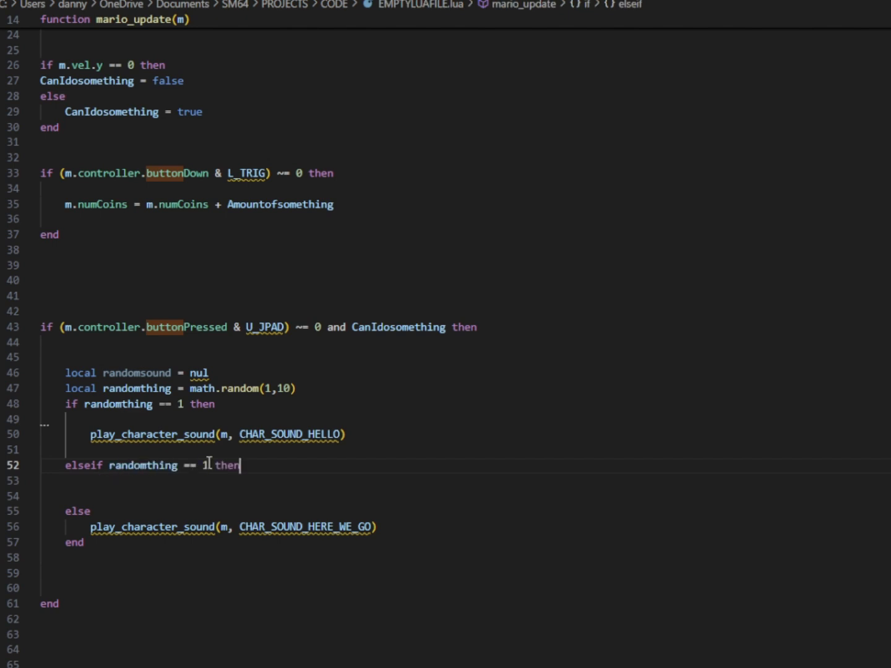
type("2")
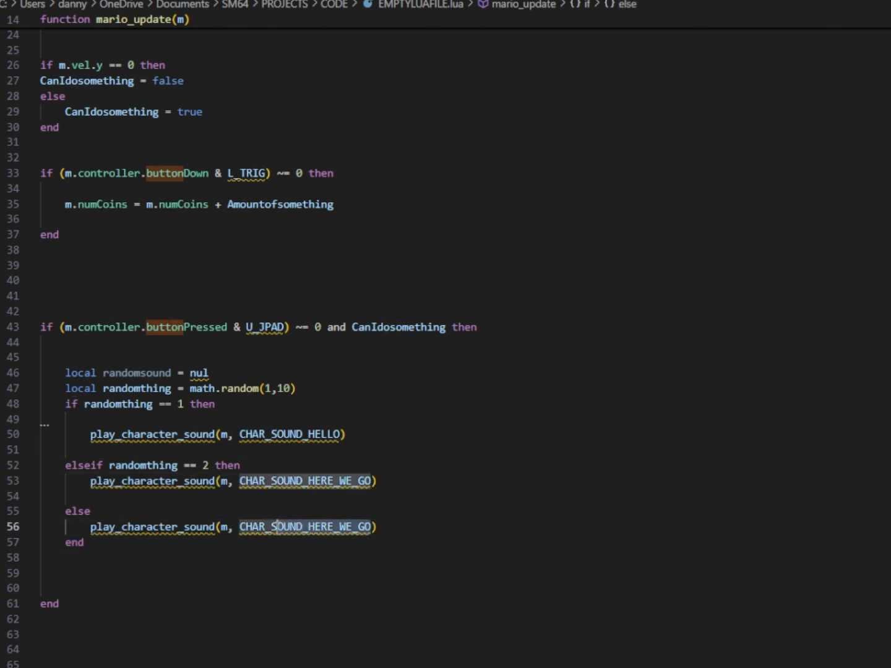
type("CHAR_SOUND_SO_LONGA_BOWSER")
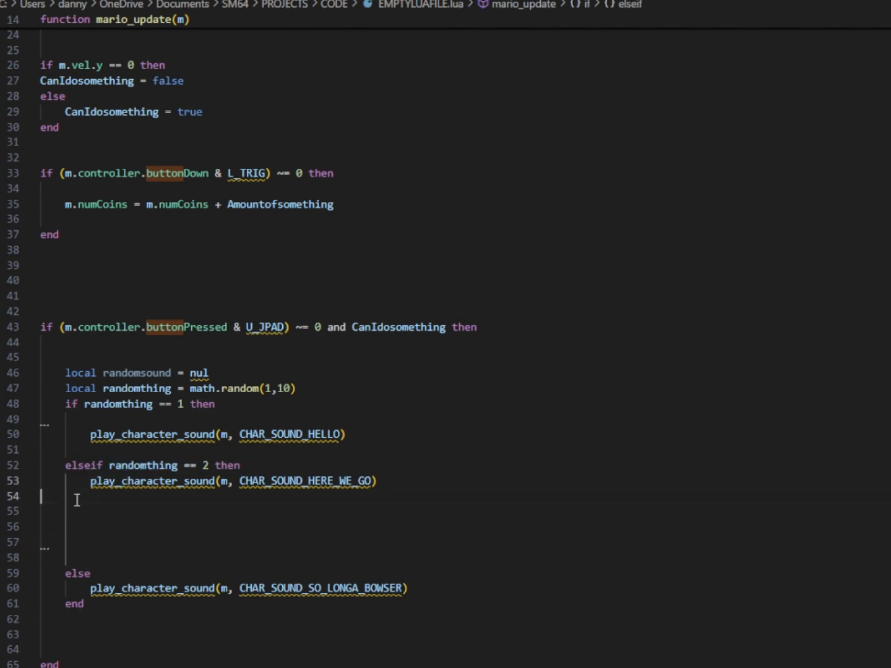
type("elseif randomthing == 2 then")
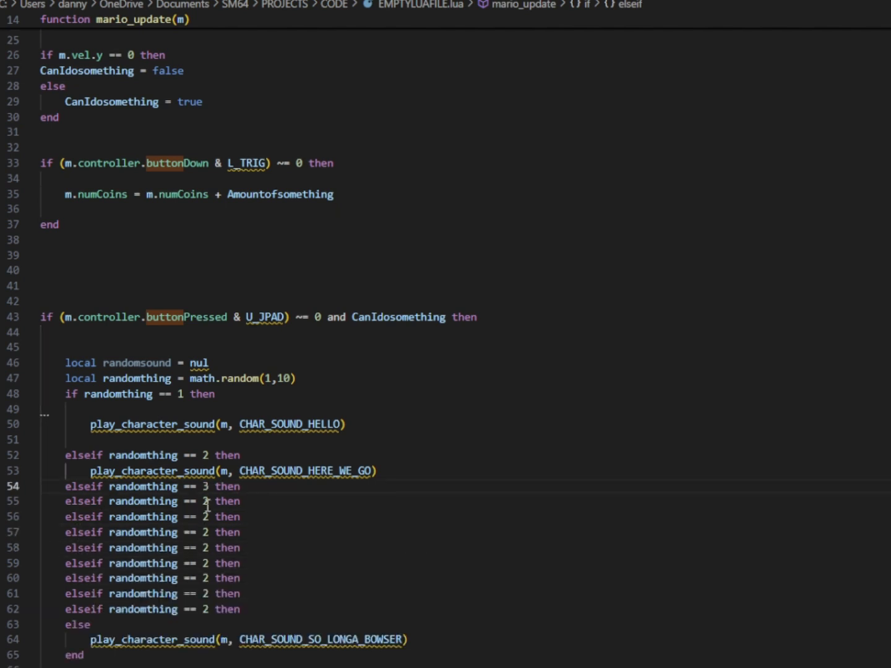
type("4")
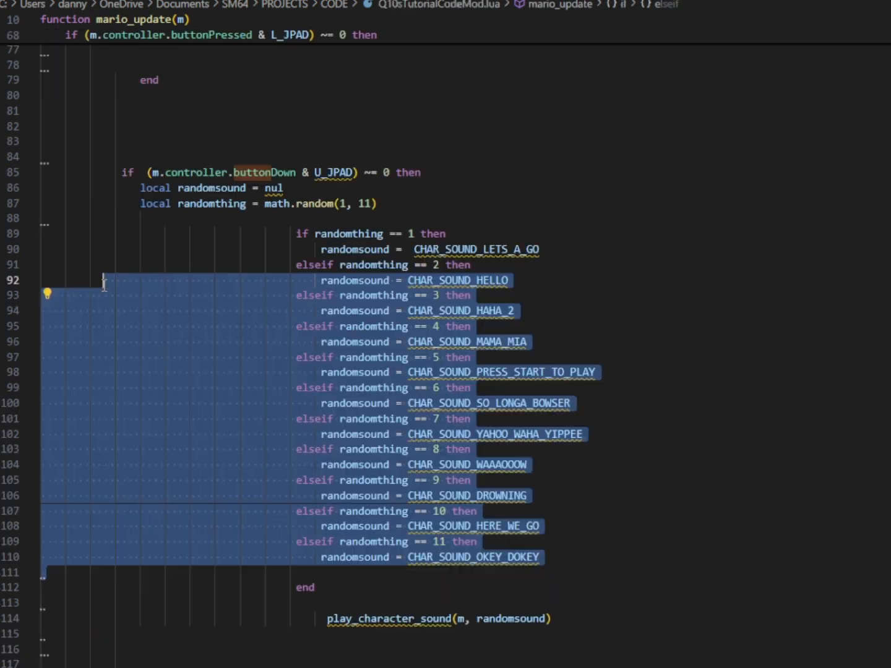
Replace the elseif chain with a local sounds table: [1] CHAR_SOUND_LETS_A_GO, [2] CHAR_SOUND_HELLO, and onward.
left_click(544, 481)
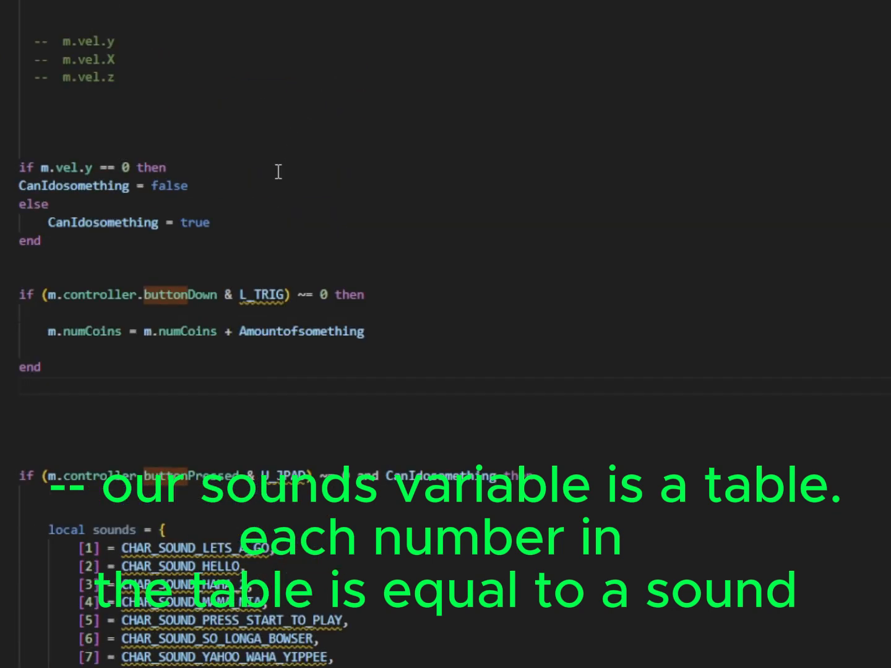
Scroll down to entry 10, CHAR_SOUND_HERE_WE_GO, and the play_character_sound(m, randomsound) call.
scroll("down", 3)
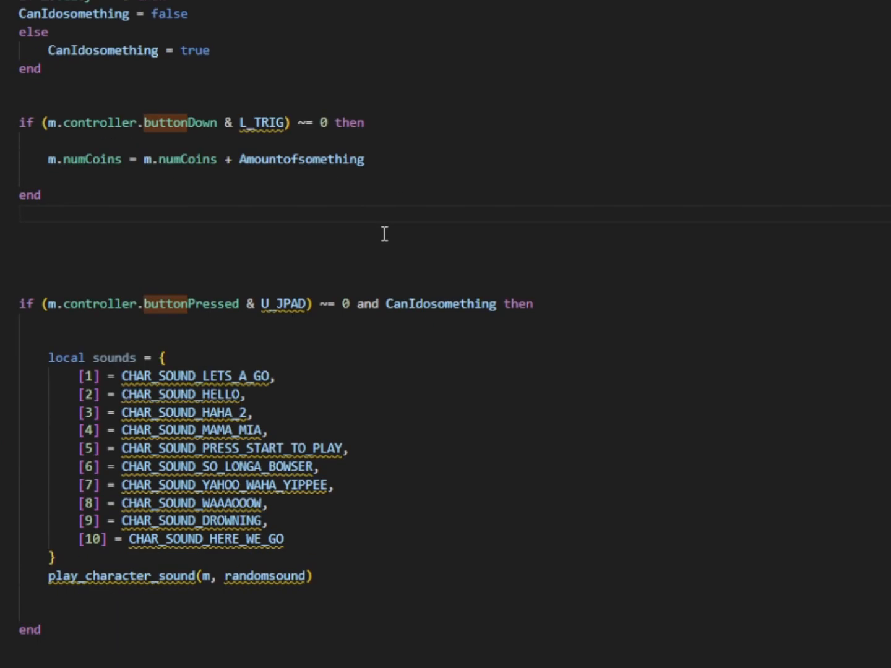
mouse_move(467, 255)
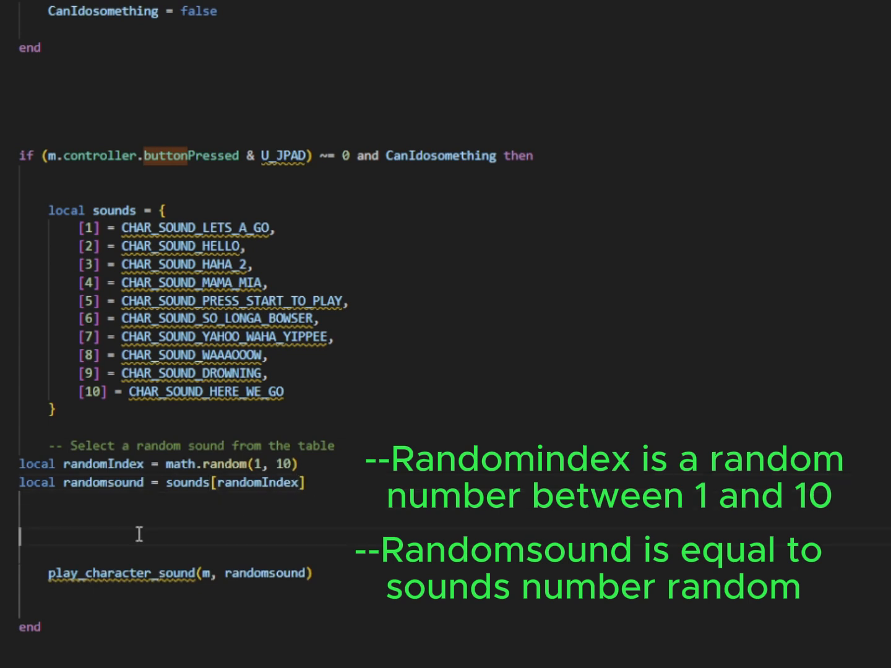
mouse_move(108, 516)
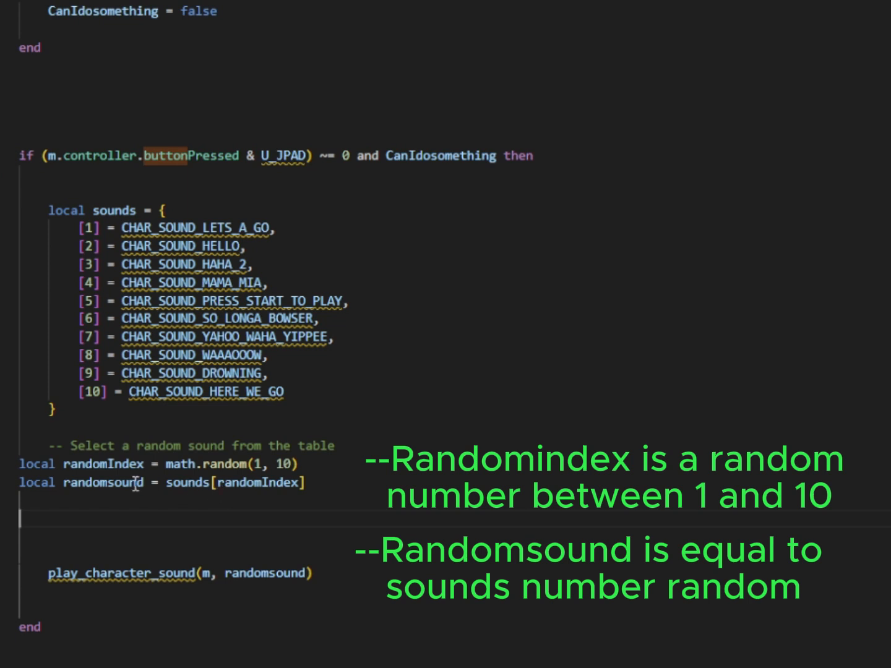
mouse_move(337, 495)
type("function multiply")
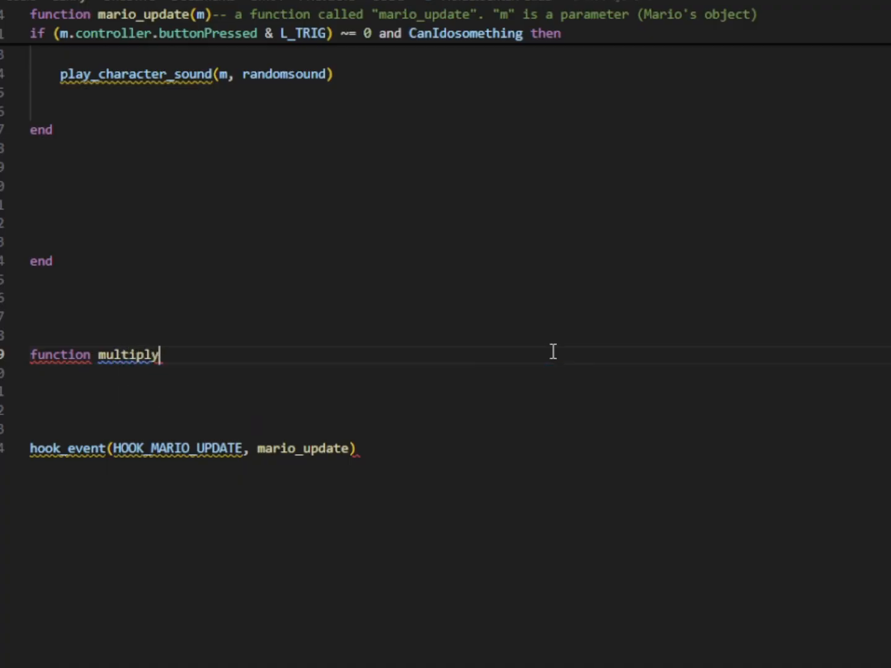
Declare function multiplyspeed(m, multiplier), commenting that multiplier is the second parameter.
type("spee")
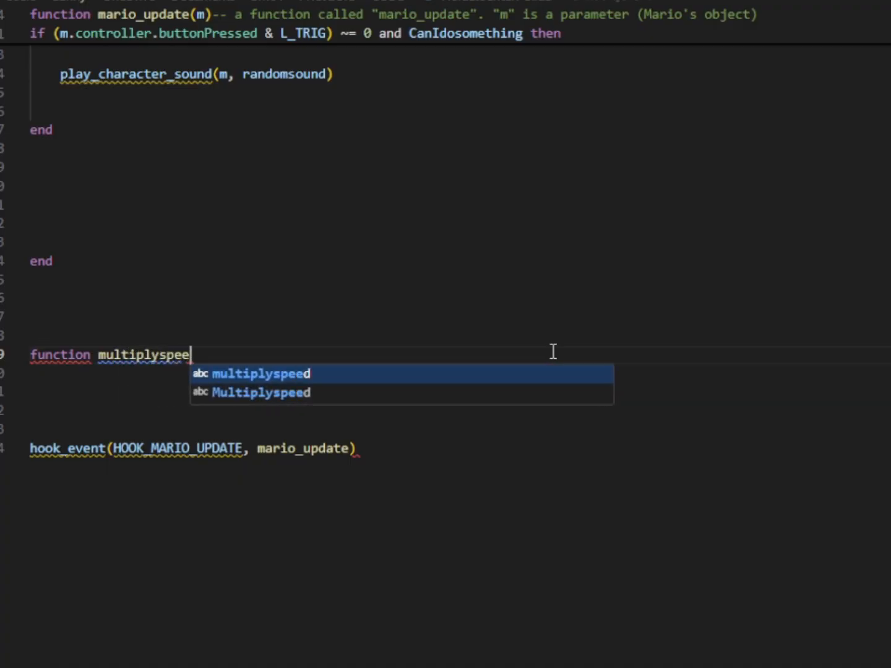
key("Escape")
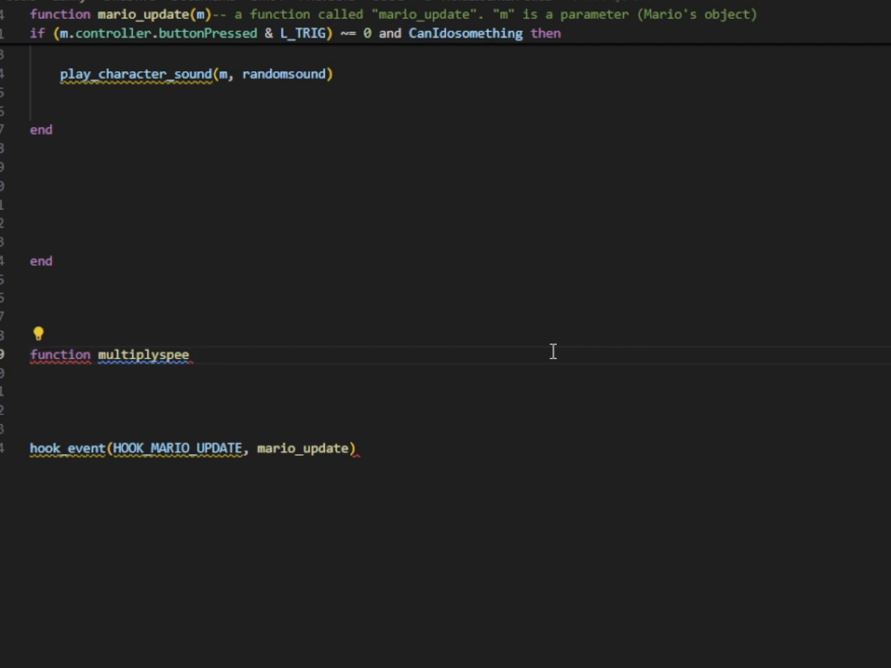
type("d")
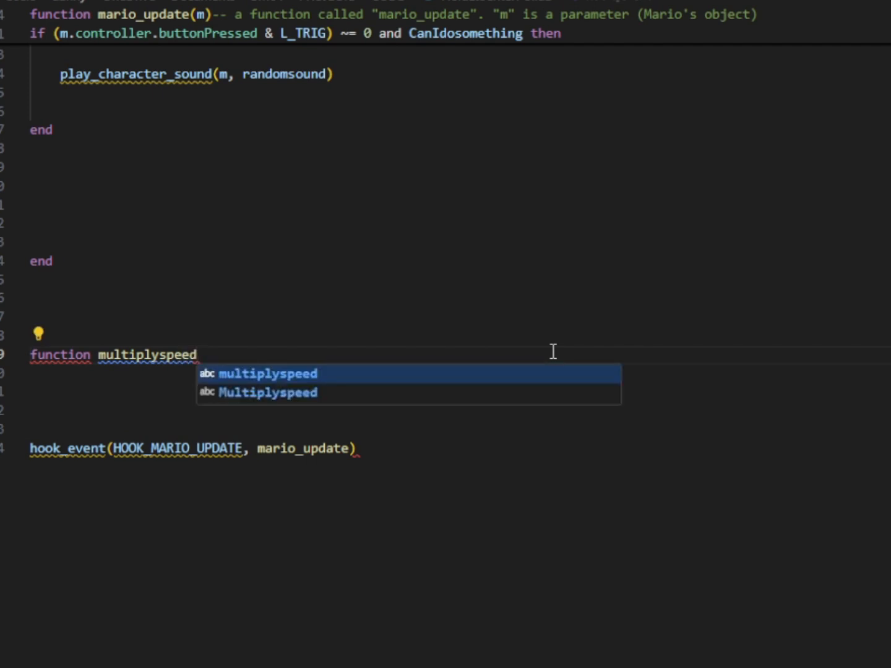
type("(m)")
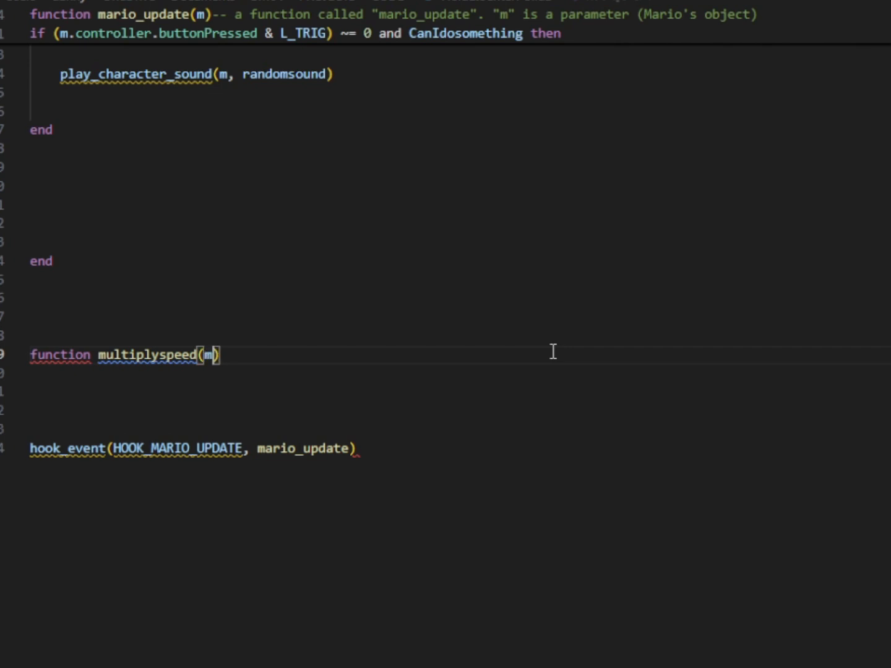
type(",")
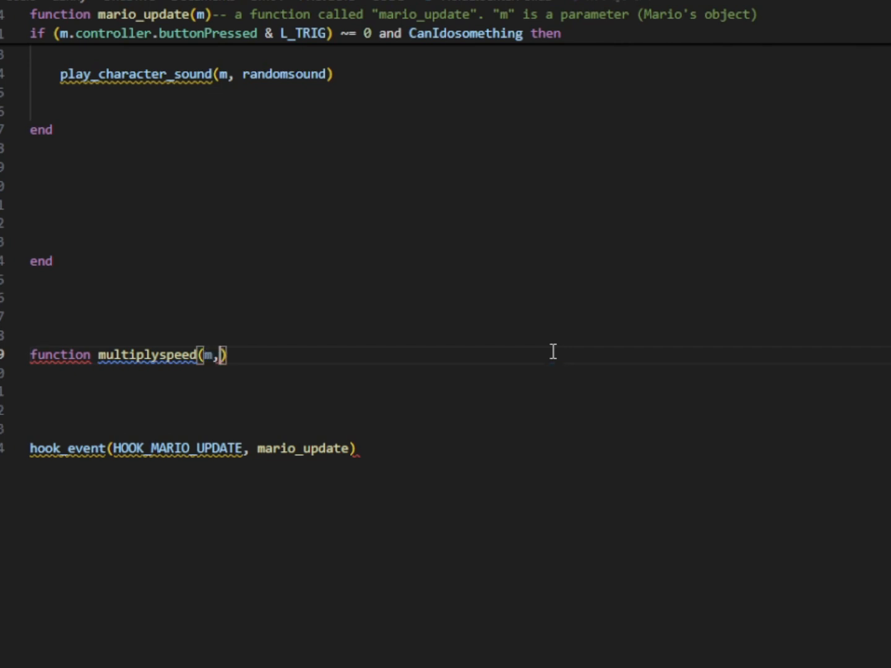
type("multiplier) -- multiplier is the second perameter in this function")
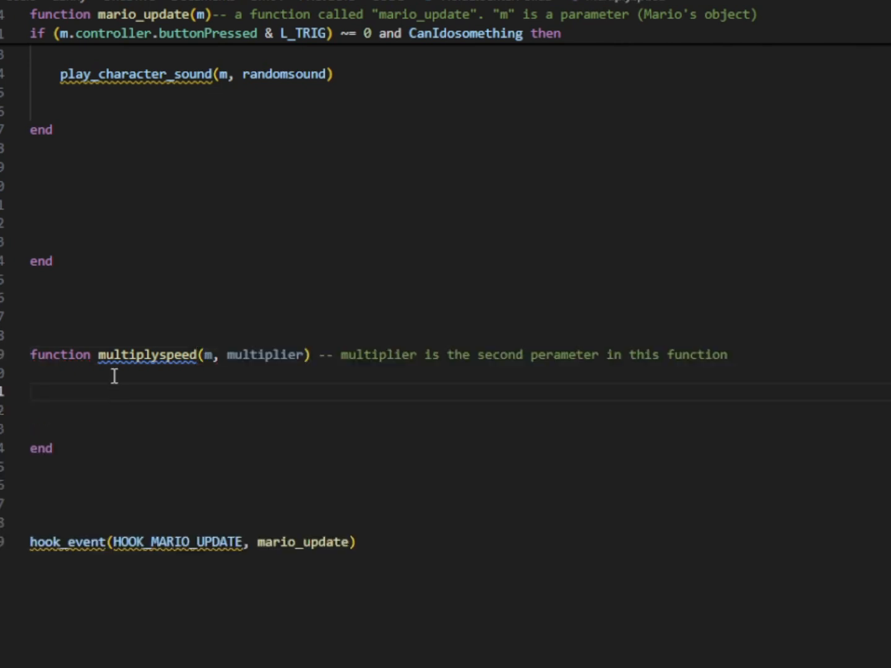
double_click(267, 354)
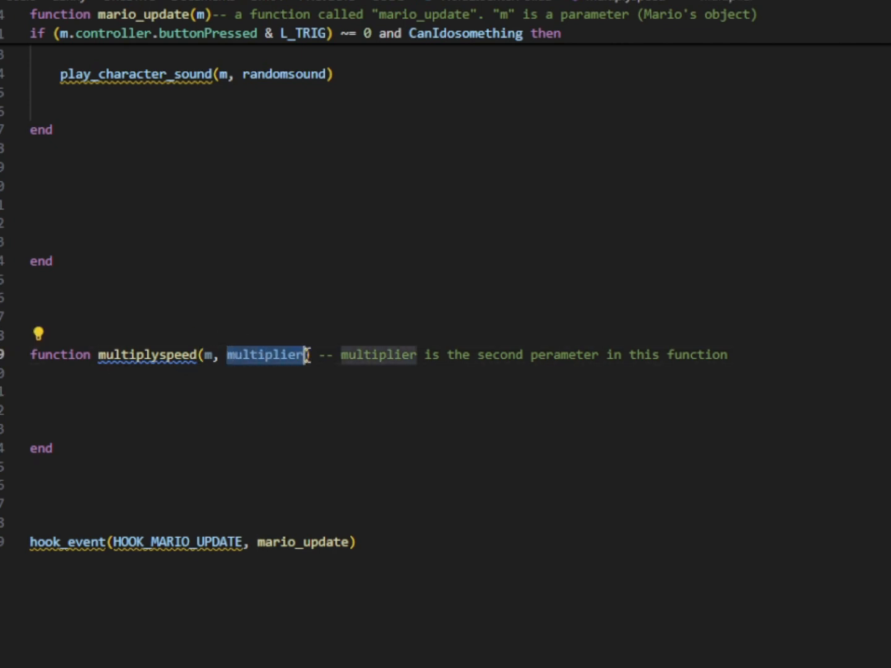
mouse_move(526, 354)
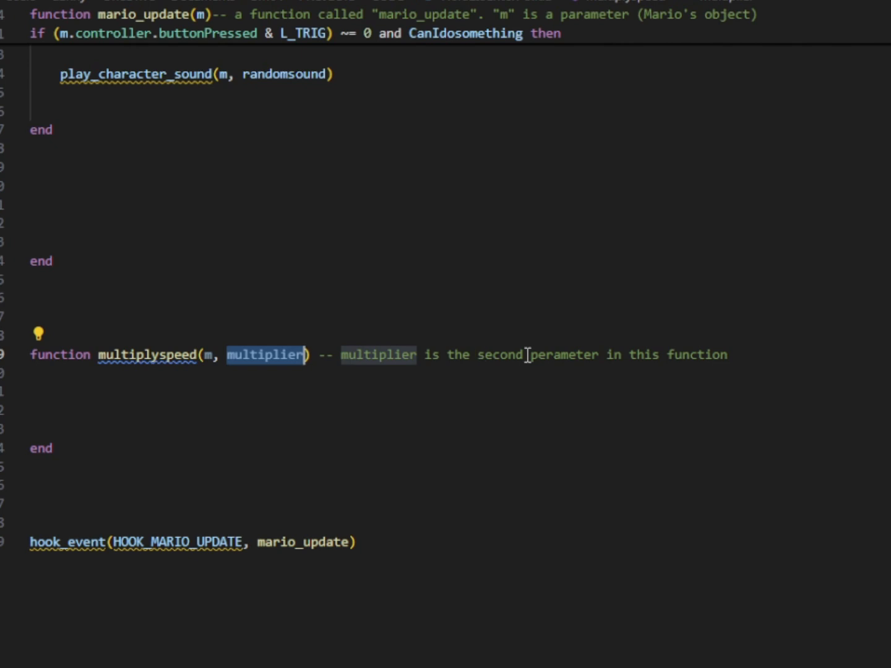
Write the body m.forwardVel = m.forwardVel * multiplier with an explanatory comment.
left_click(55, 391)
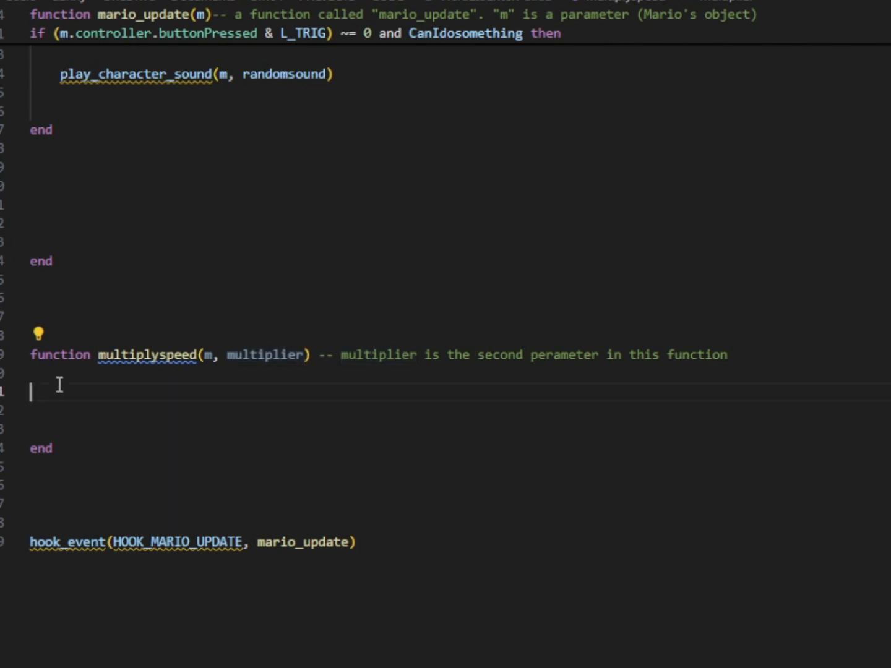
type("m.forwardVel = m.forwardVel * multiplier -- marios forvard Velocity will multiply by whatever 'multiplier' is set")
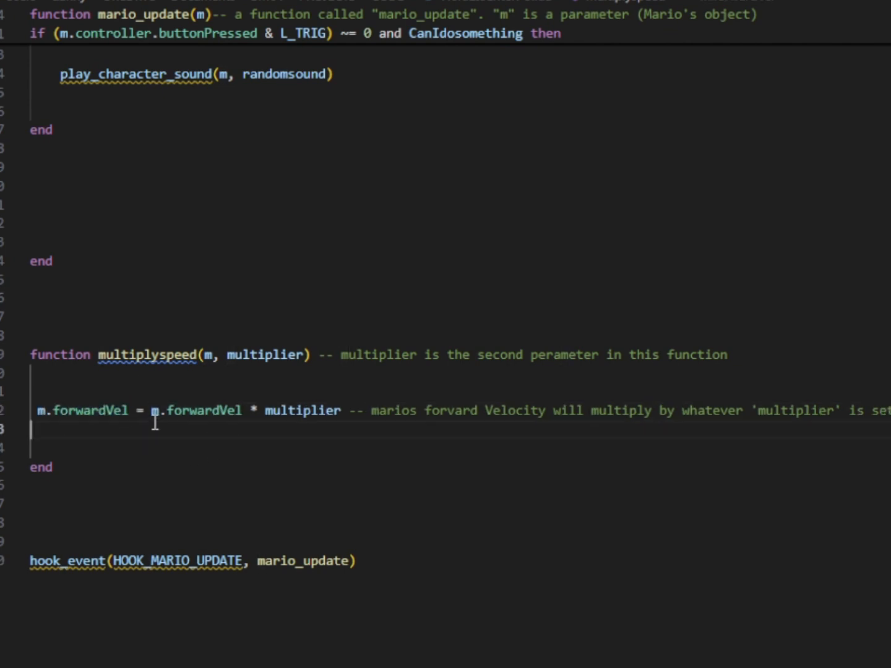
double_click(302, 411)
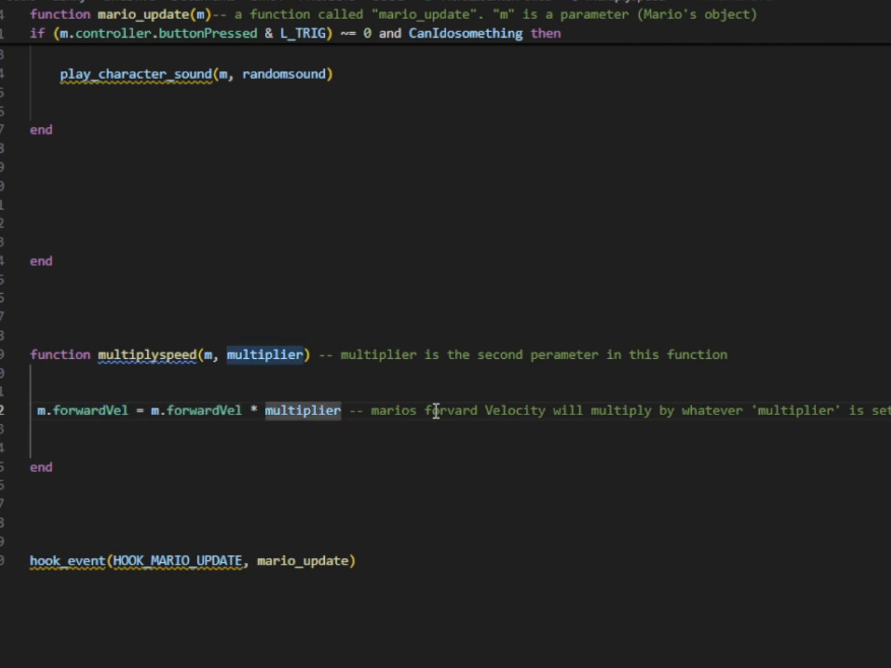
mouse_move(436, 410)
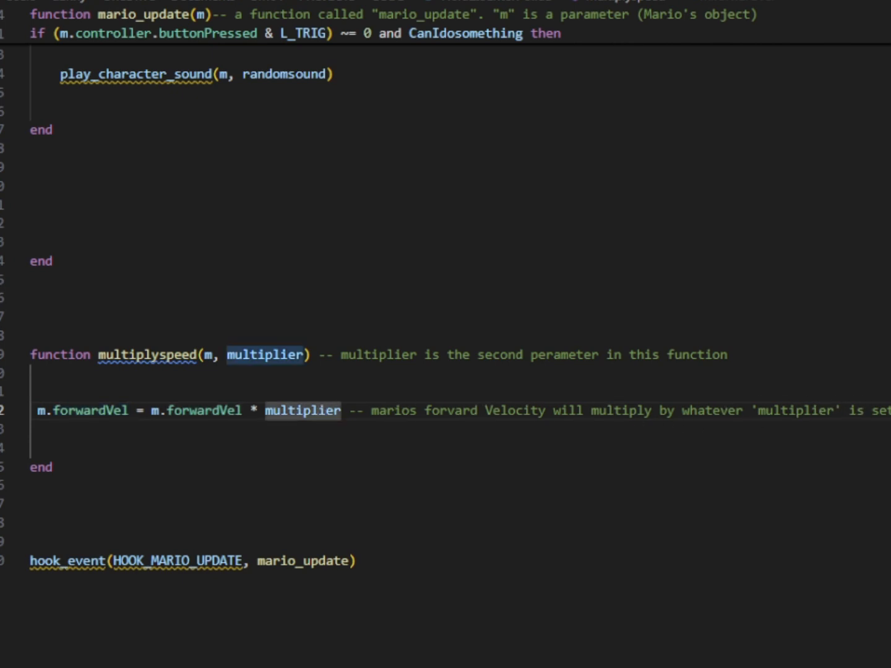
scroll("up", 3)
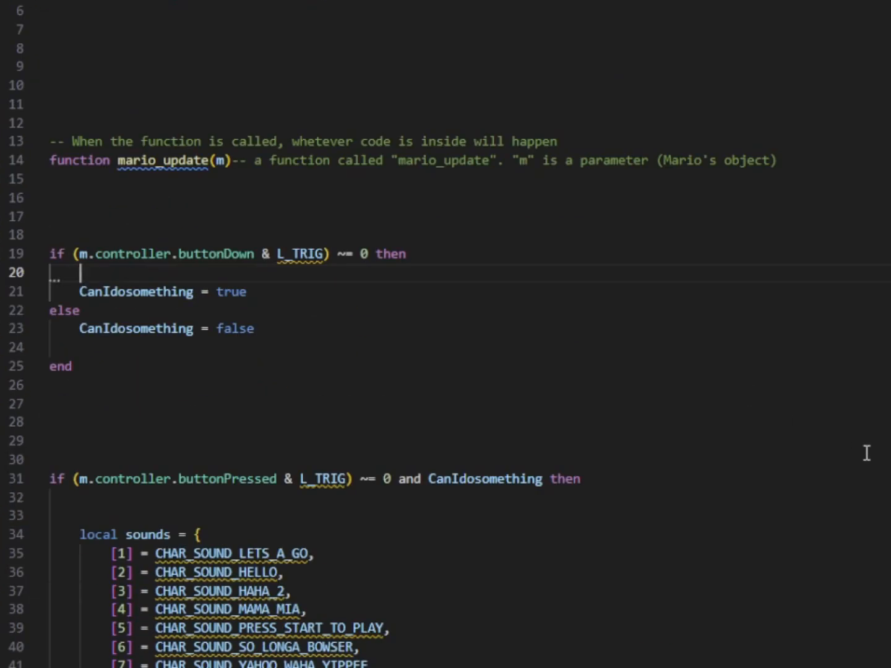
Call multiplyspeed(m, 2.0) in the L_TRIG held branch, with a comment explaining the 2.0 argument.
type("multiplyspeed")
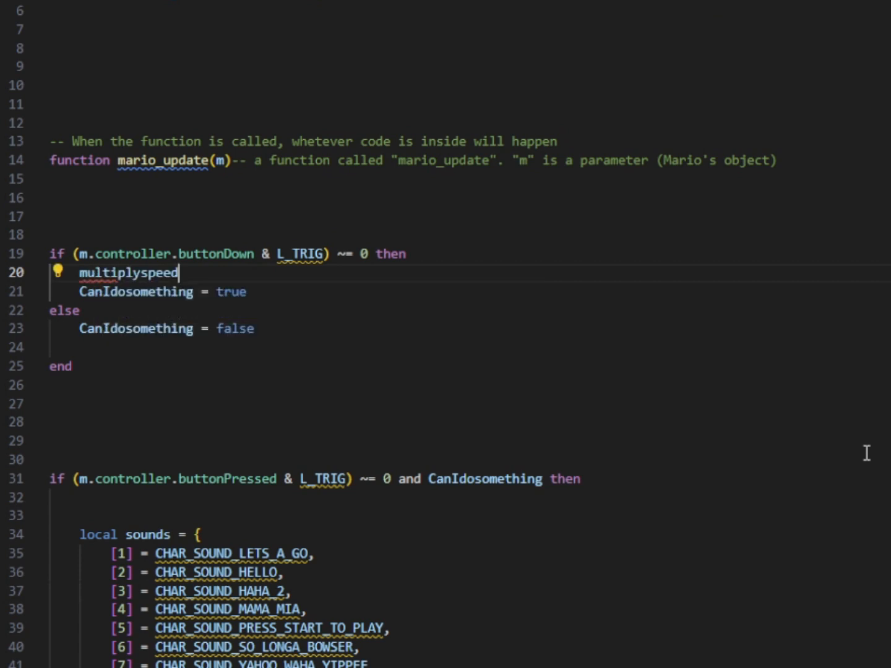
type("(")
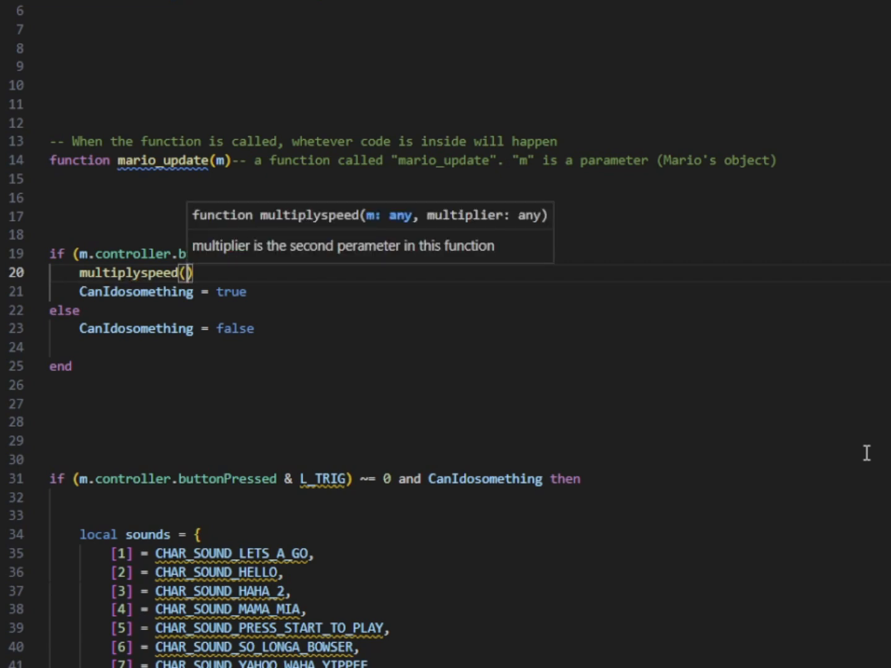
type("m,")
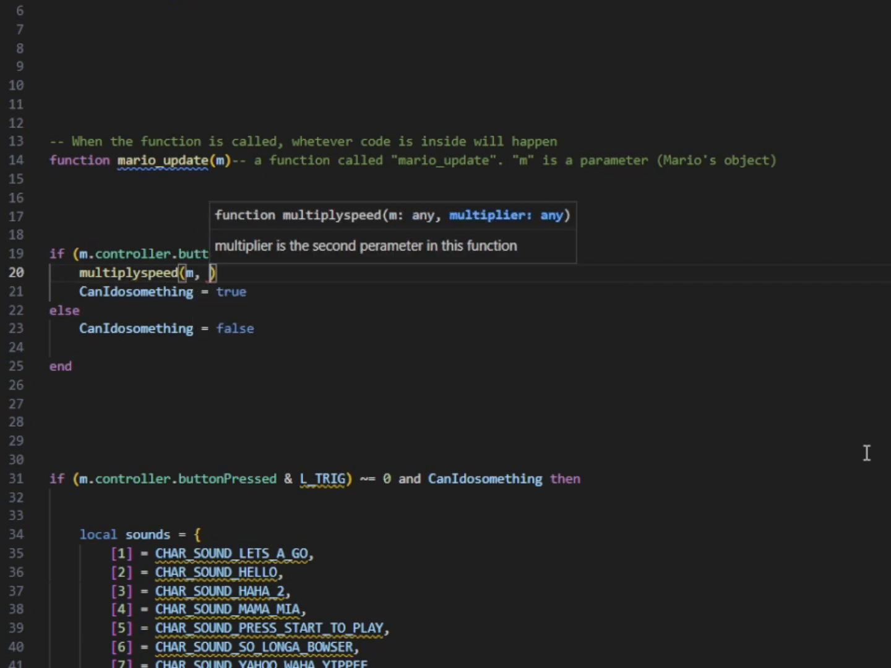
type("mu")
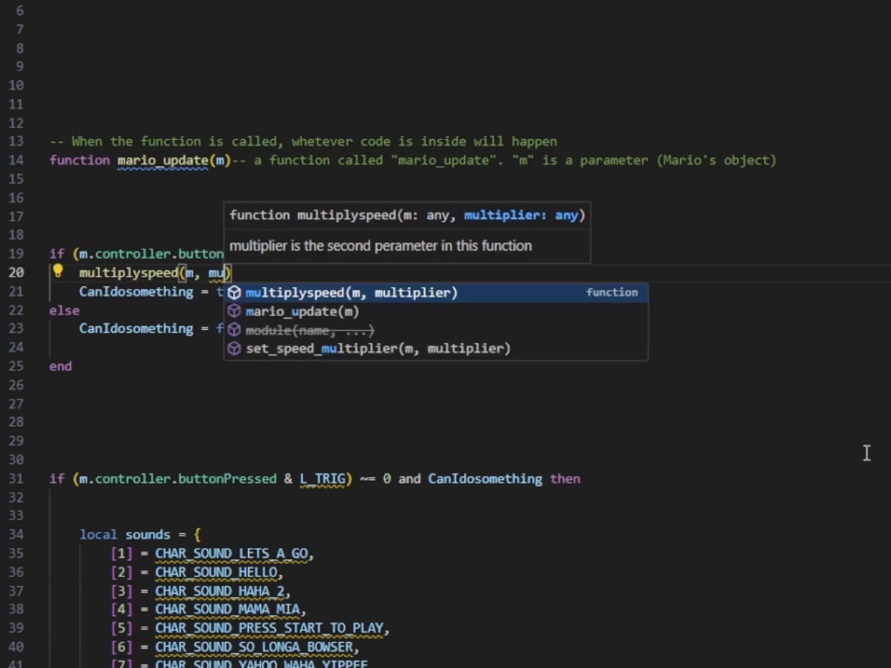
type("2.")
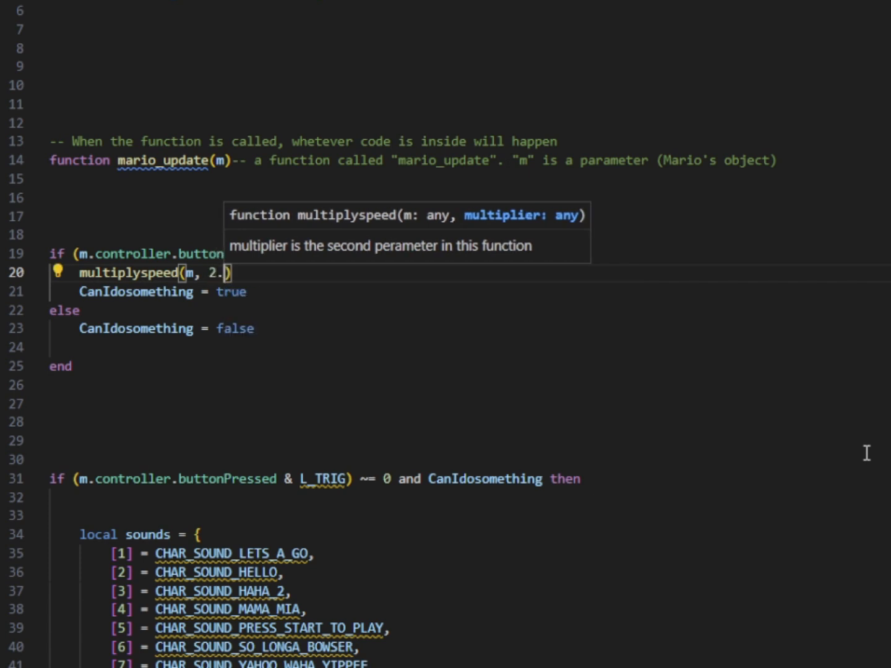
type("0")
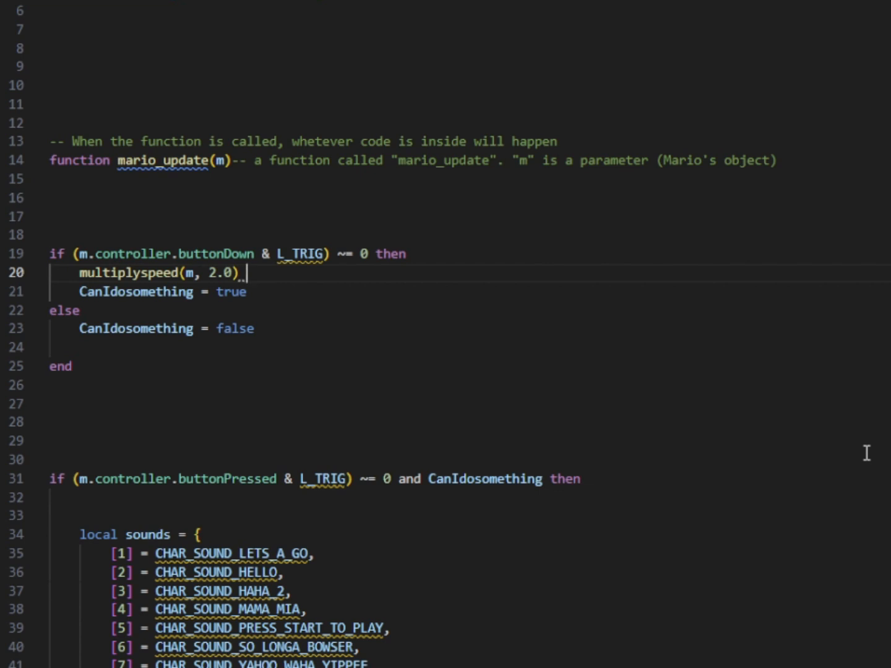
type("-- calls the function \"multiplyspeed\". the second argument is 2.0 and that value will")
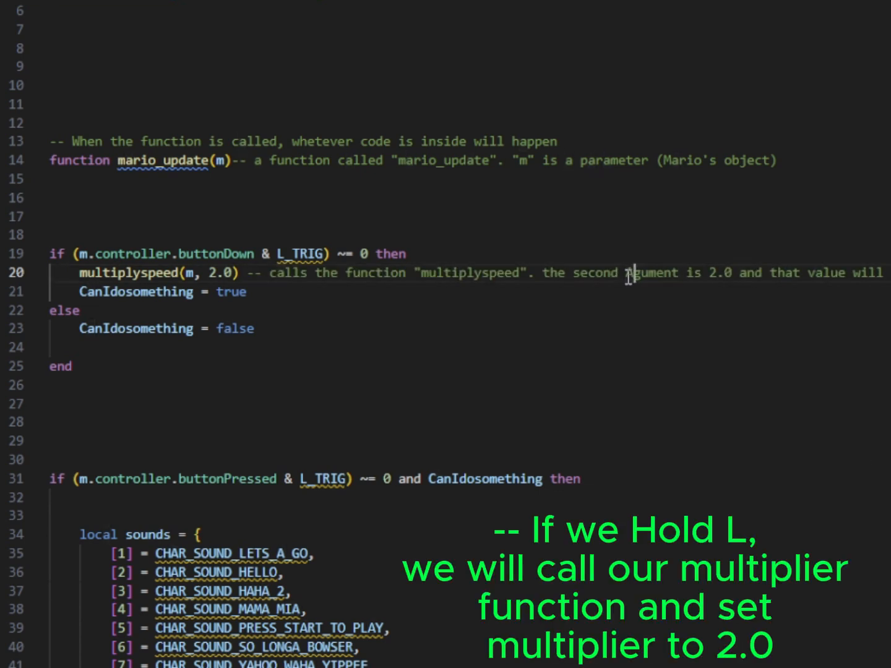
double_click(651, 272)
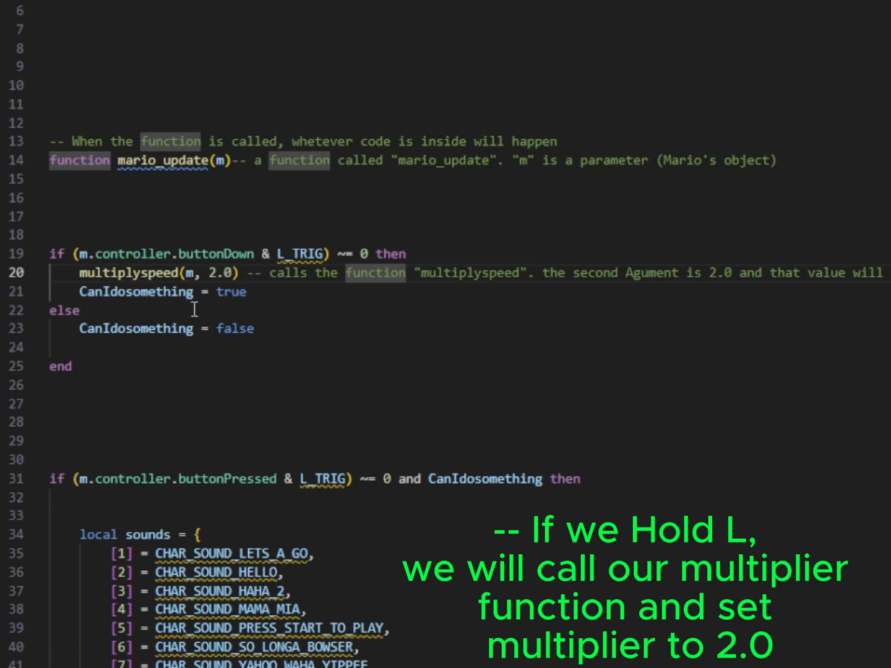
scroll("down", 3)
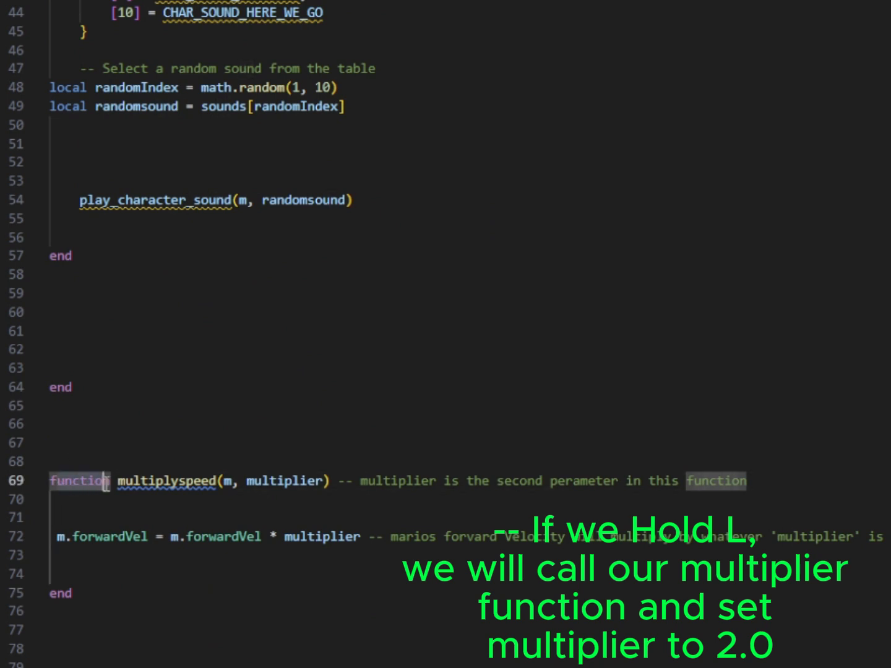
mouse_move(443, 600)
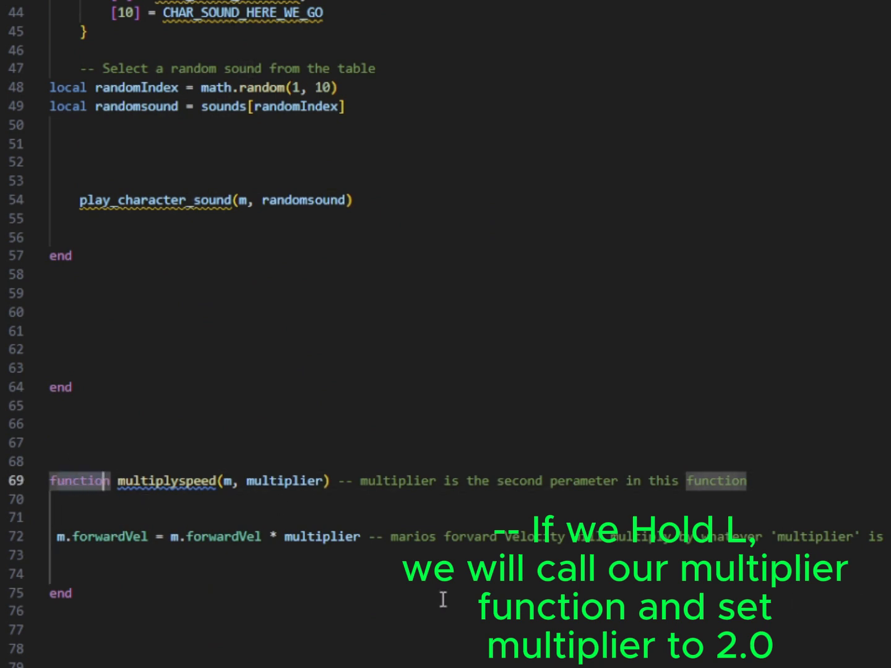